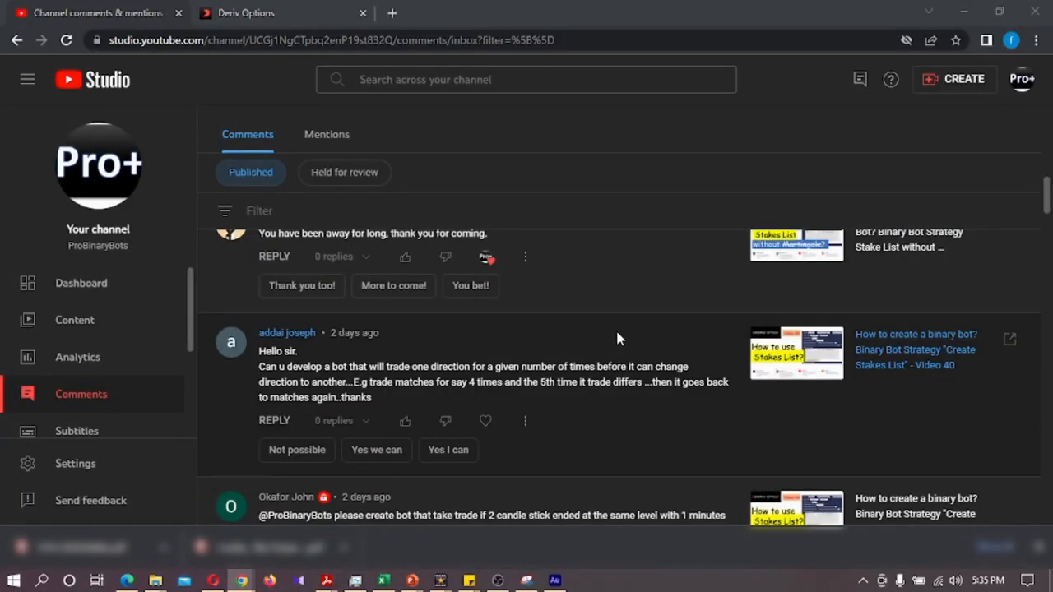
pyautogui.moveTo(543, 428)
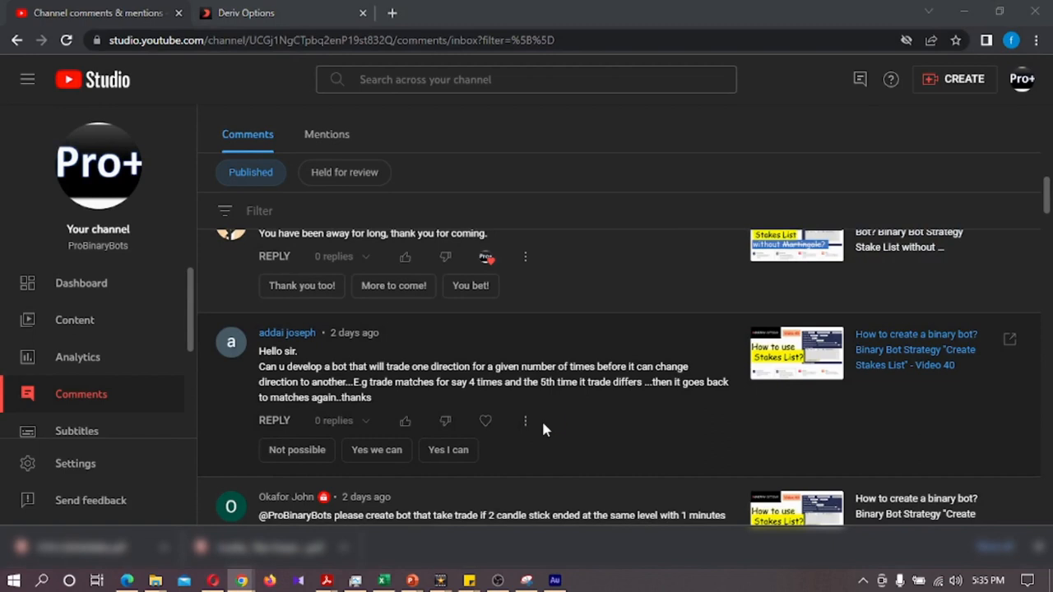
pyautogui.moveTo(629, 311)
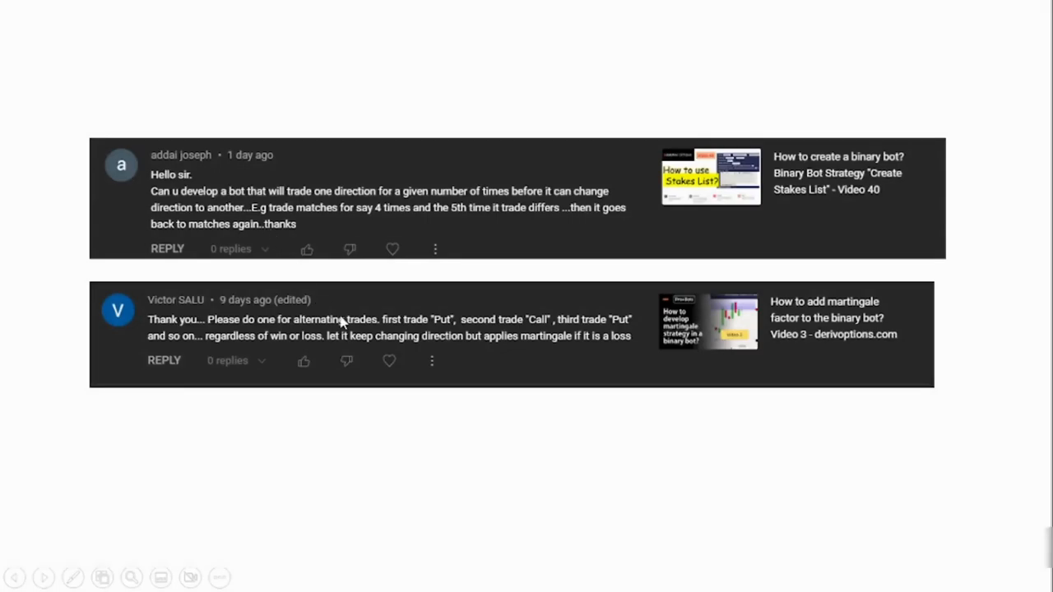
pyautogui.moveTo(344, 326)
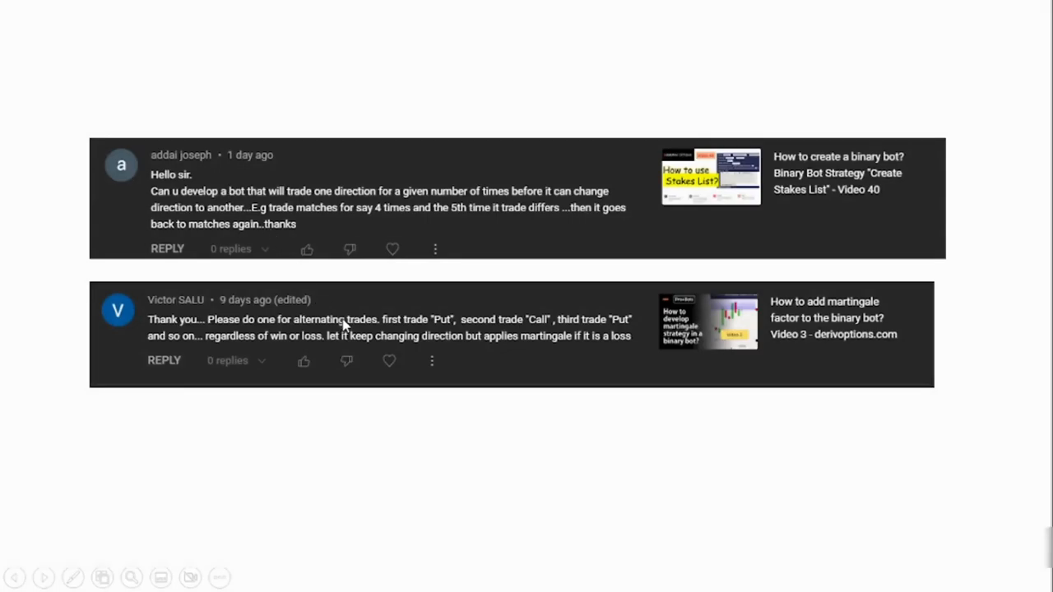
pyautogui.moveTo(156, 201)
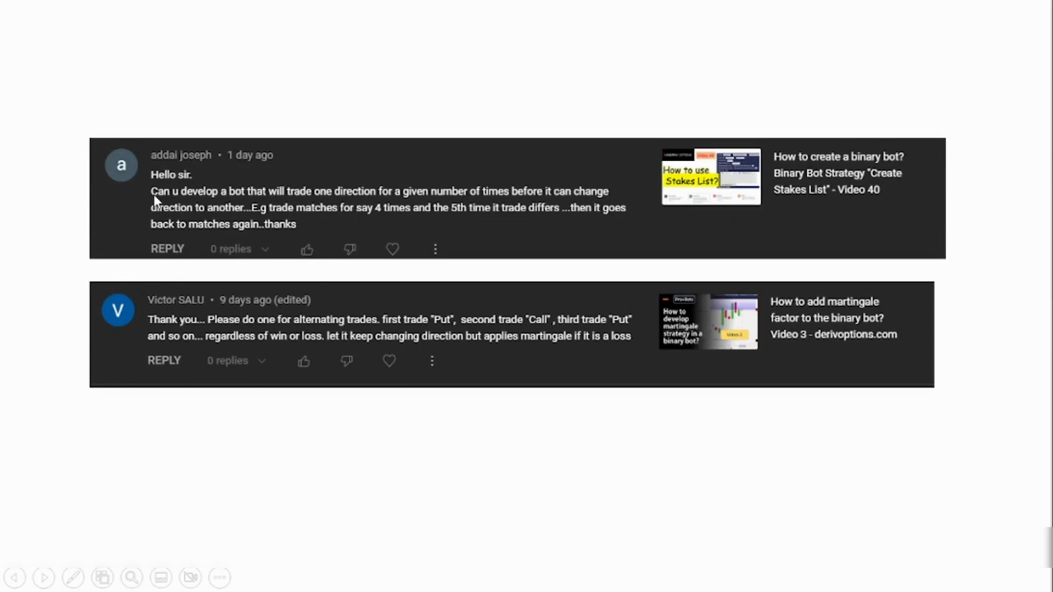
pyautogui.moveTo(271, 207)
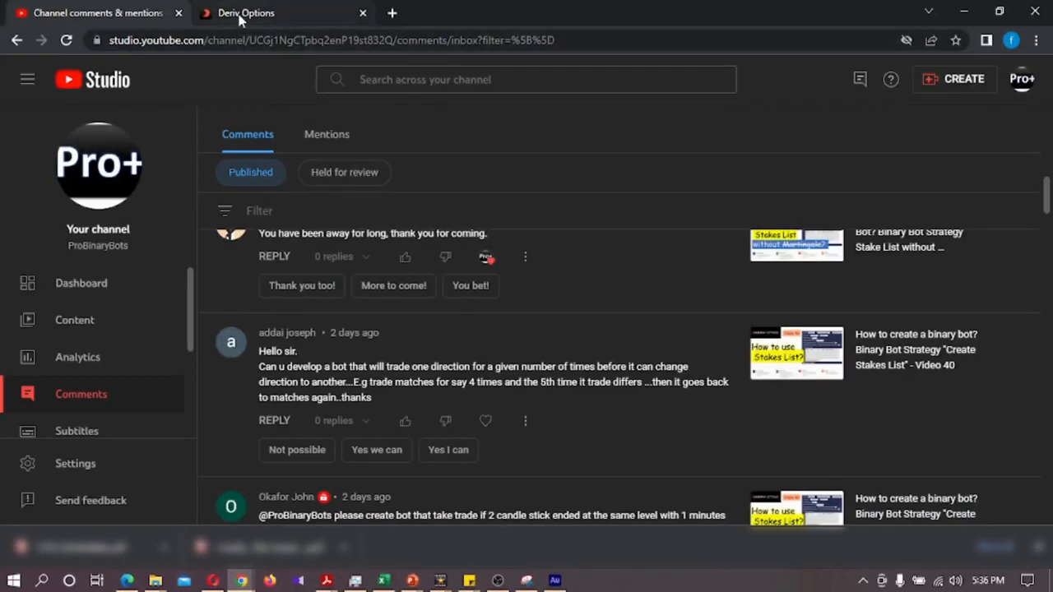
# - From the Deriv Options page's 'Automate Your Strategy' step, launch the DBot / Deriv Binary Bot builder
pyautogui.click(245, 13)
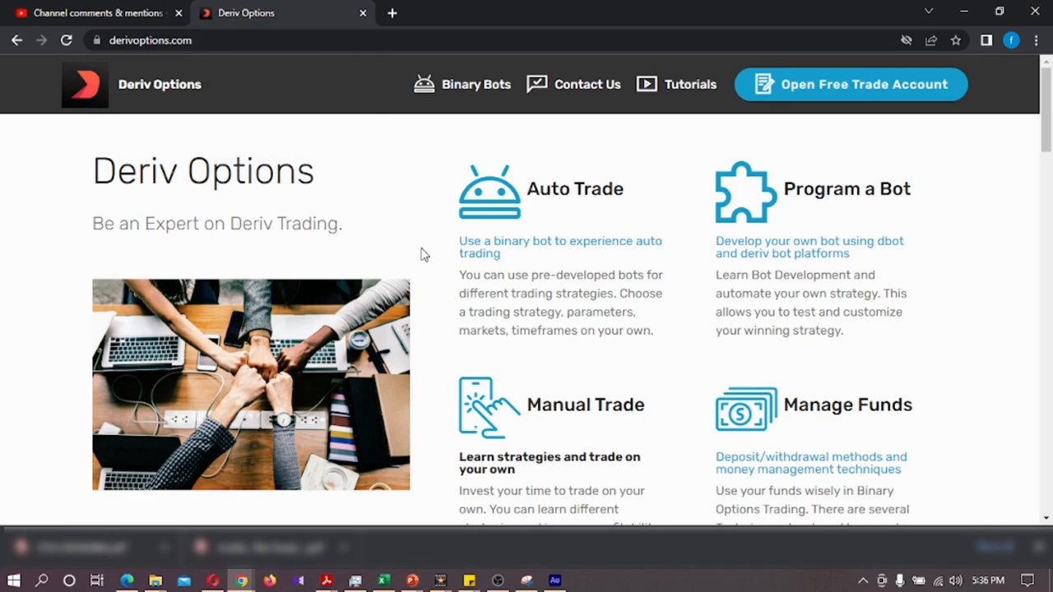
pyautogui.moveTo(426, 260)
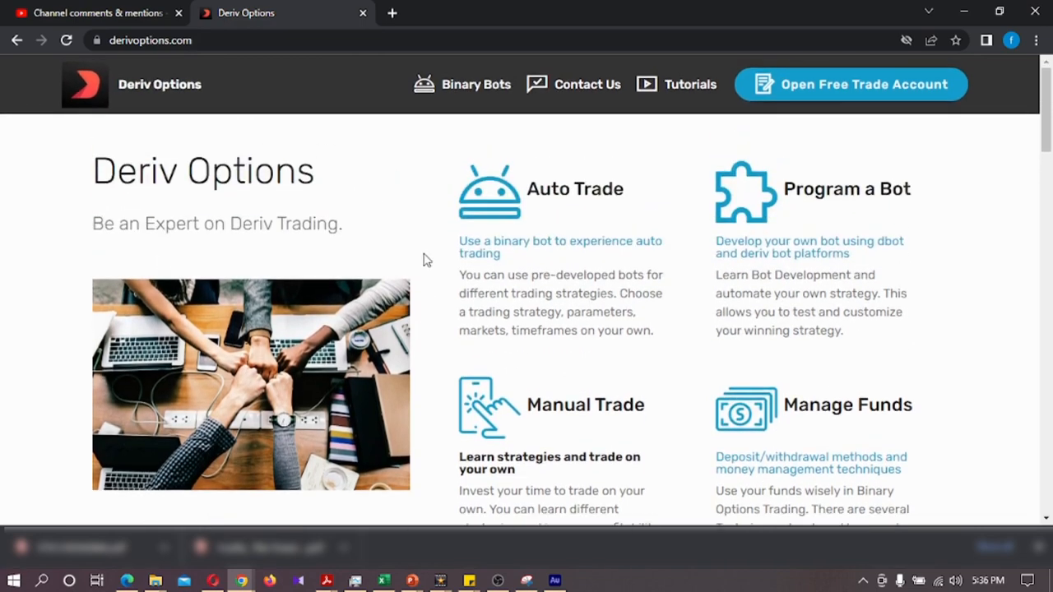
pyautogui.scroll(-3)
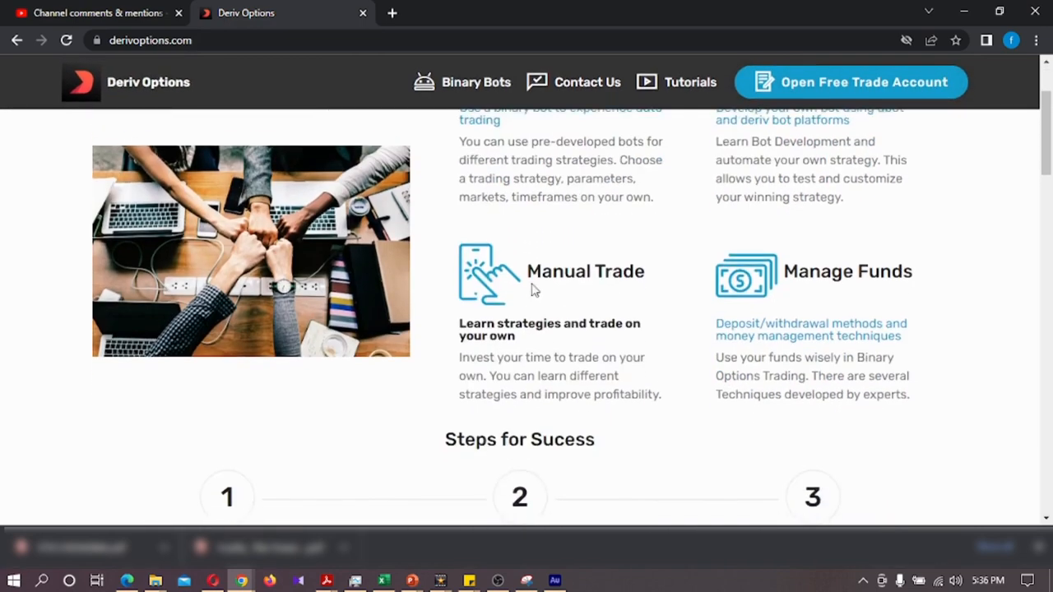
pyautogui.scroll(-3)
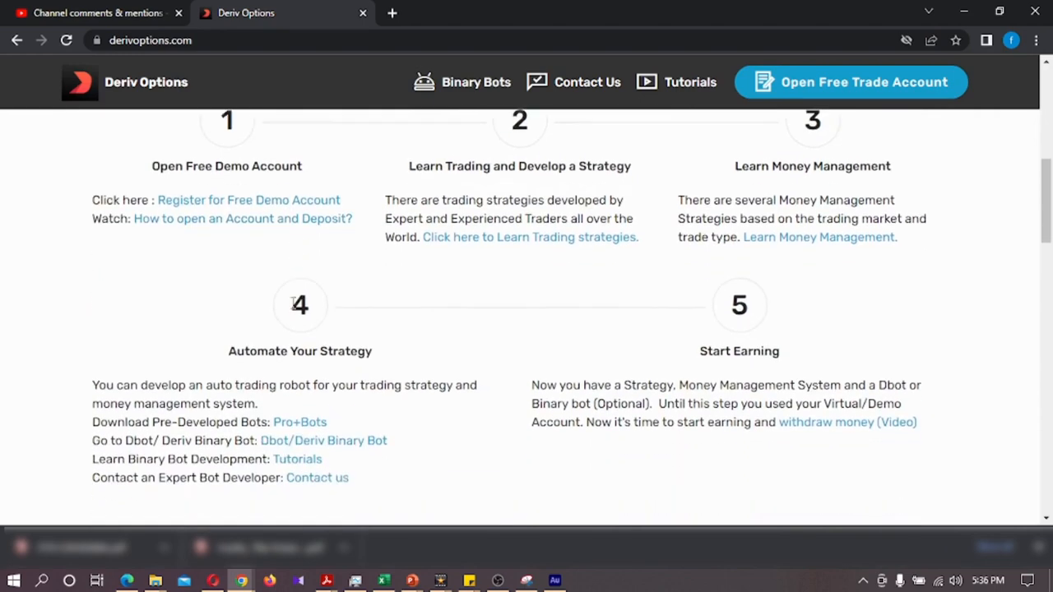
pyautogui.scroll(-3)
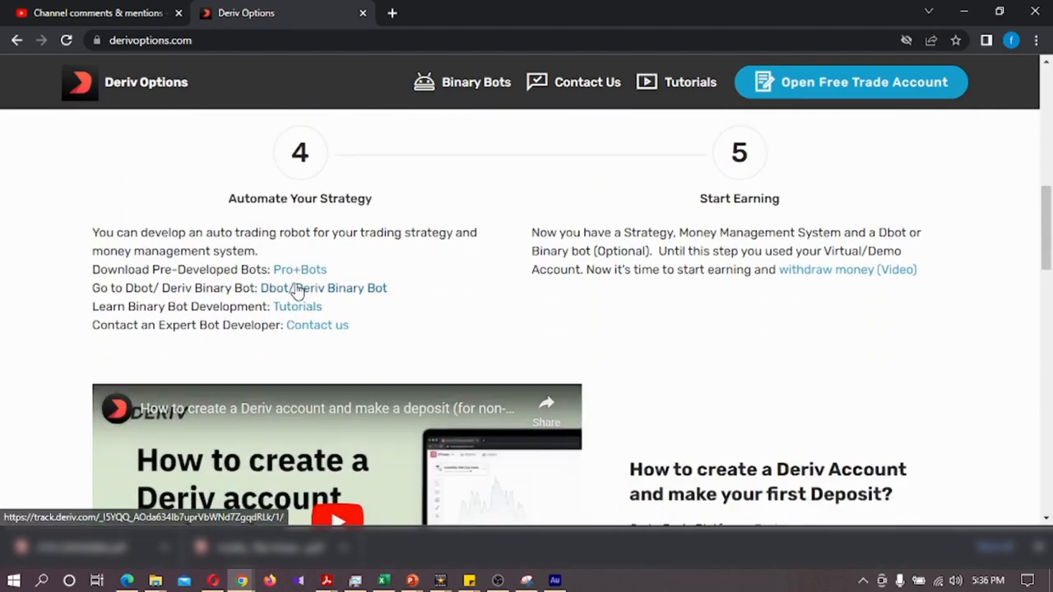
pyautogui.click(296, 288)
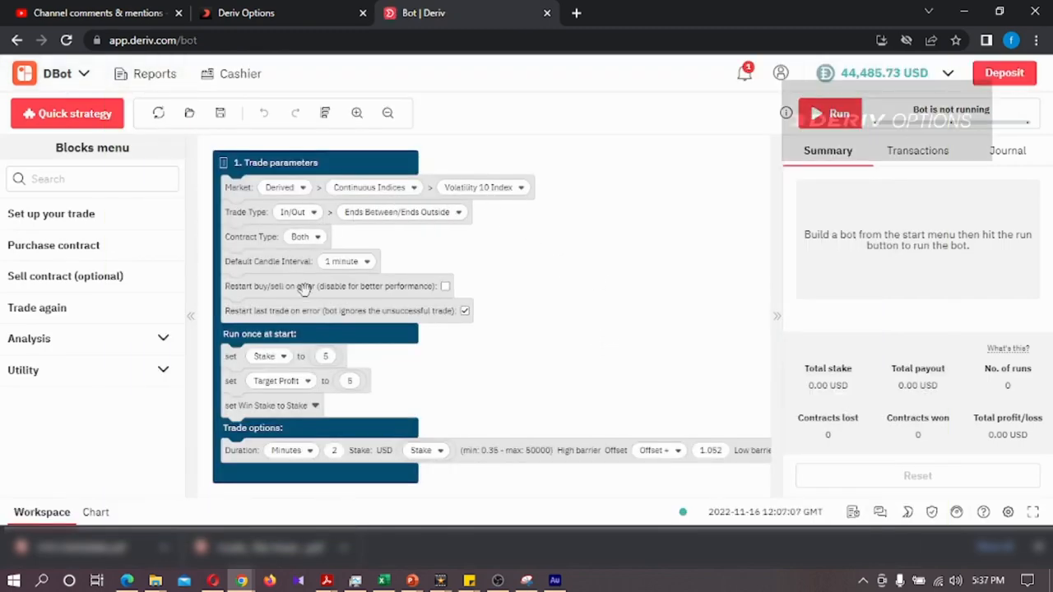
# - Use the platform switcher to move from DBot to Binary Bot
pyautogui.click(86, 73)
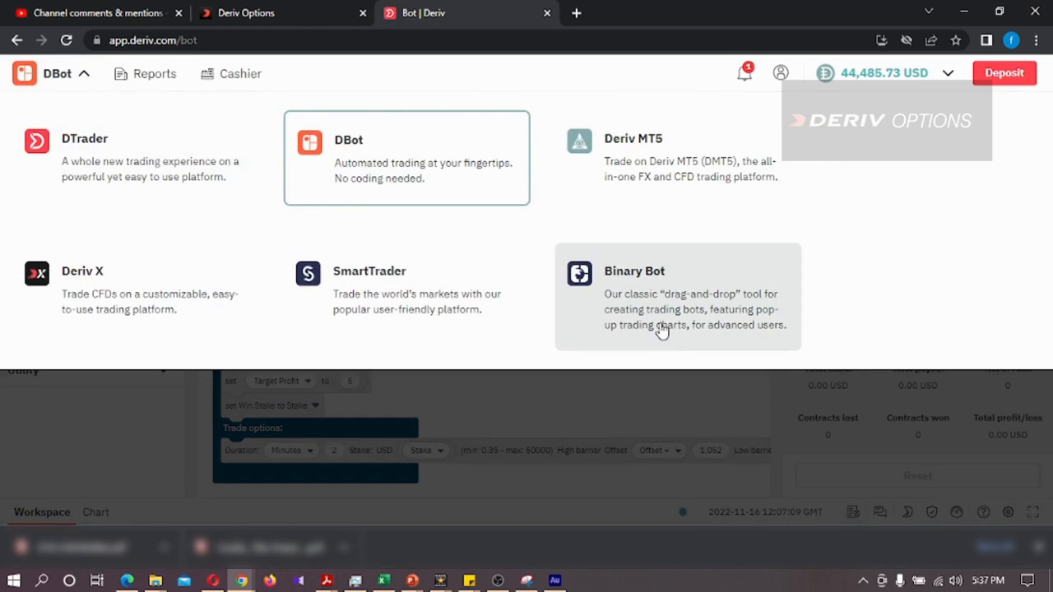
pyautogui.moveTo(589, 368)
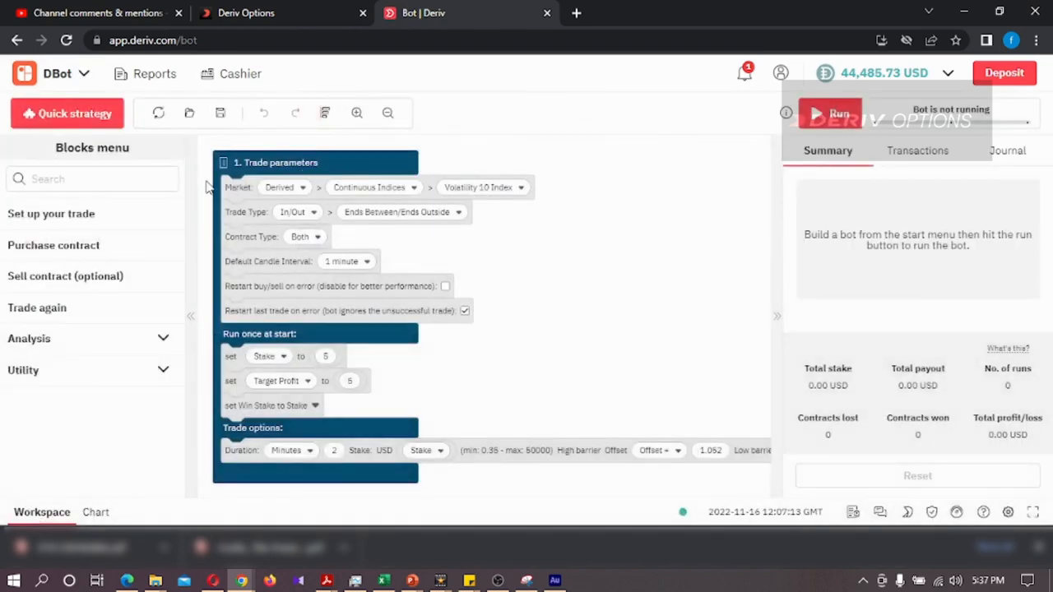
pyautogui.click(58, 72)
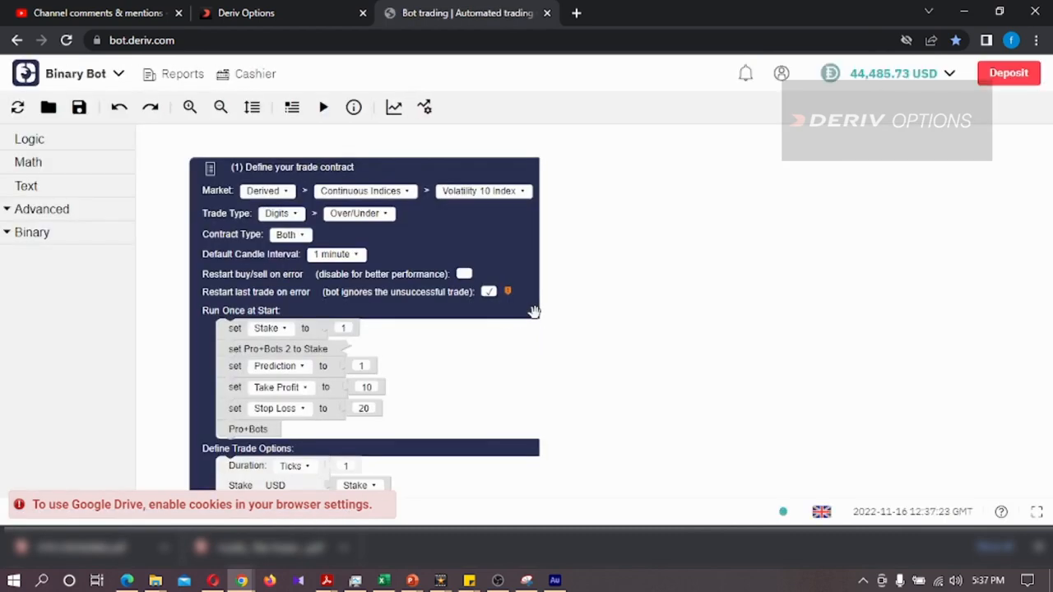
pyautogui.moveTo(149, 107)
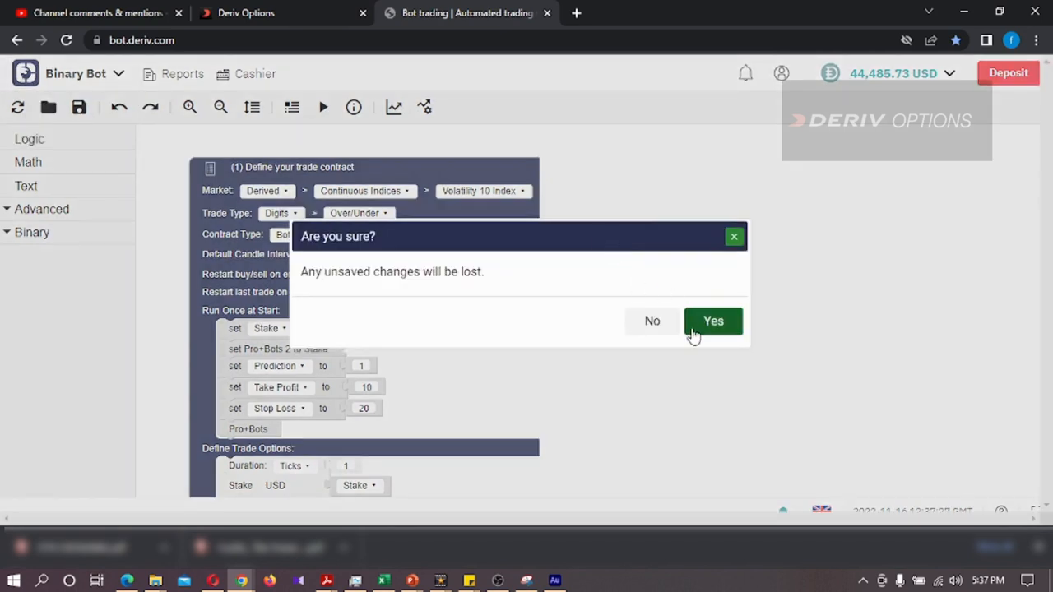
# - Discard the old strategy and set the market to Continuous Indices, Volatility 10 Index
pyautogui.click(715, 320)
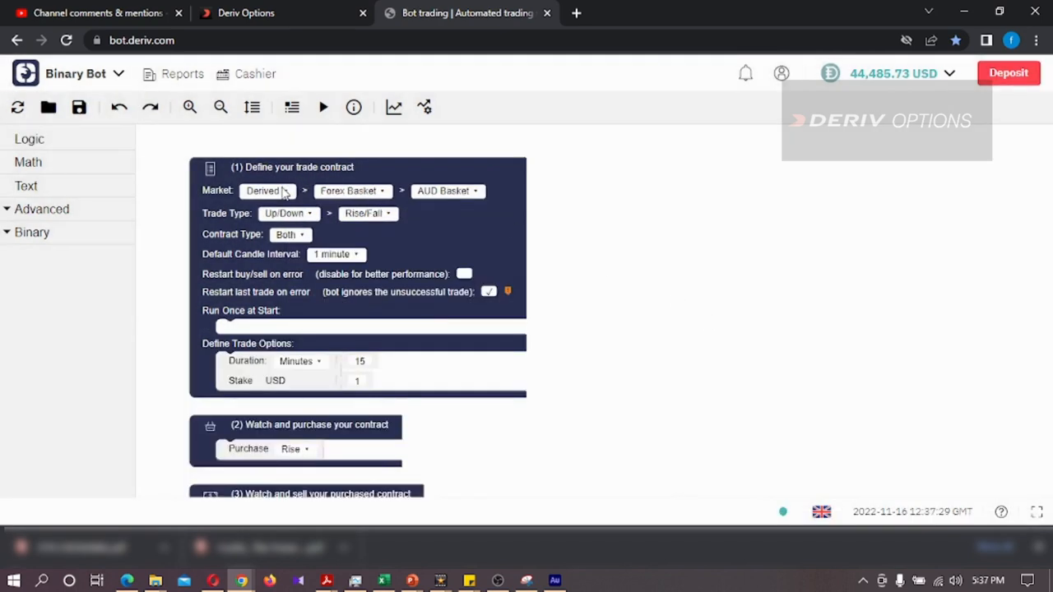
pyautogui.click(352, 191)
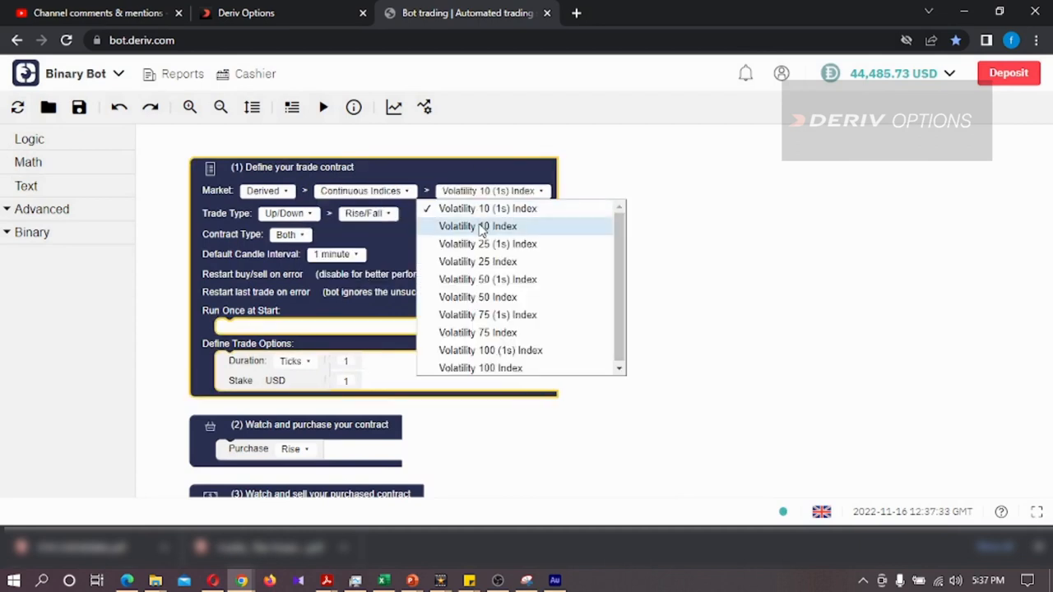
pyautogui.click(477, 227)
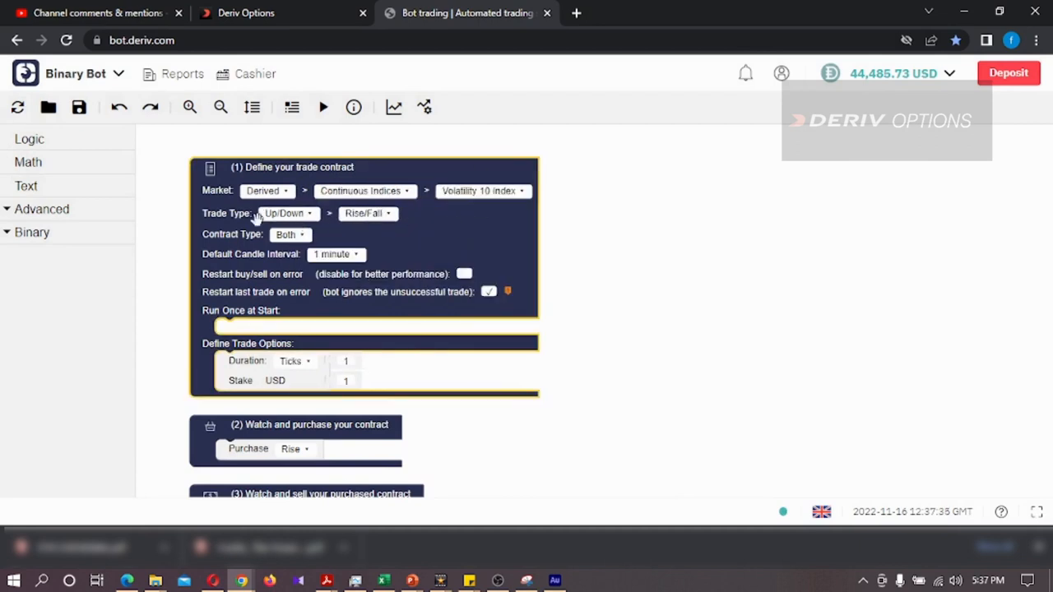
pyautogui.moveTo(638, 355)
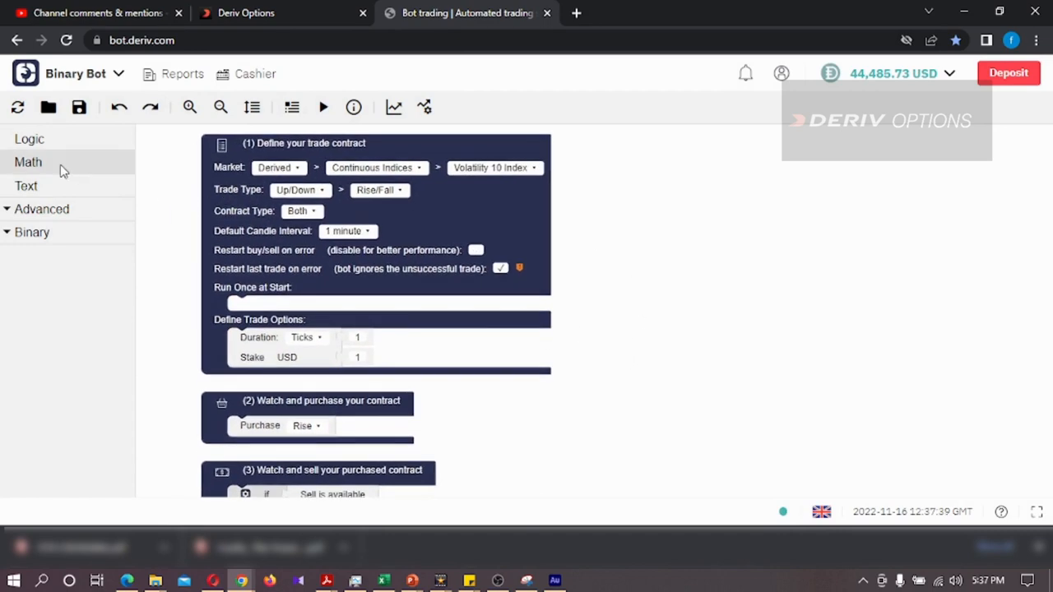
# - Build an if-else that purchases Rise when No. Of Runs is even and Fall otherwise, then run the bot
pyautogui.click(41, 209)
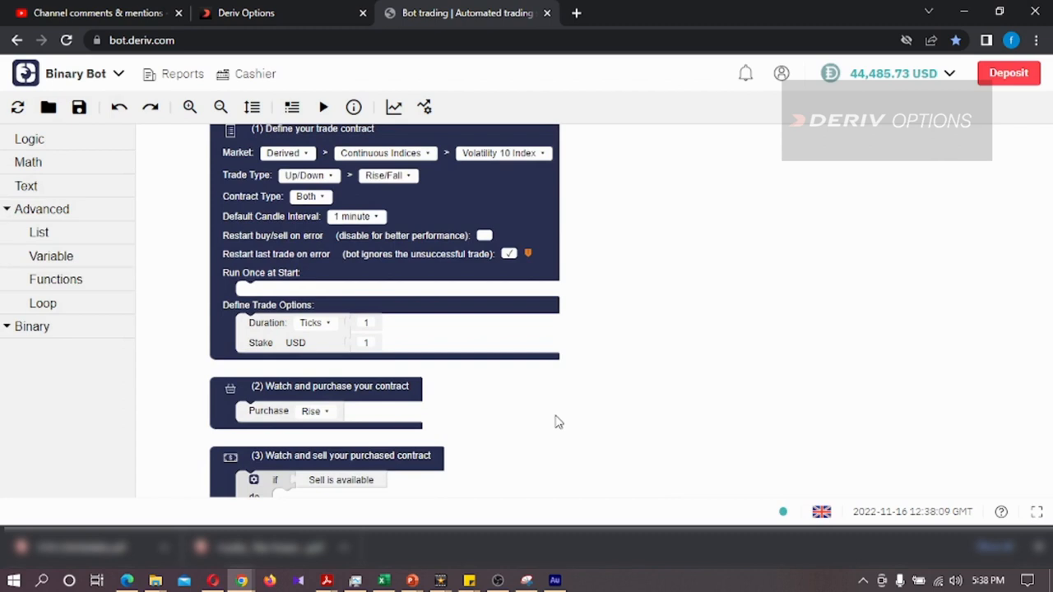
pyautogui.moveTo(530, 435)
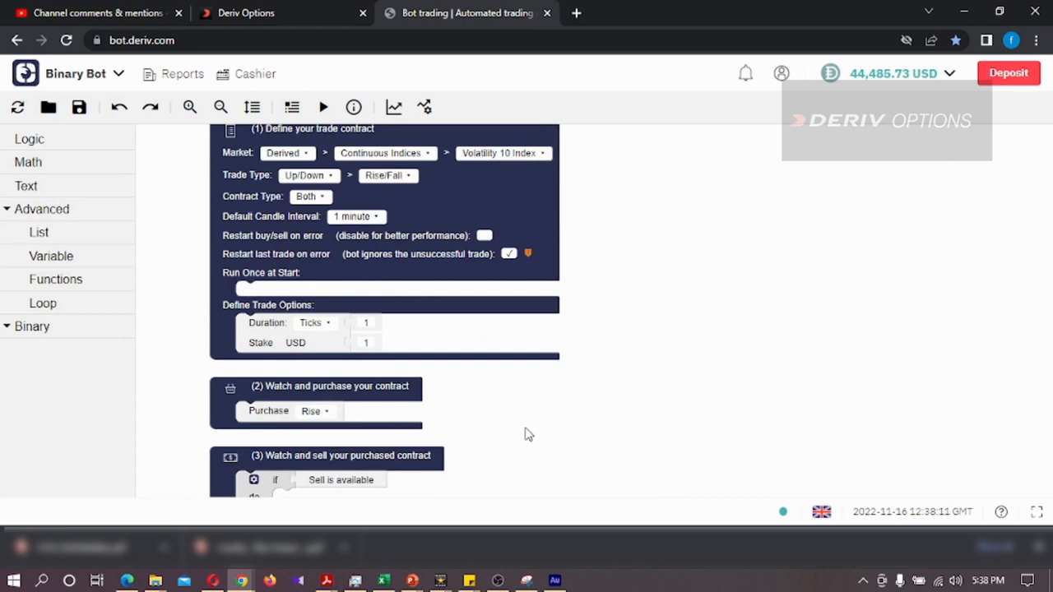
pyautogui.scroll(-3)
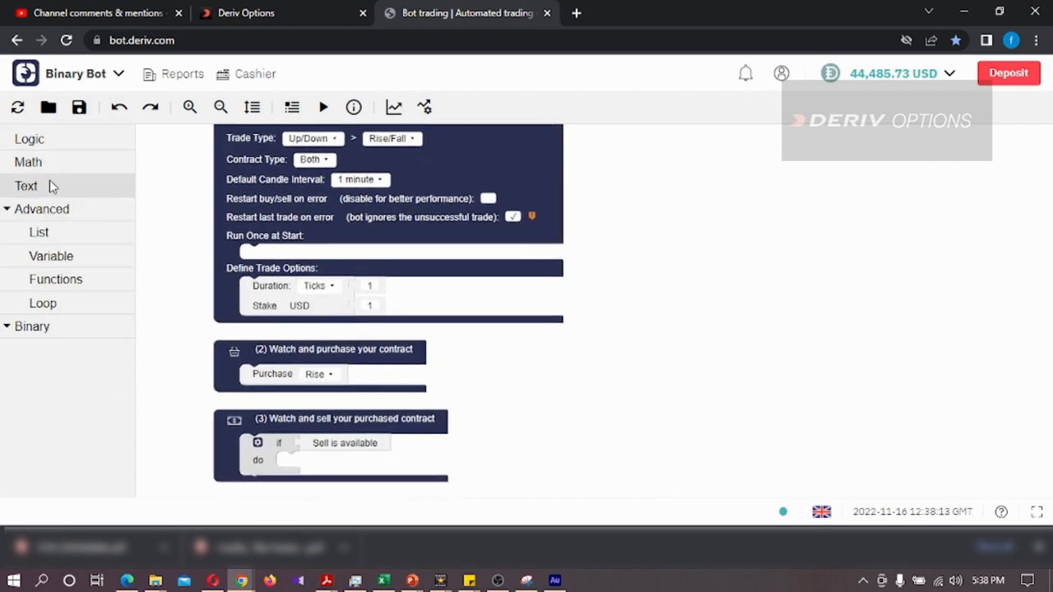
pyautogui.click(29, 139)
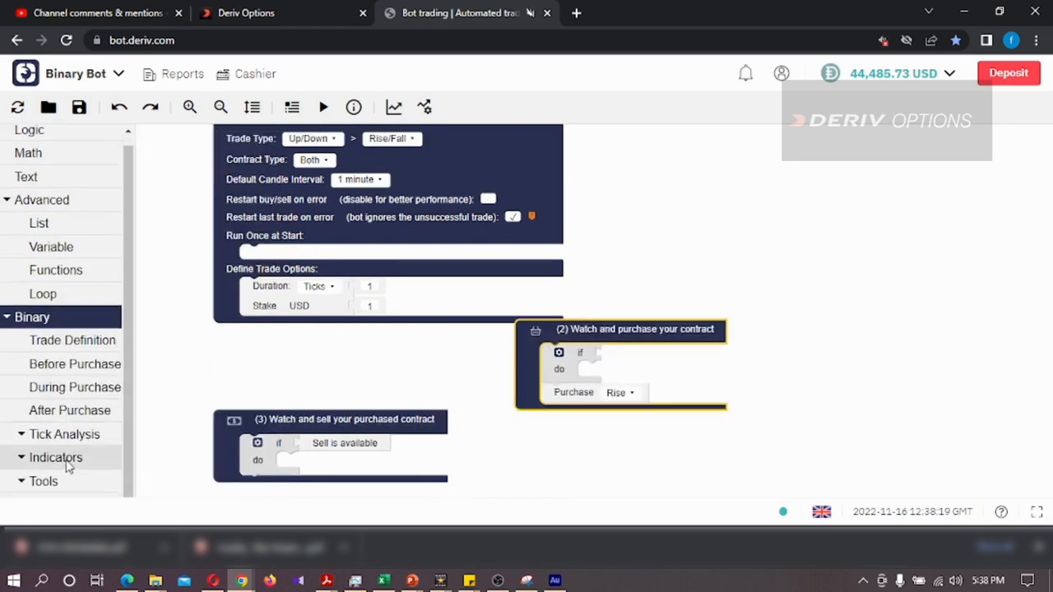
pyautogui.click(43, 480)
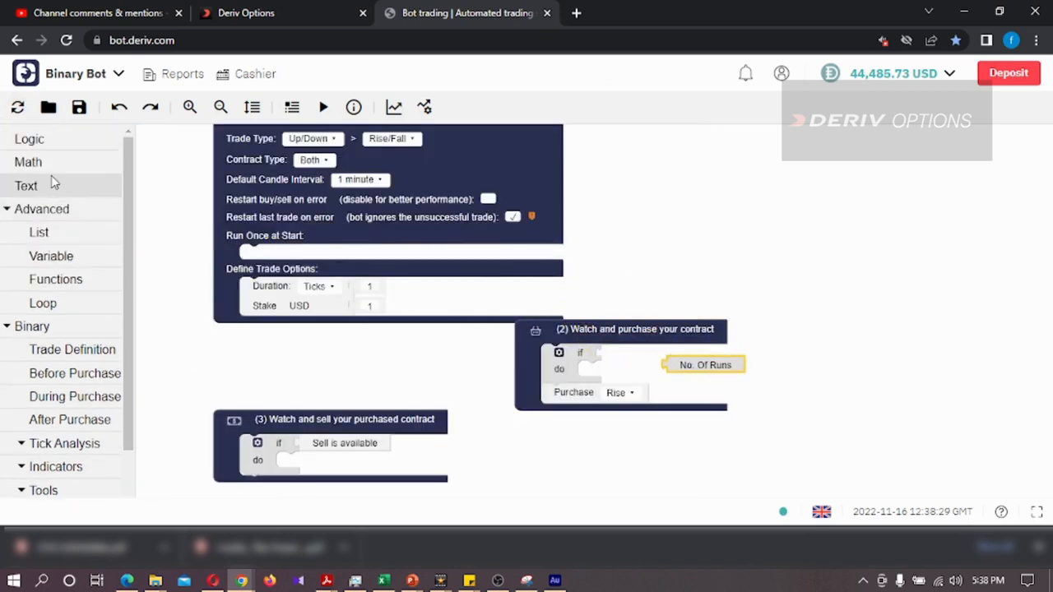
pyautogui.click(28, 163)
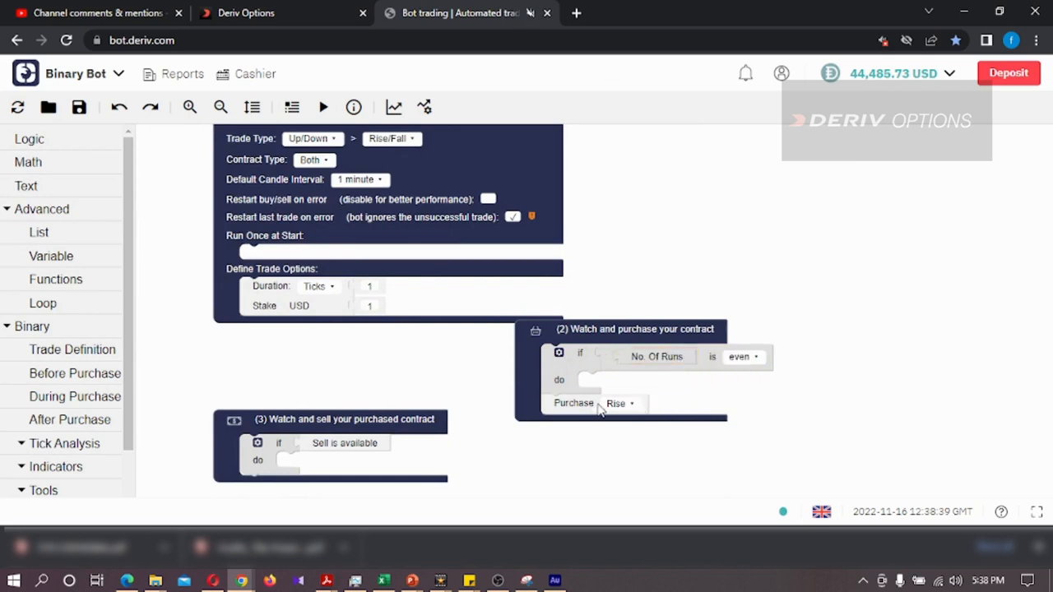
pyautogui.moveTo(572, 404); pyautogui.dragTo(615, 385)
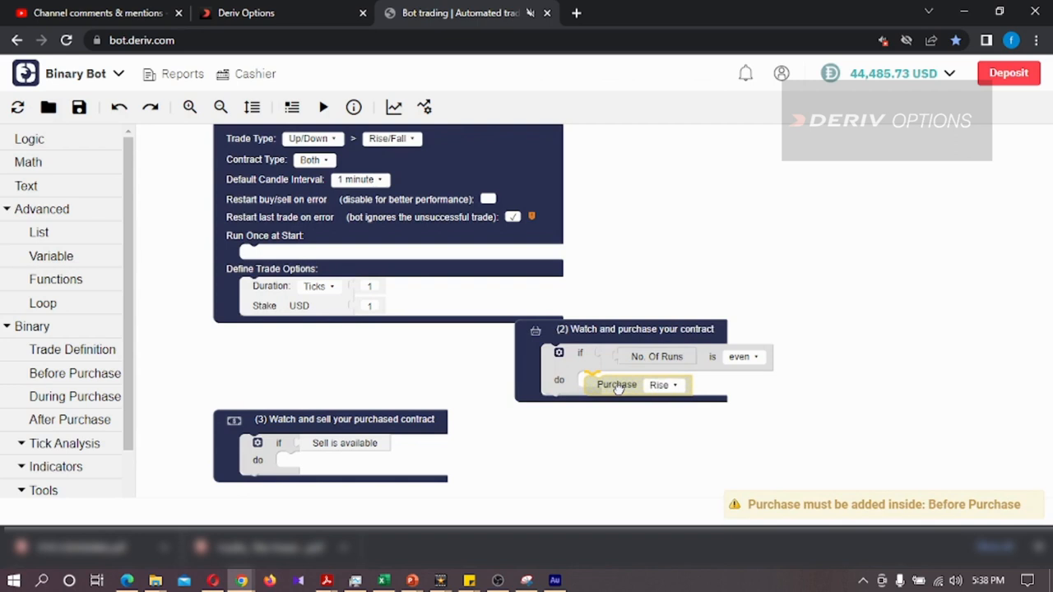
pyautogui.click(559, 353)
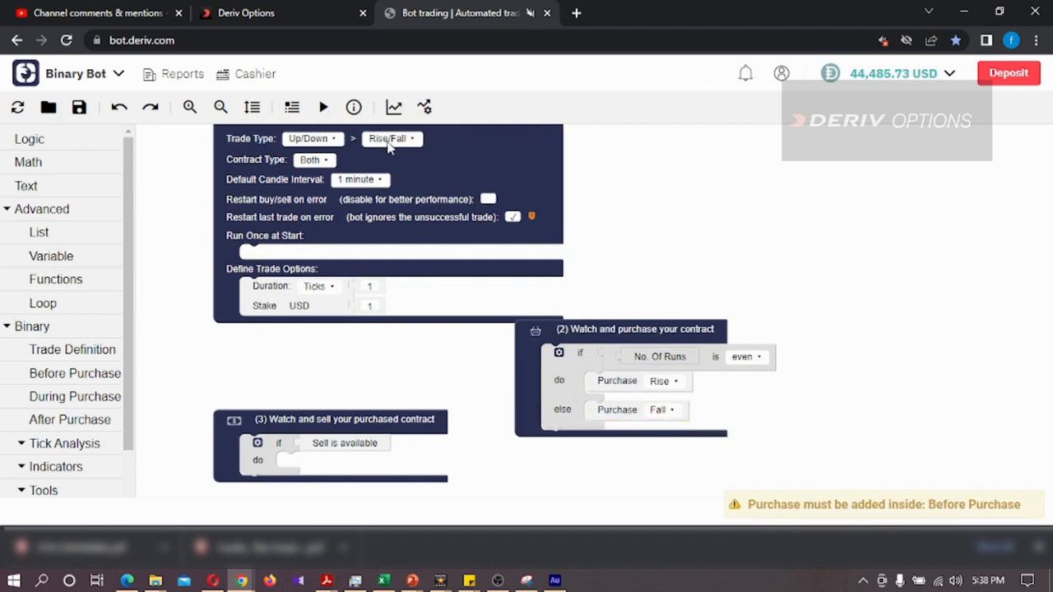
pyautogui.click(323, 107)
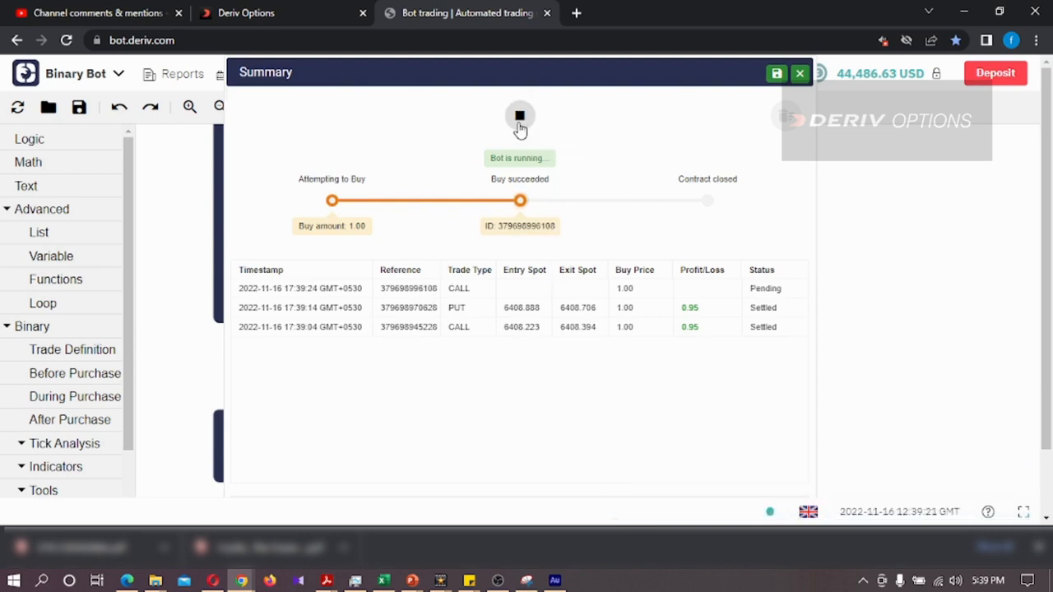
# - Stop the running bot after the CALL/PUT alternation is seen
pyautogui.click(98, 14)
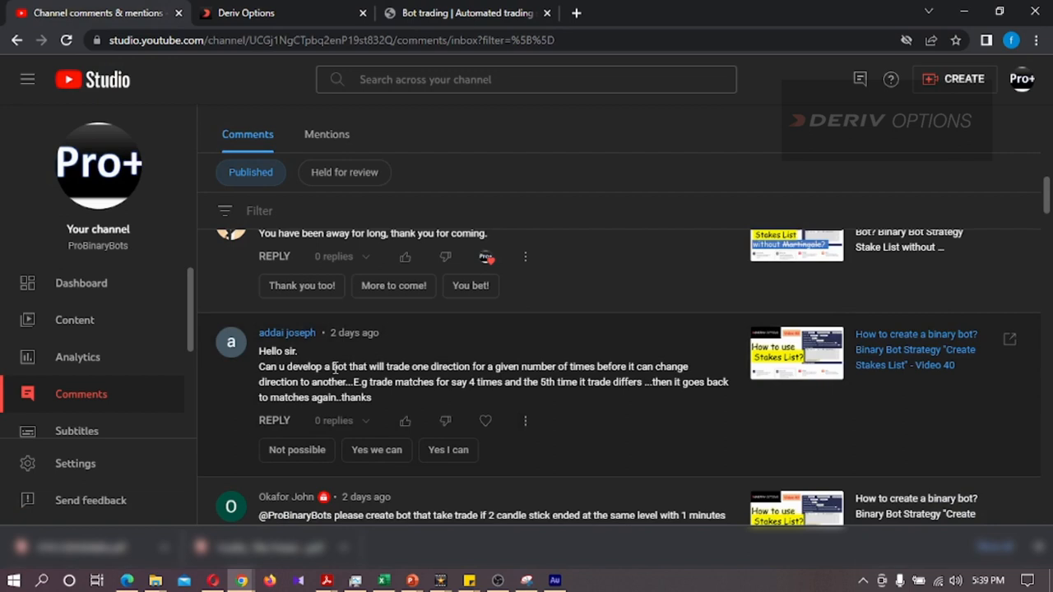
# - Highlight the viewer's alternating-direction request, return to Binary Bot and clear all summary transactions
pyautogui.moveTo(320, 365); pyautogui.dragTo(405, 365)
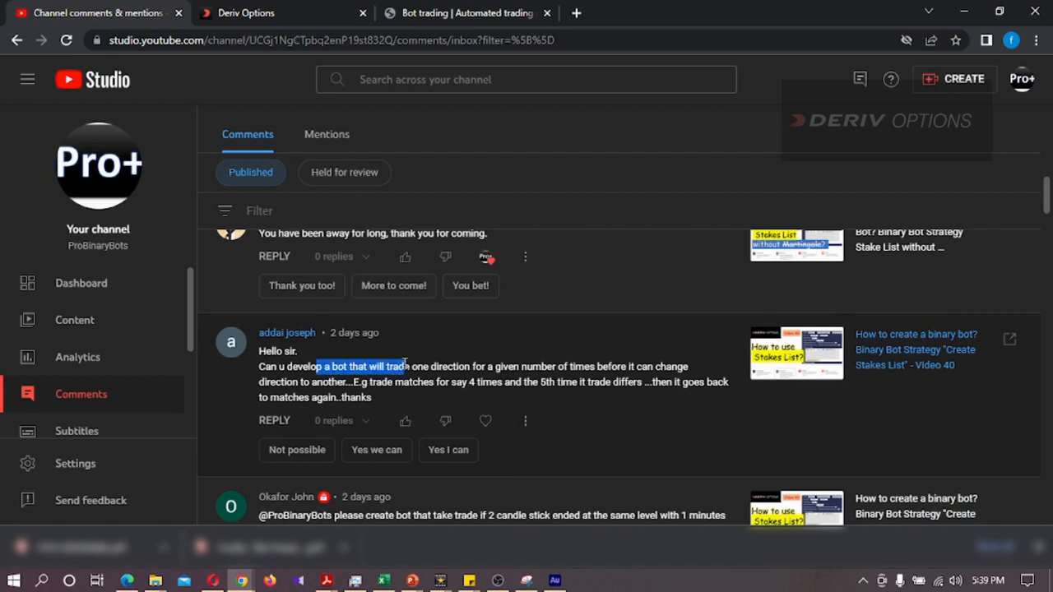
pyautogui.moveTo(403, 366); pyautogui.dragTo(586, 366)
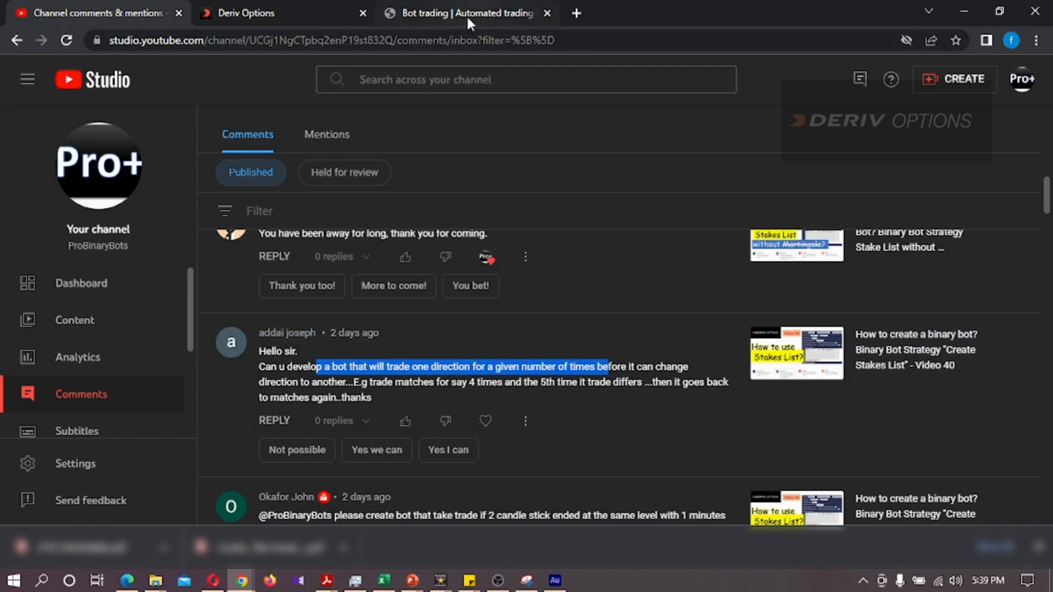
pyautogui.click(468, 14)
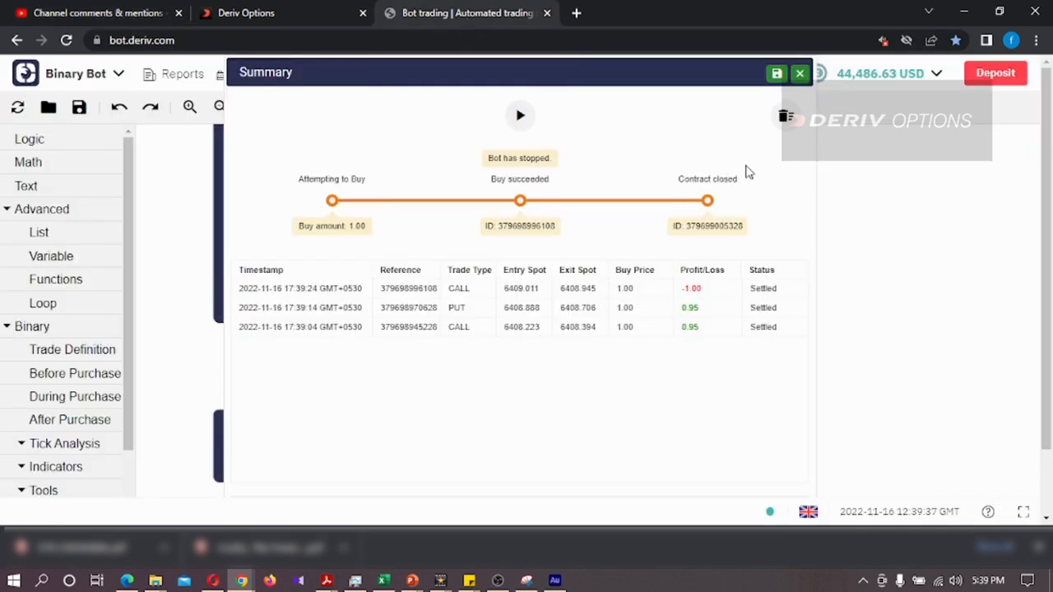
pyautogui.click(785, 116)
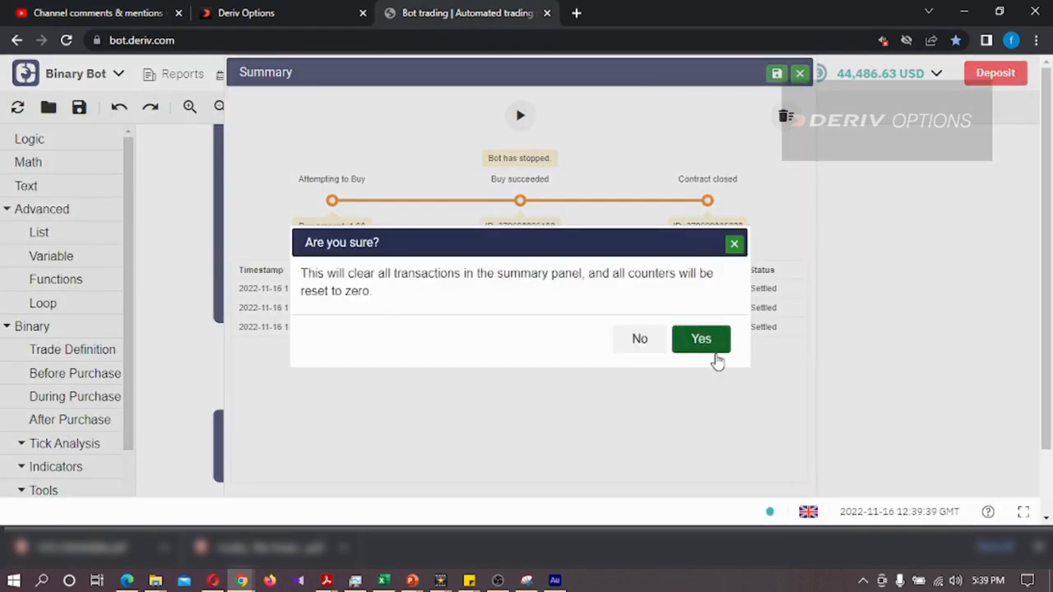
pyautogui.click(701, 339)
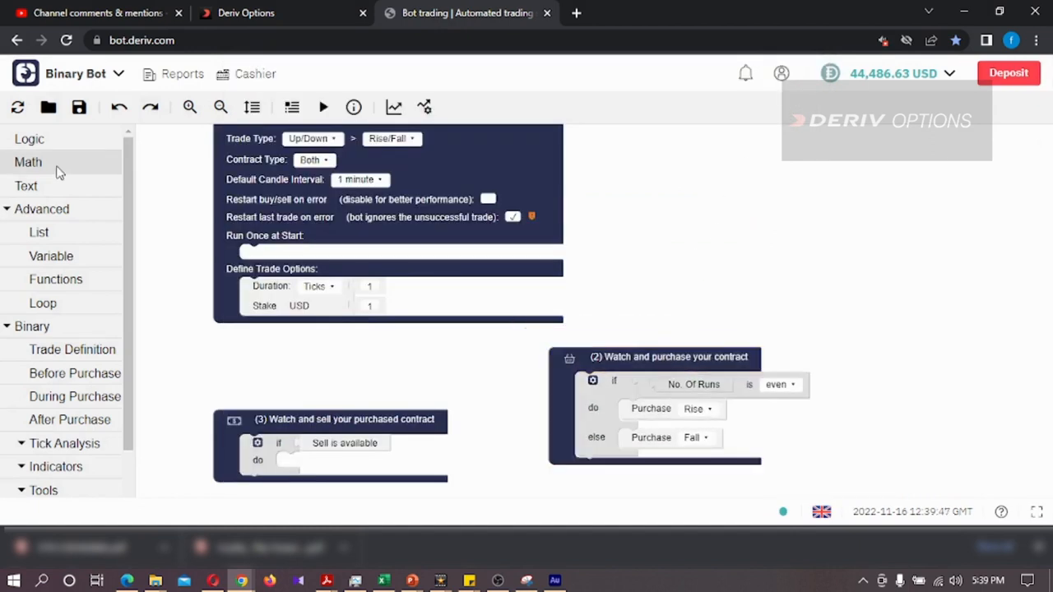
# - Create variable 'No of Continues Trades' and set it to 2 in Run Once at Start
pyautogui.click(51, 257)
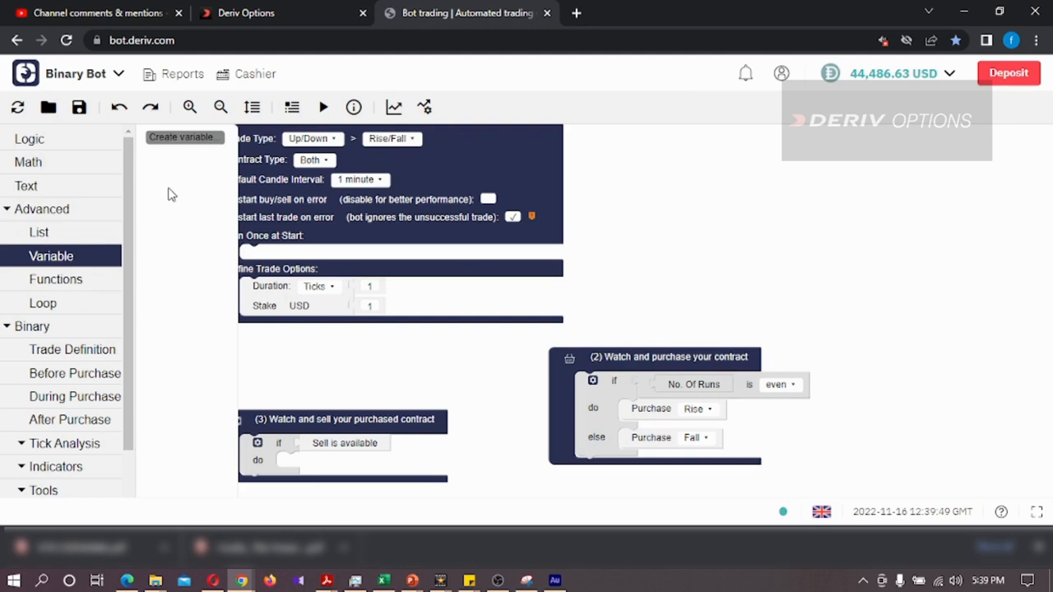
pyautogui.click(181, 137)
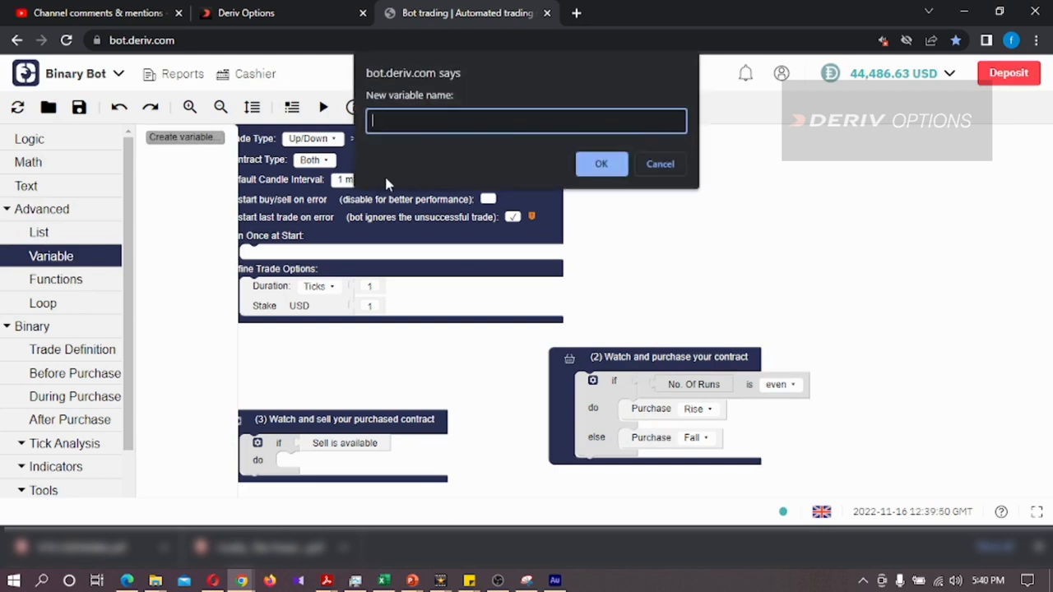
pyautogui.write('No of Continues')
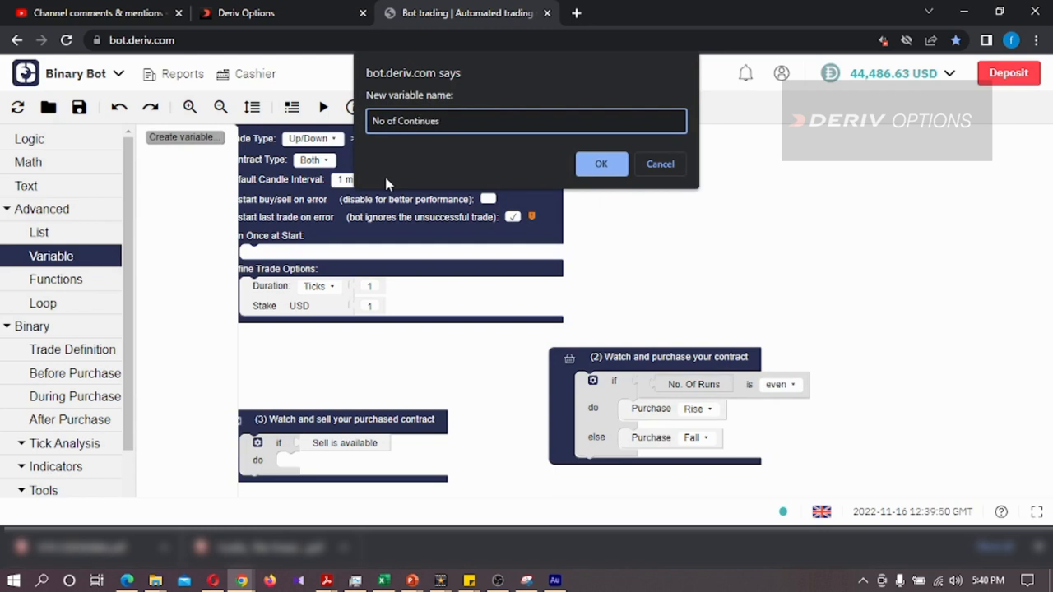
pyautogui.click(601, 164)
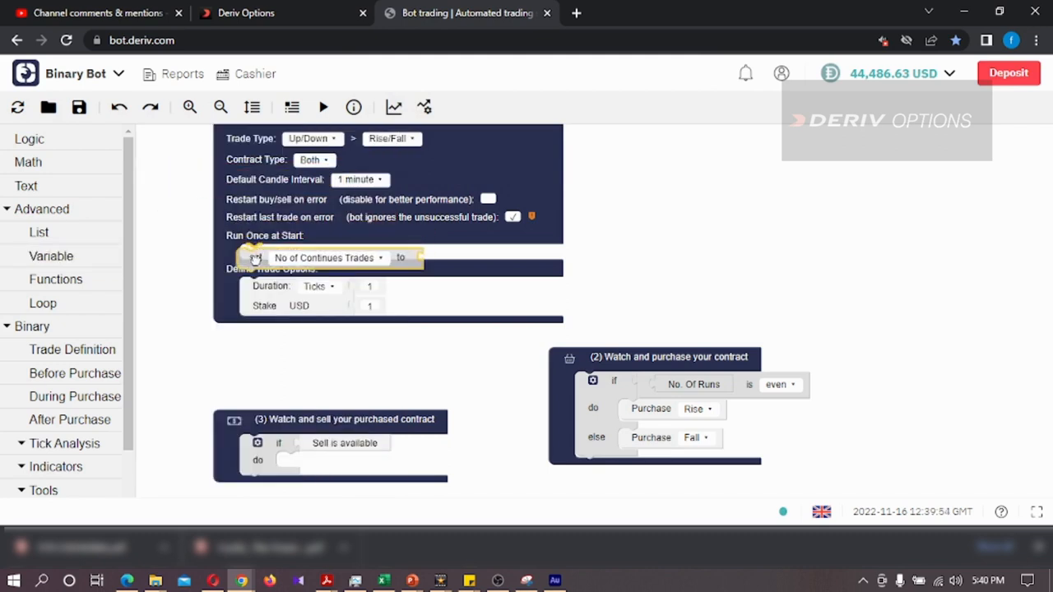
pyautogui.click(28, 161)
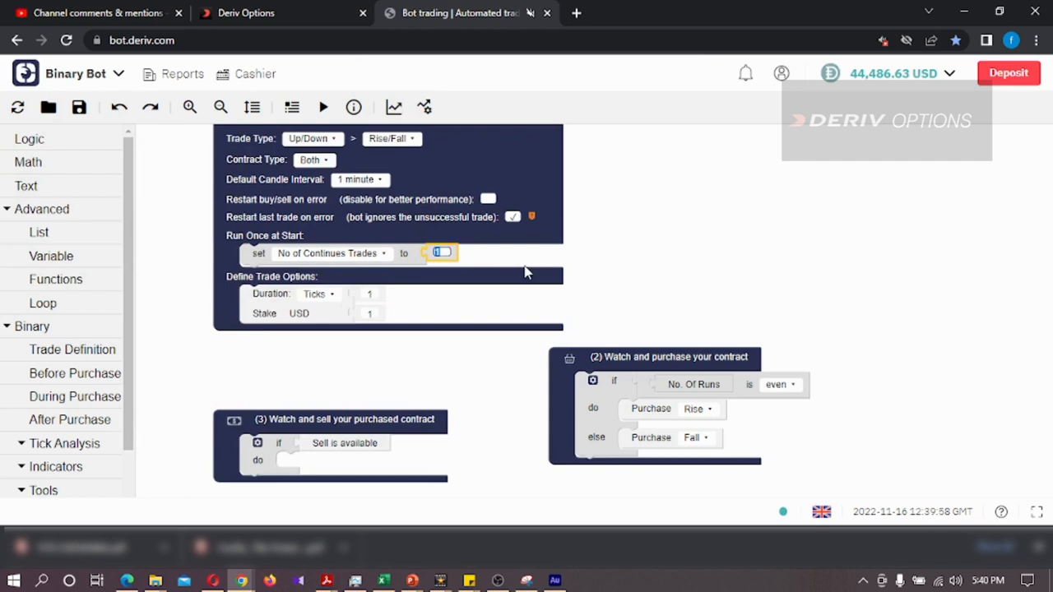
pyautogui.write('2')
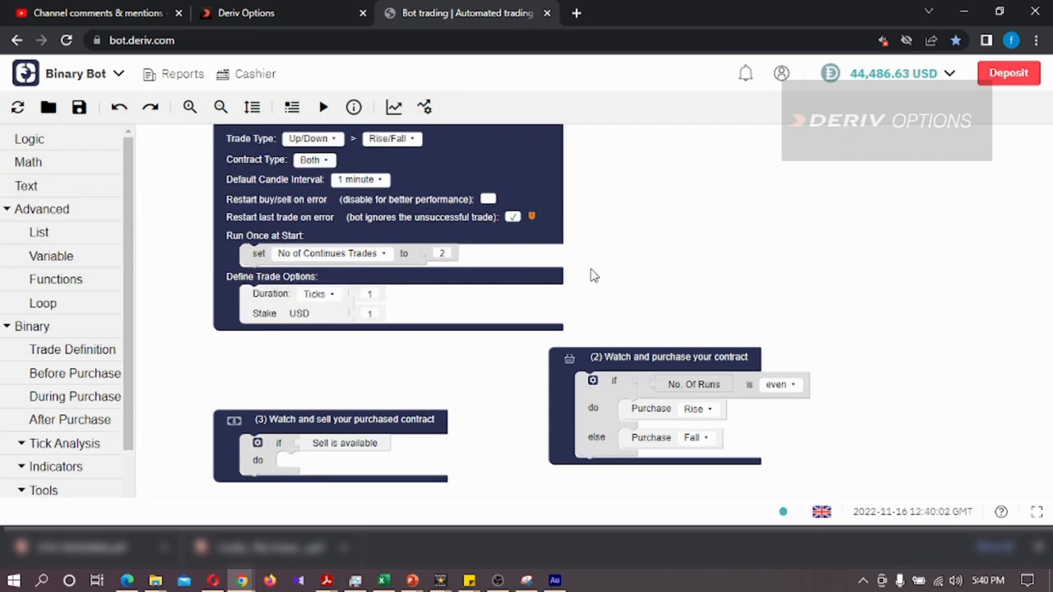
pyautogui.moveTo(586, 300)
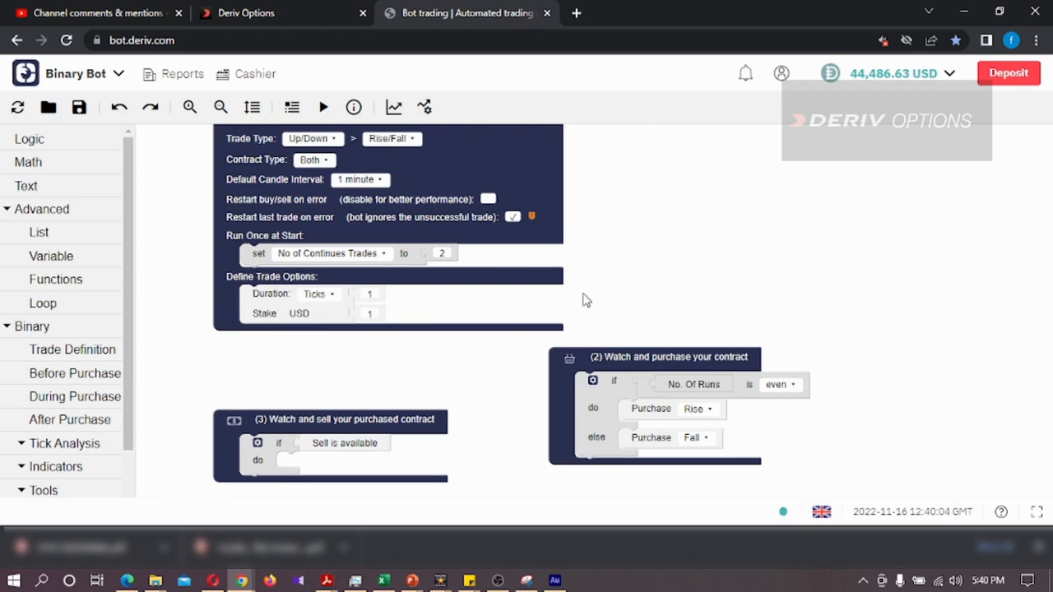
pyautogui.moveTo(51, 257)
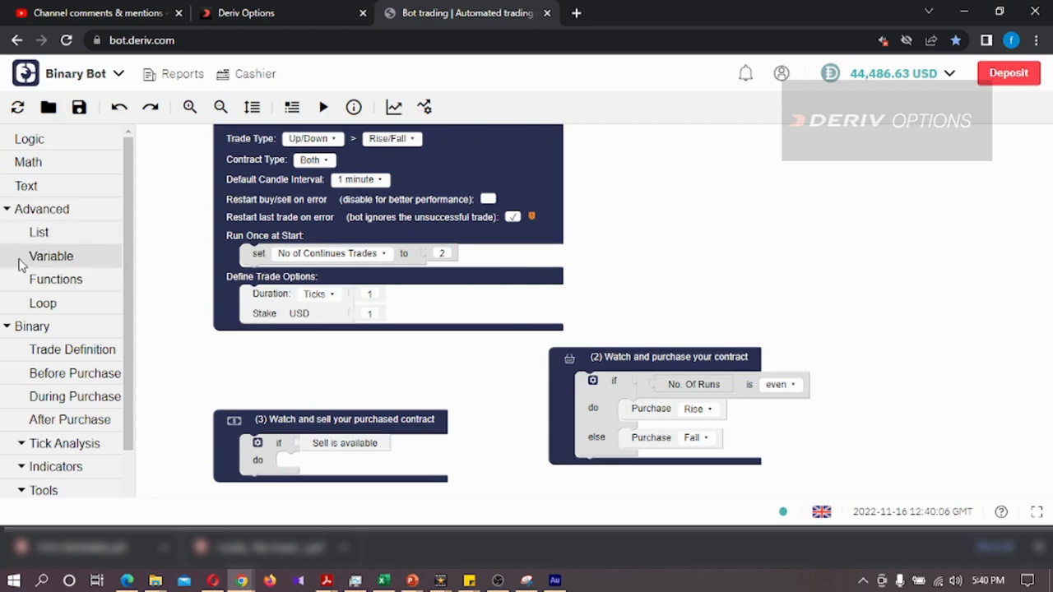
# - Create a 'Trade Count' variable for counting consecutive trades
pyautogui.click(51, 257)
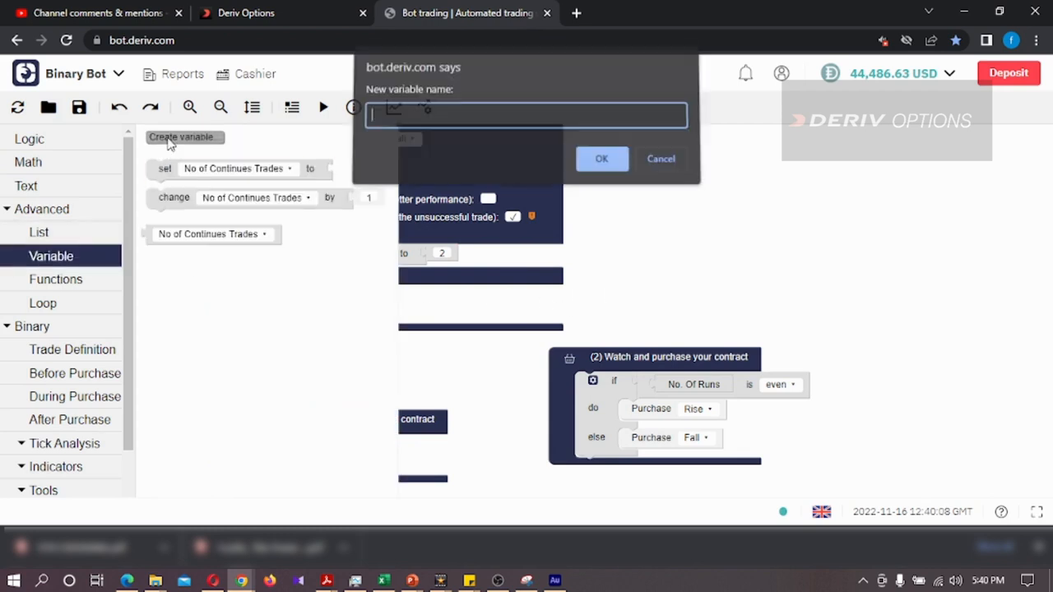
pyautogui.write('Trade Co')
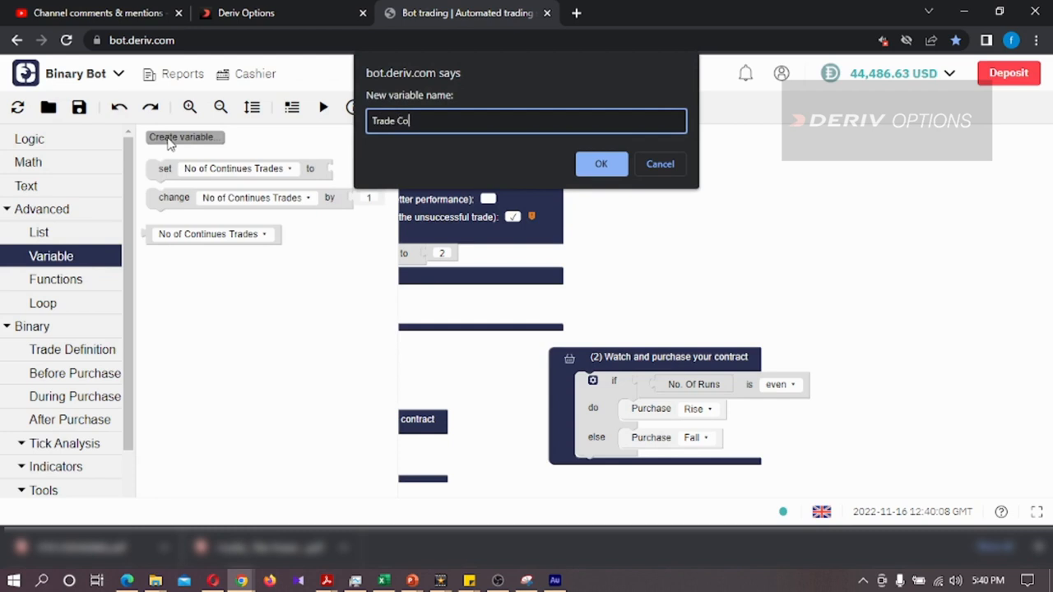
pyautogui.click(601, 164)
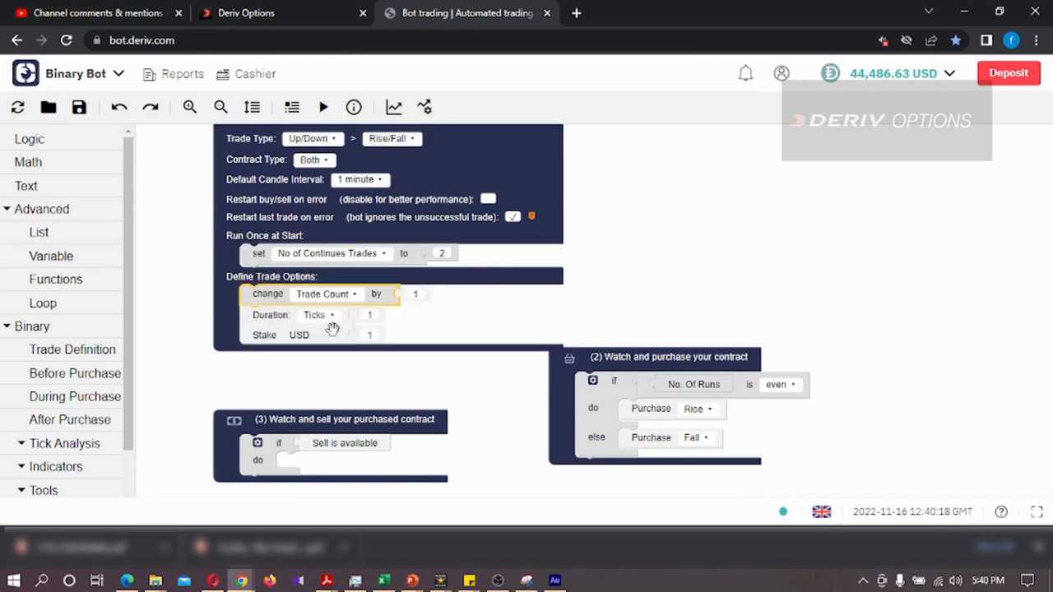
pyautogui.scroll(-3)
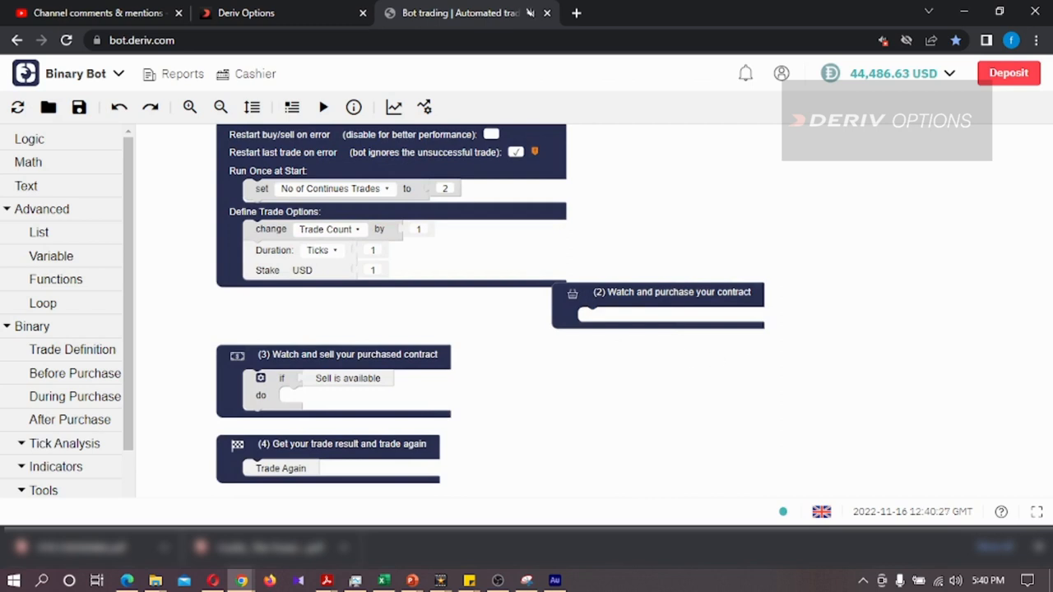
pyautogui.moveTo(30, 138)
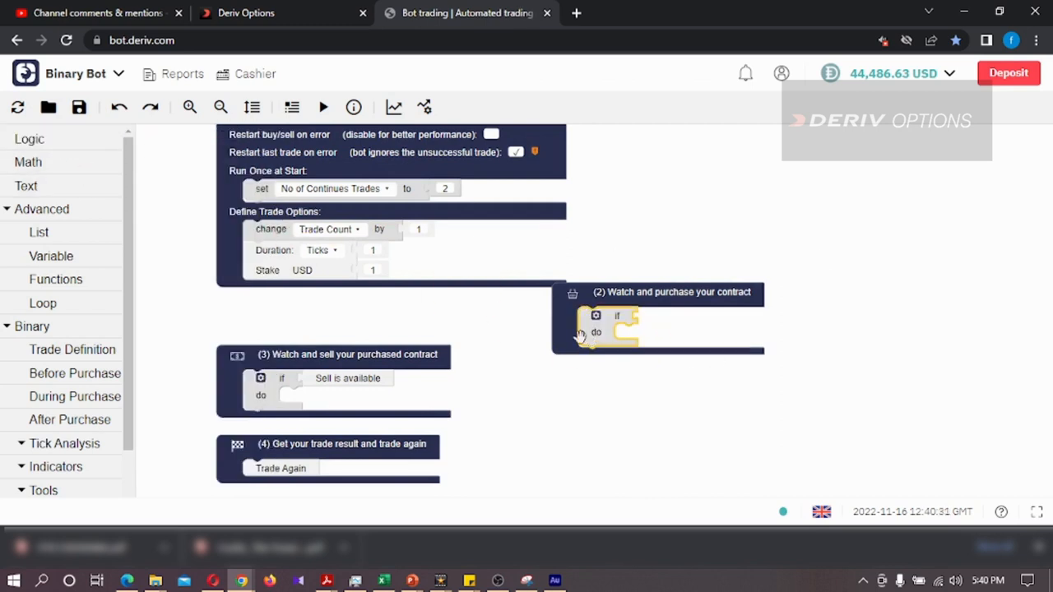
pyautogui.moveTo(199, 237)
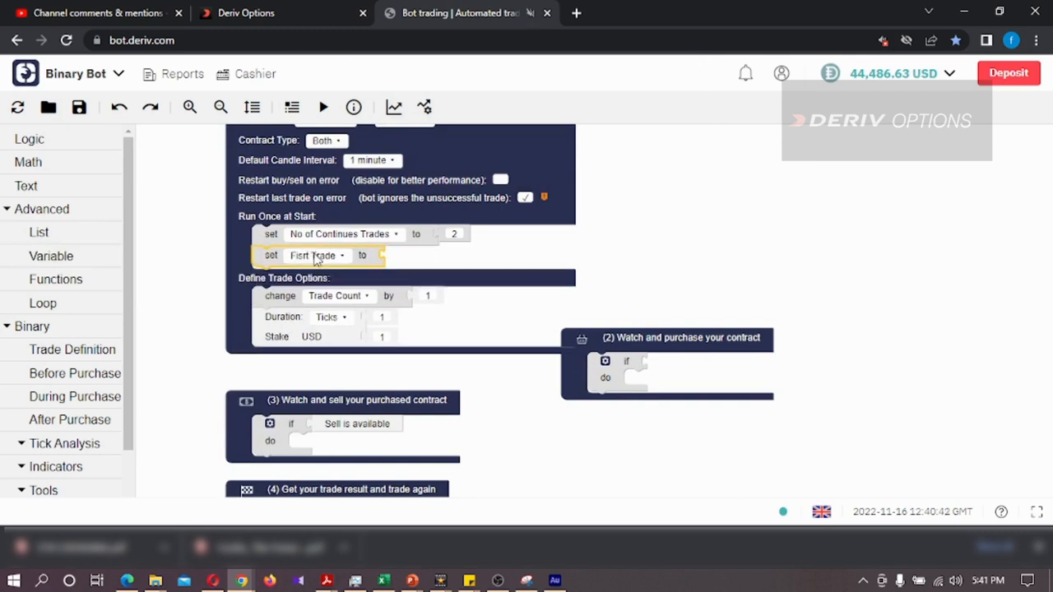
# - Set First Trade to the text value 'RISE' in Run Once at Start
pyautogui.click(339, 255)
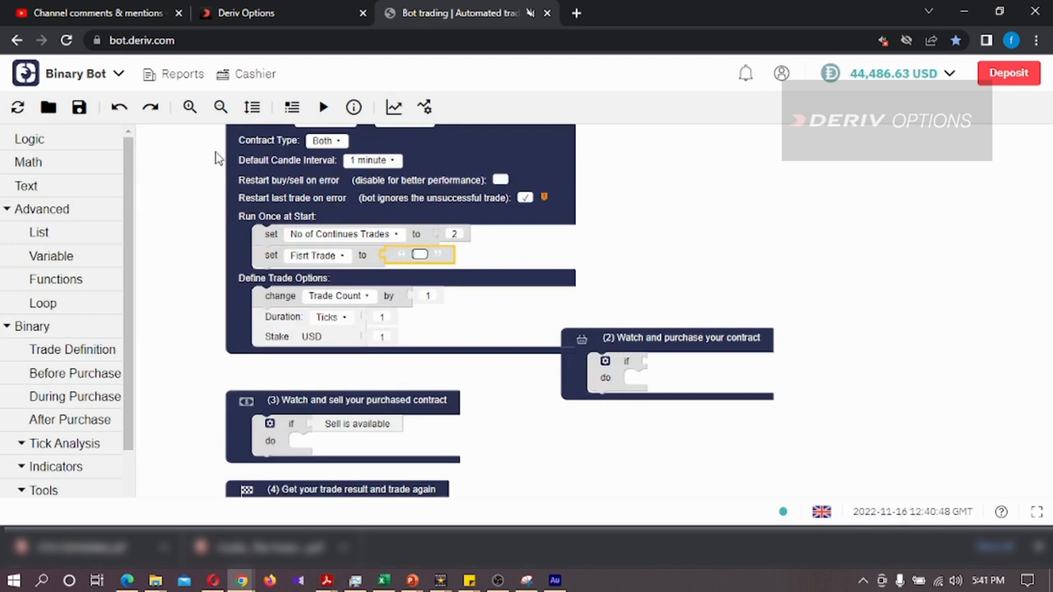
pyautogui.write('RISE')
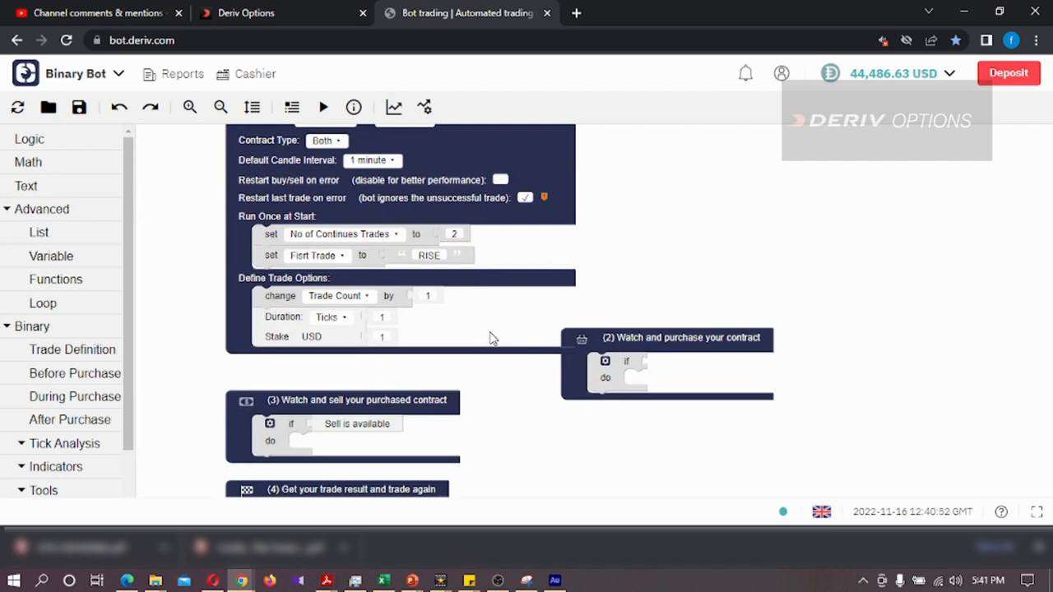
pyautogui.click(29, 138)
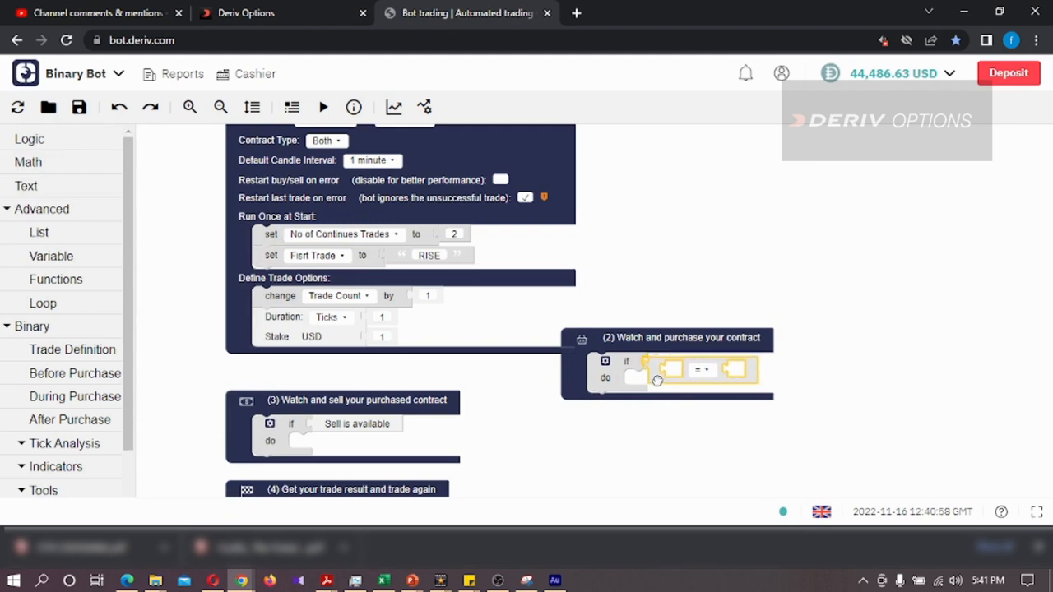
# - Build 'if First Trade = RISE do Purchase Rise' in the purchase stage
pyautogui.click(51, 256)
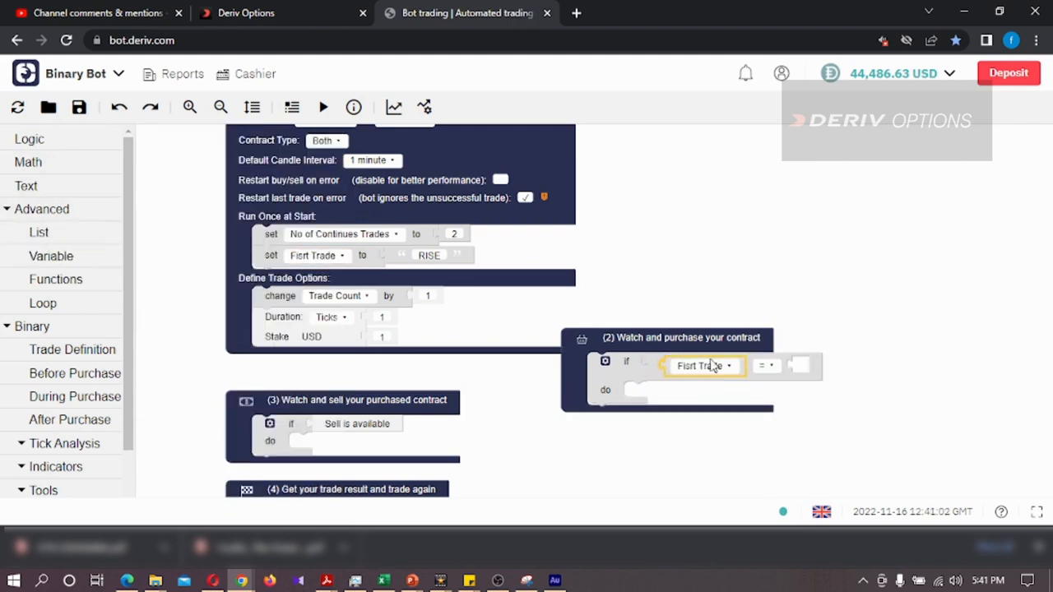
pyautogui.click(26, 184)
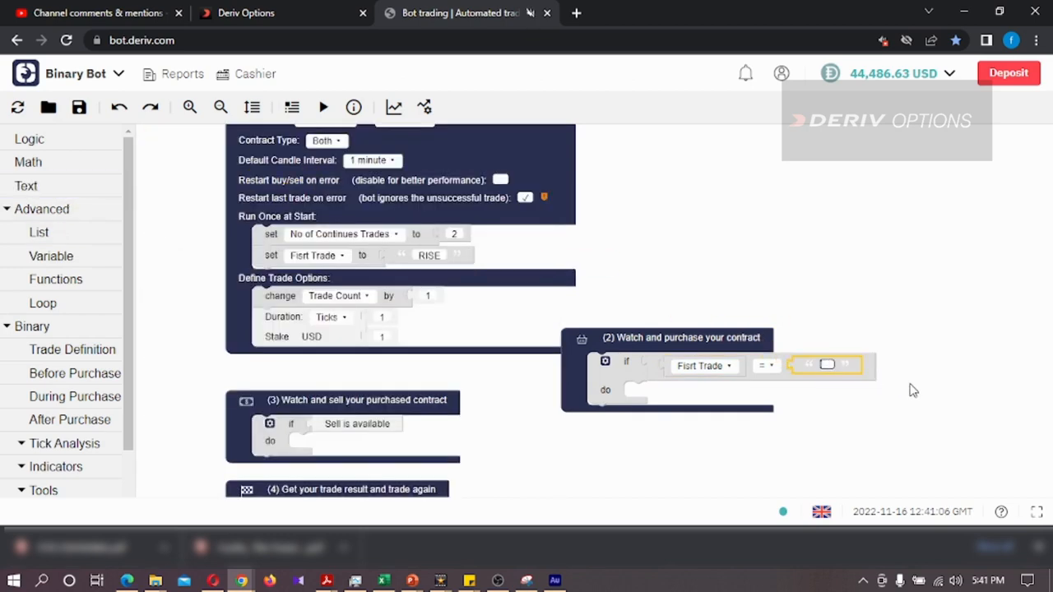
pyautogui.write('Rise')
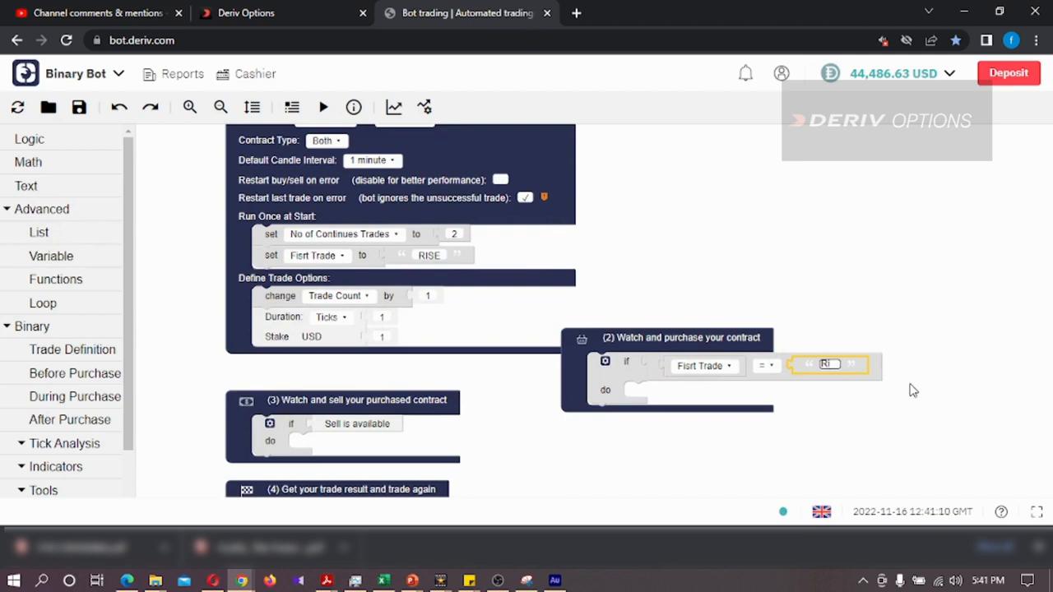
pyautogui.write('SE')
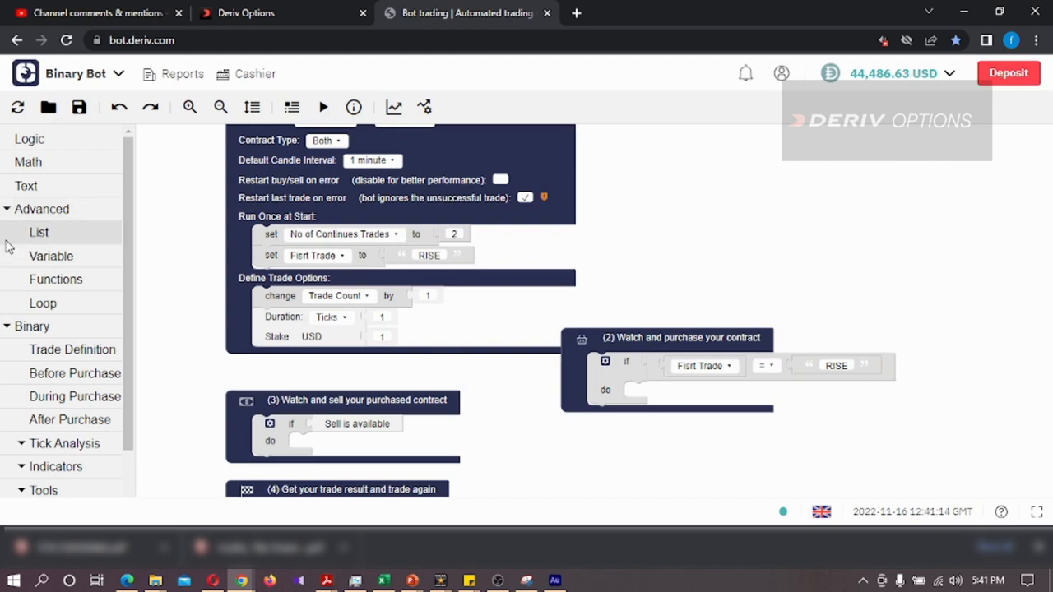
pyautogui.moveTo(76, 372)
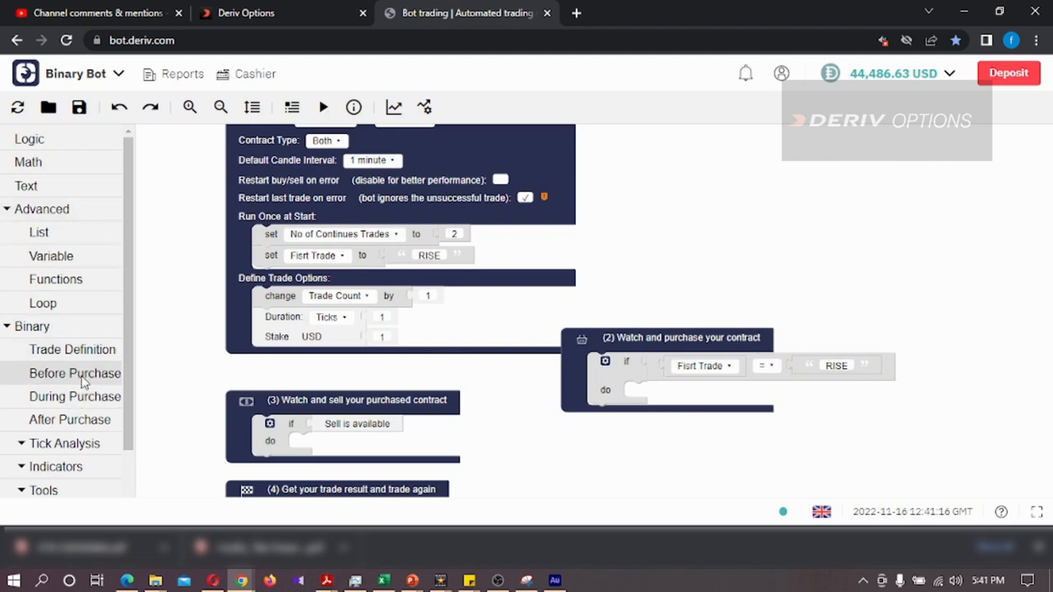
pyautogui.click(74, 372)
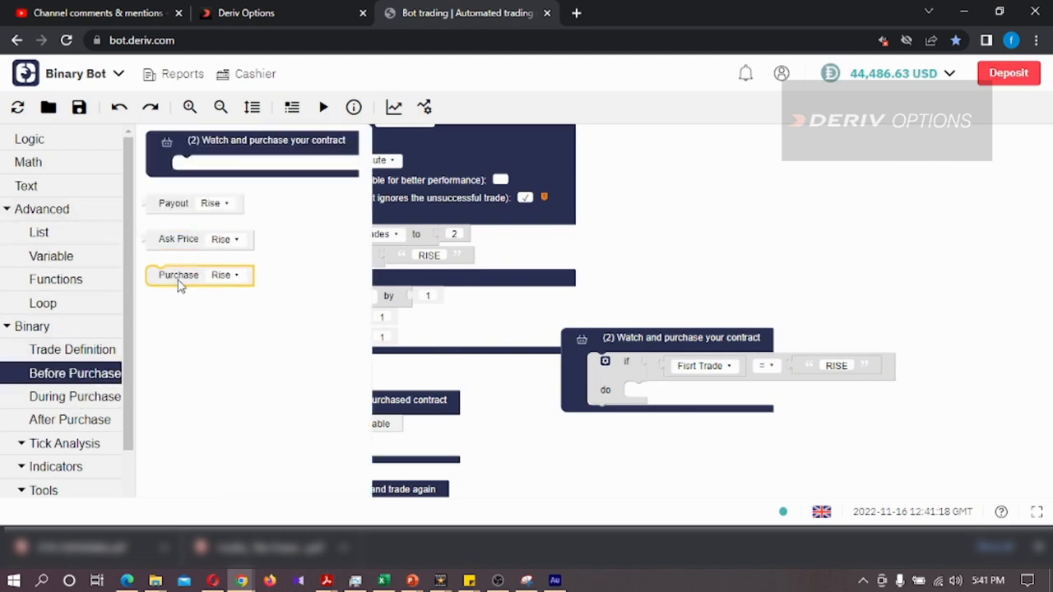
pyautogui.moveTo(177, 275); pyautogui.dragTo(662, 395)
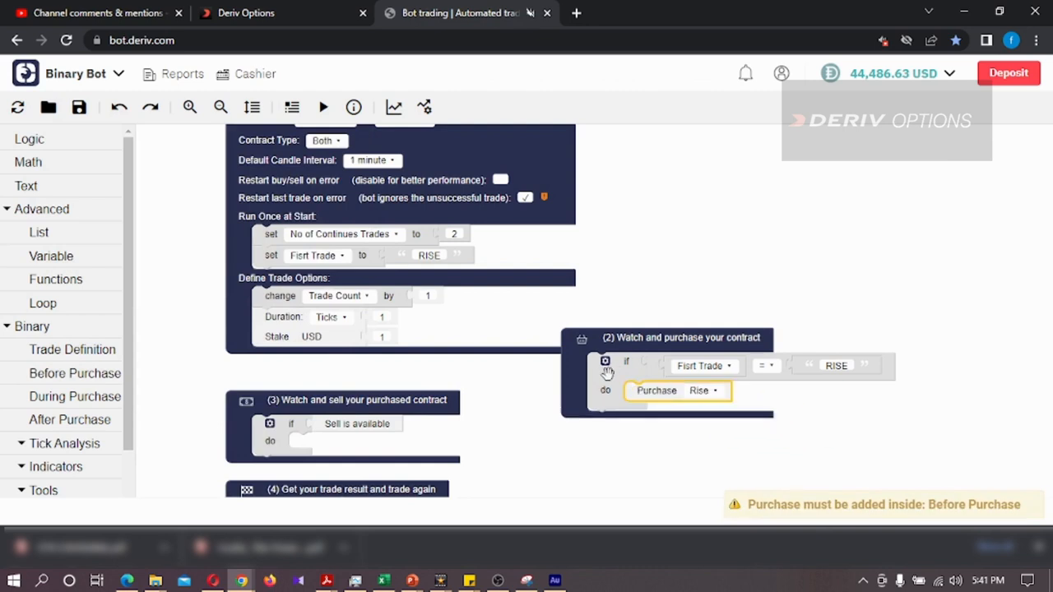
# - Duplicate the condition as 'First Trade = FALL' purchasing Fall
pyautogui.moveTo(605, 372); pyautogui.dragTo(607, 426)
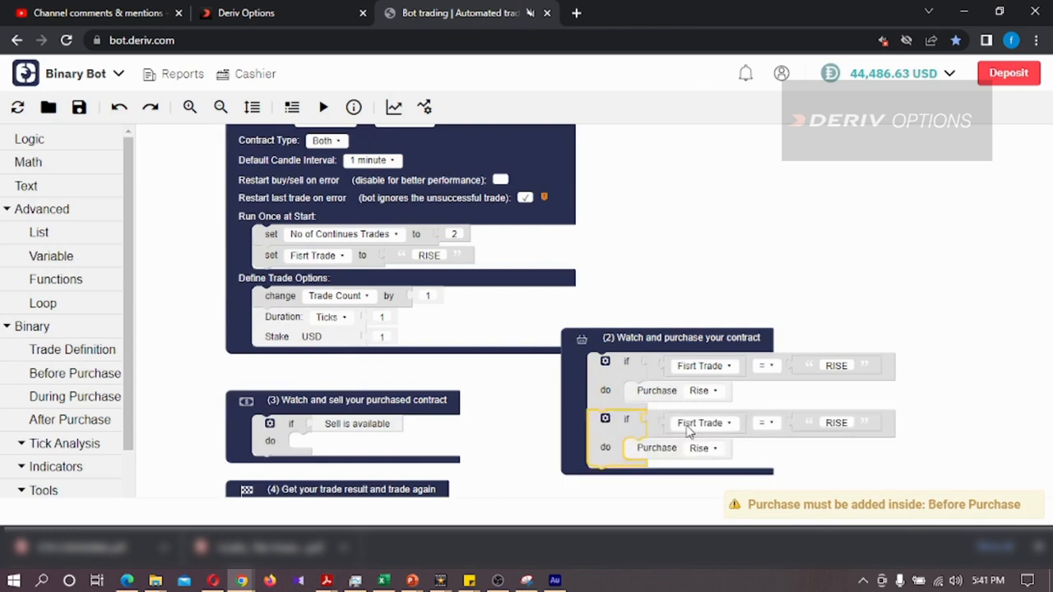
pyautogui.click(836, 421)
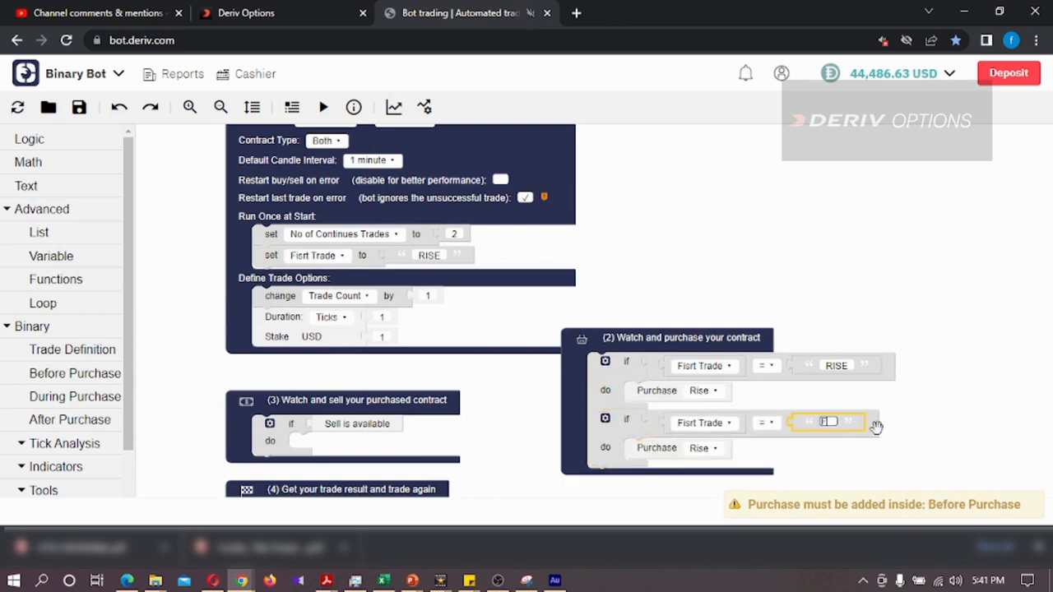
pyautogui.write('FALL')
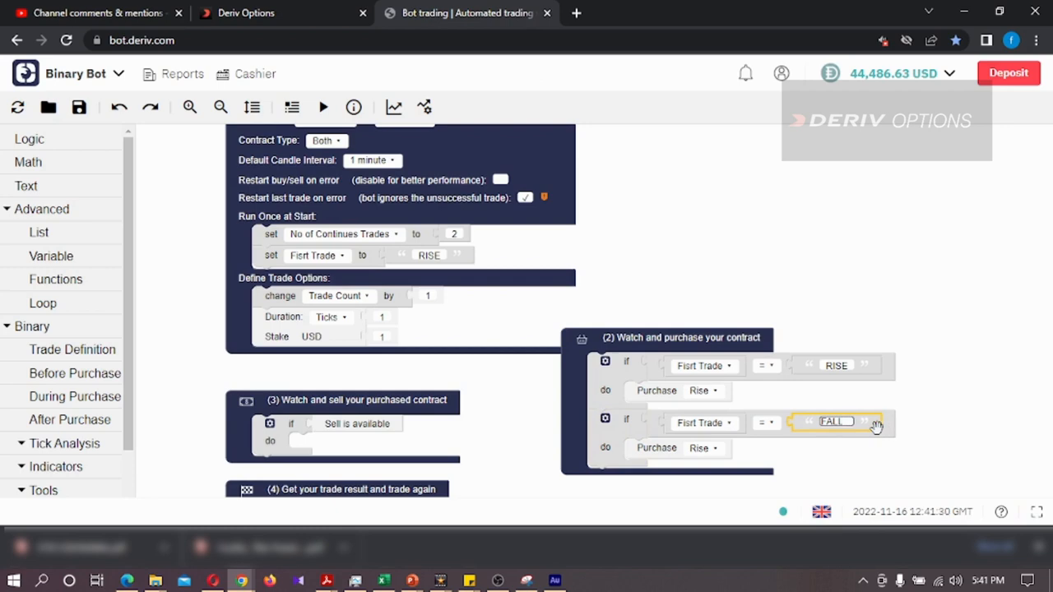
pyautogui.click(703, 448)
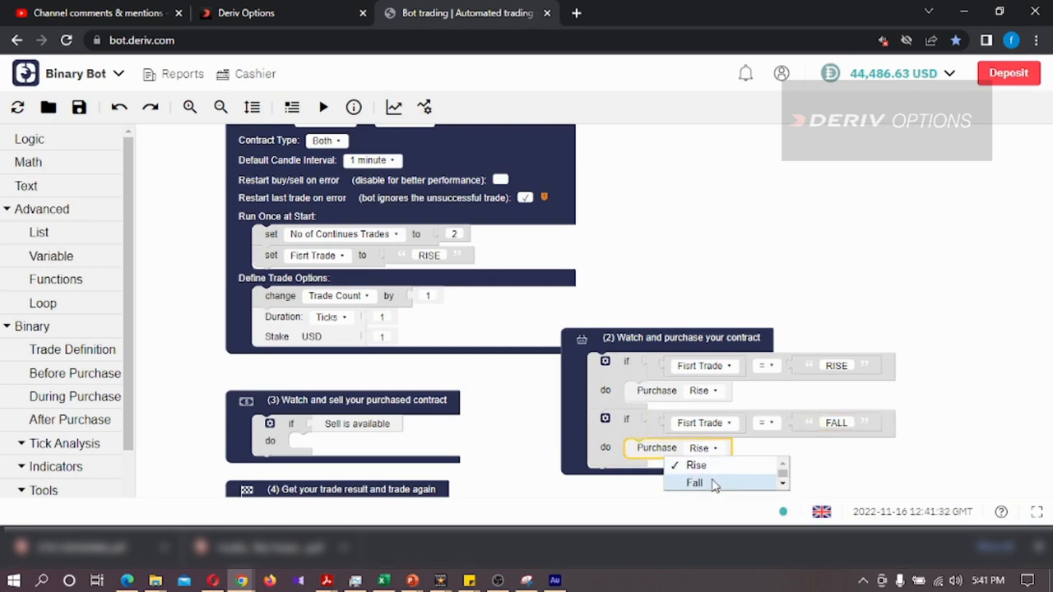
pyautogui.click(694, 484)
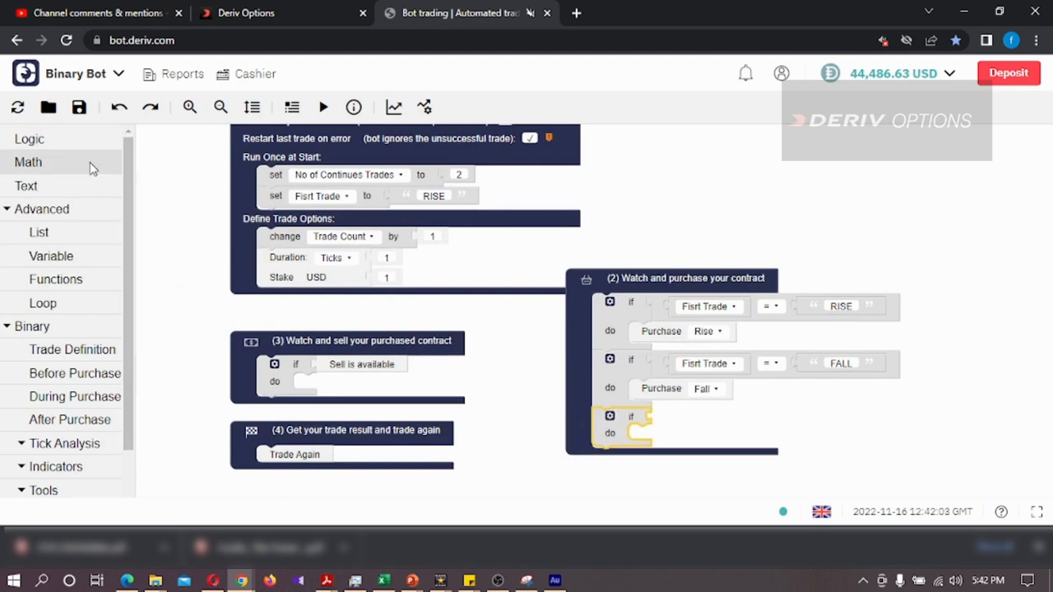
# - Add the condition Trade Count = No of Continues Trades that resets Trade Count to 0
pyautogui.click(29, 138)
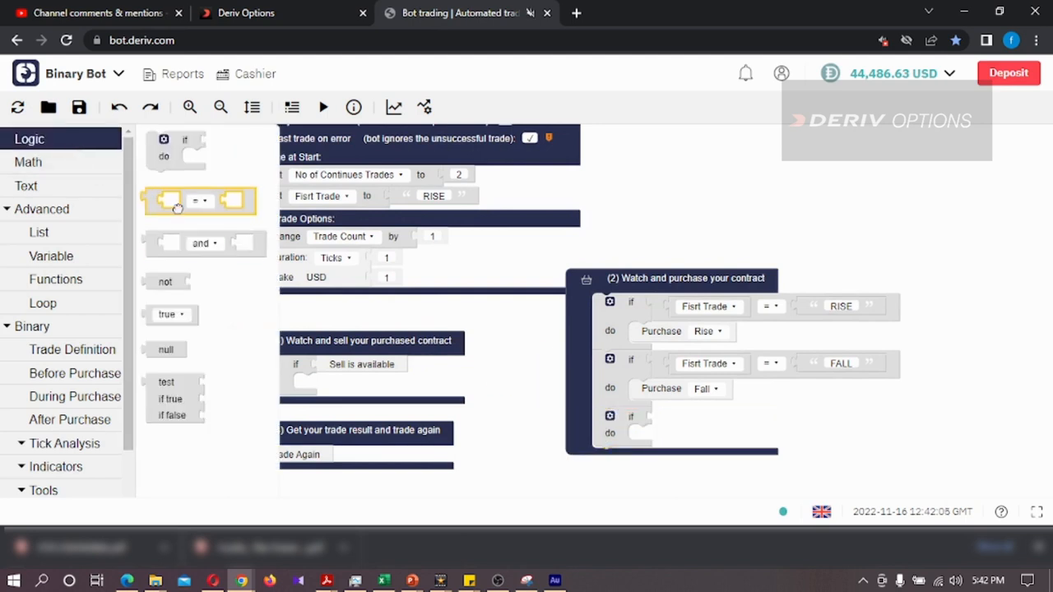
pyautogui.moveTo(199, 200); pyautogui.dragTo(705, 419)
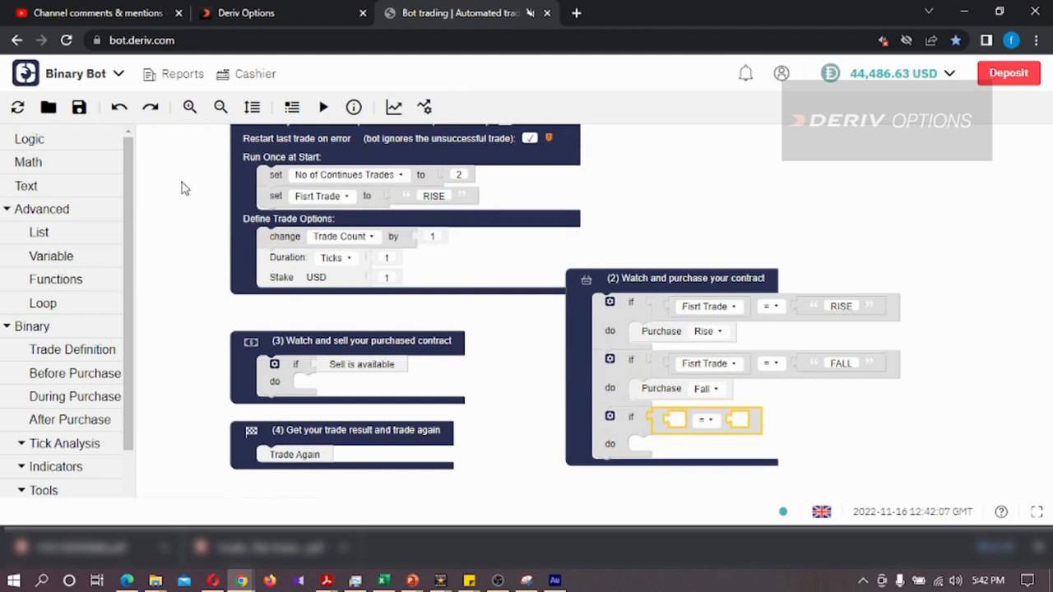
pyautogui.click(51, 257)
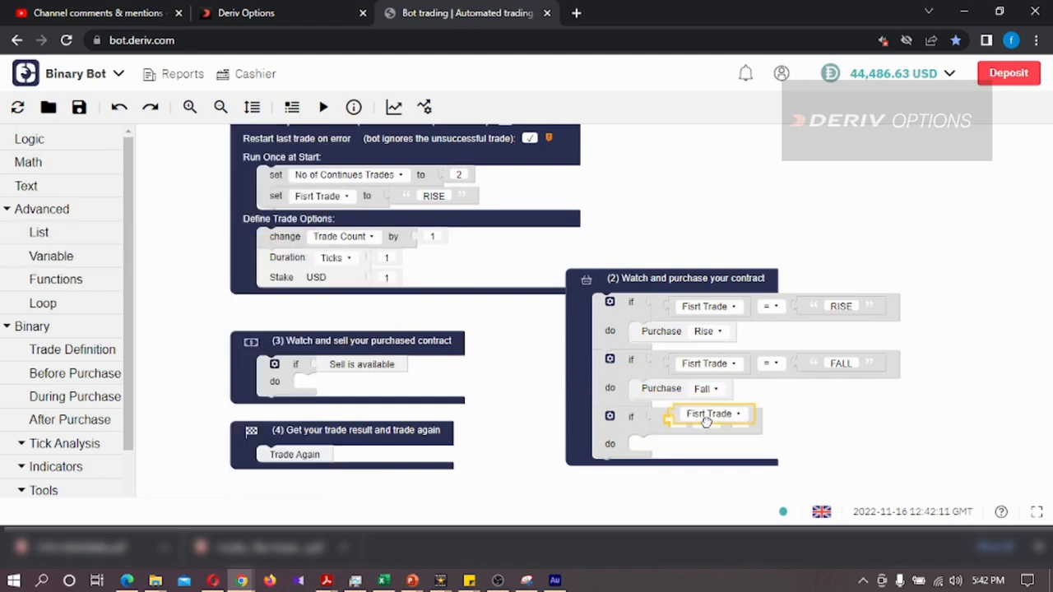
pyautogui.click(709, 420)
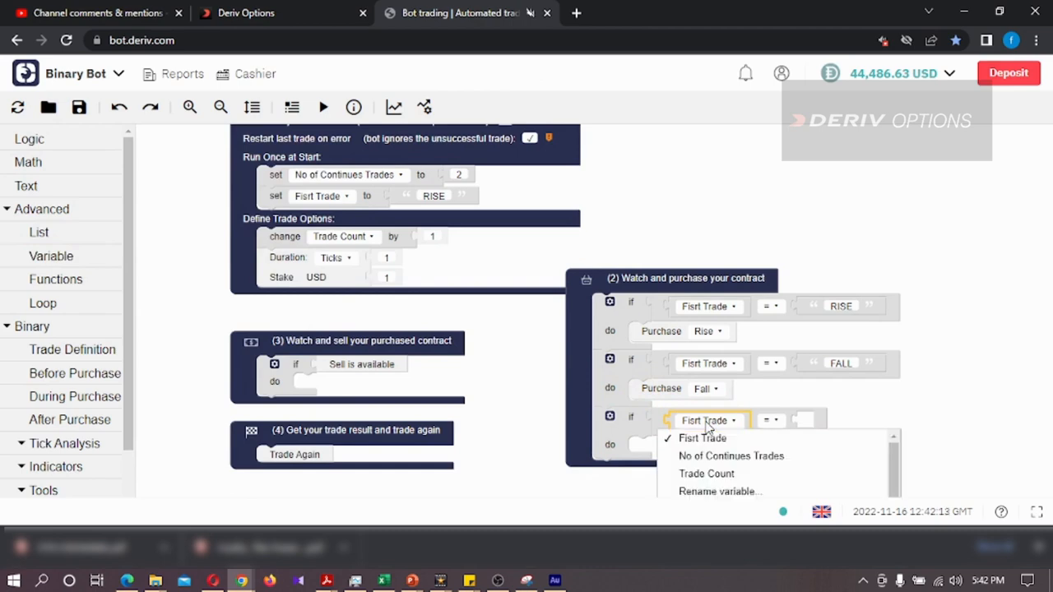
pyautogui.click(706, 474)
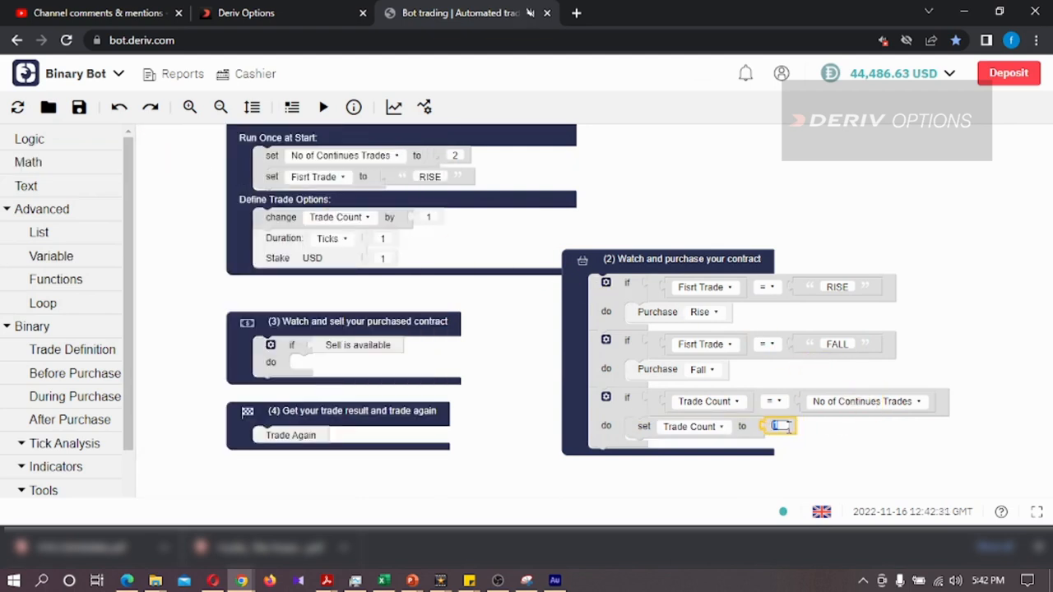
pyautogui.write('0')
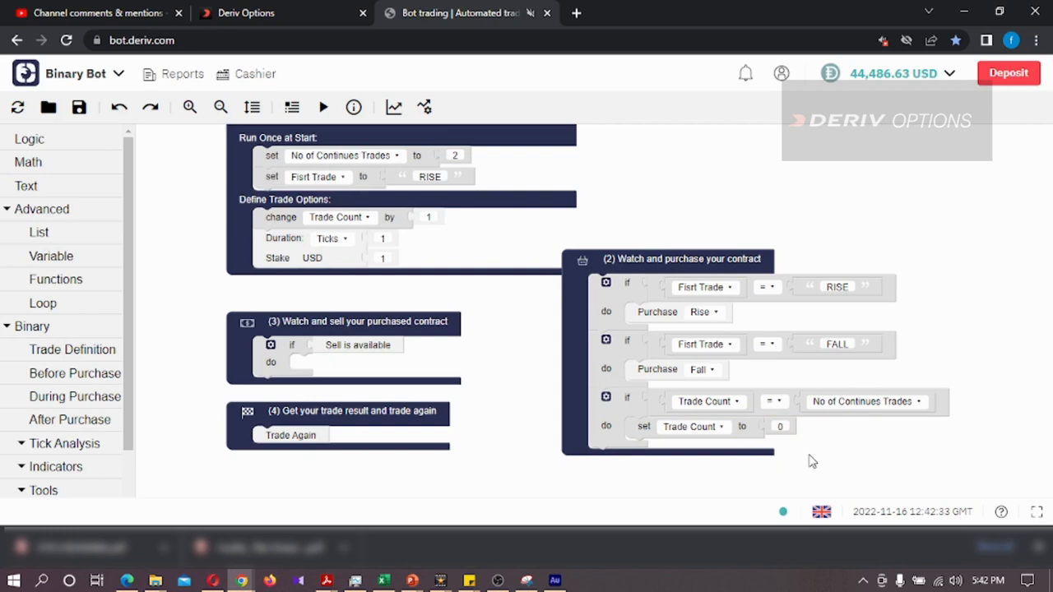
pyautogui.click(30, 138)
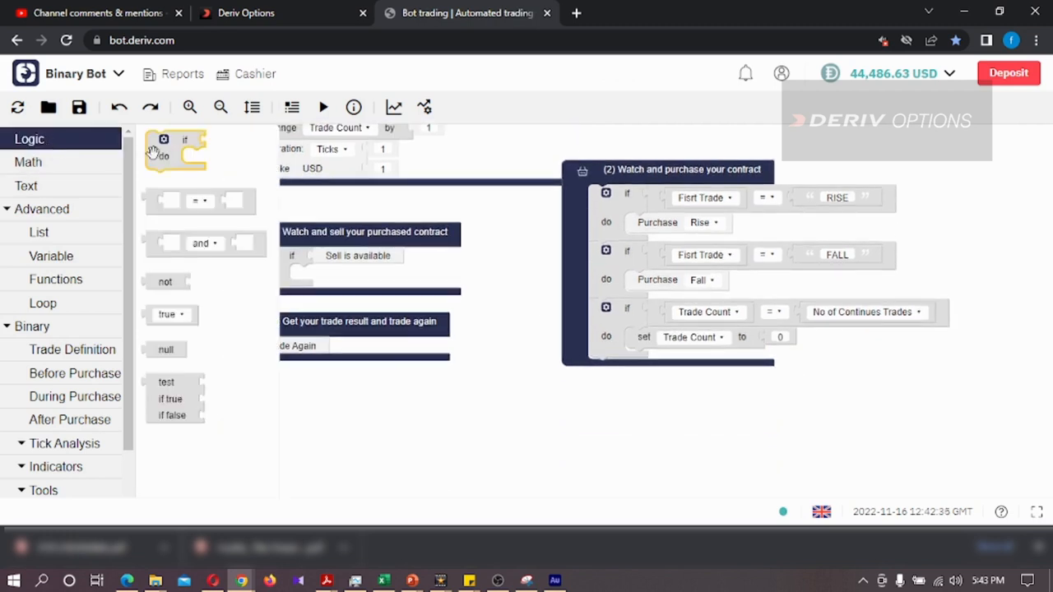
# - Nest an if-else under the reset that sets First Trade to FALL when it equals RISE, else RISE
pyautogui.moveTo(174, 151); pyautogui.dragTo(658, 370)
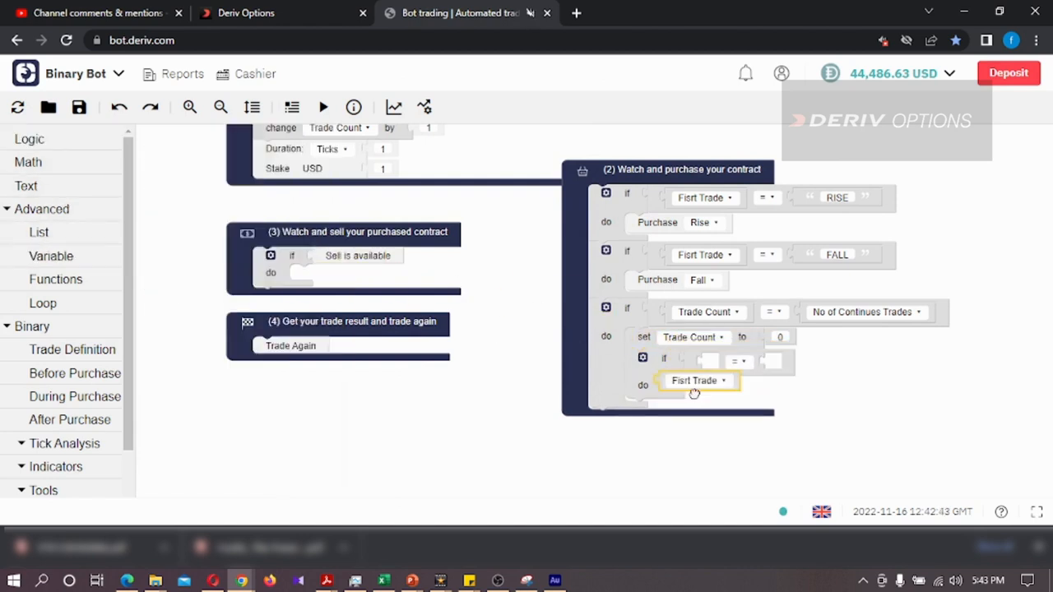
pyautogui.moveTo(695, 380); pyautogui.dragTo(737, 362)
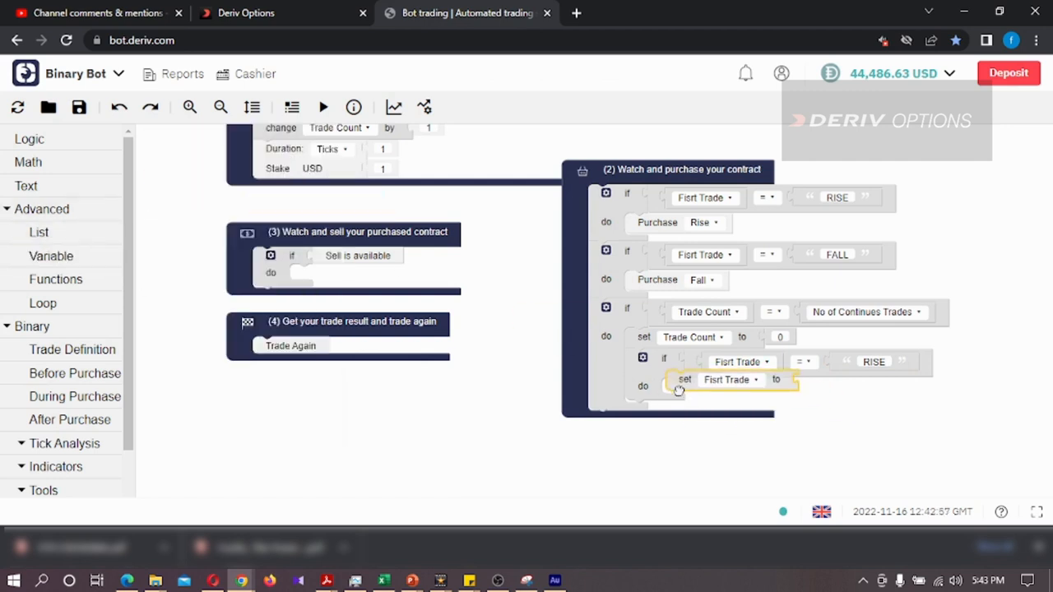
pyautogui.click(27, 185)
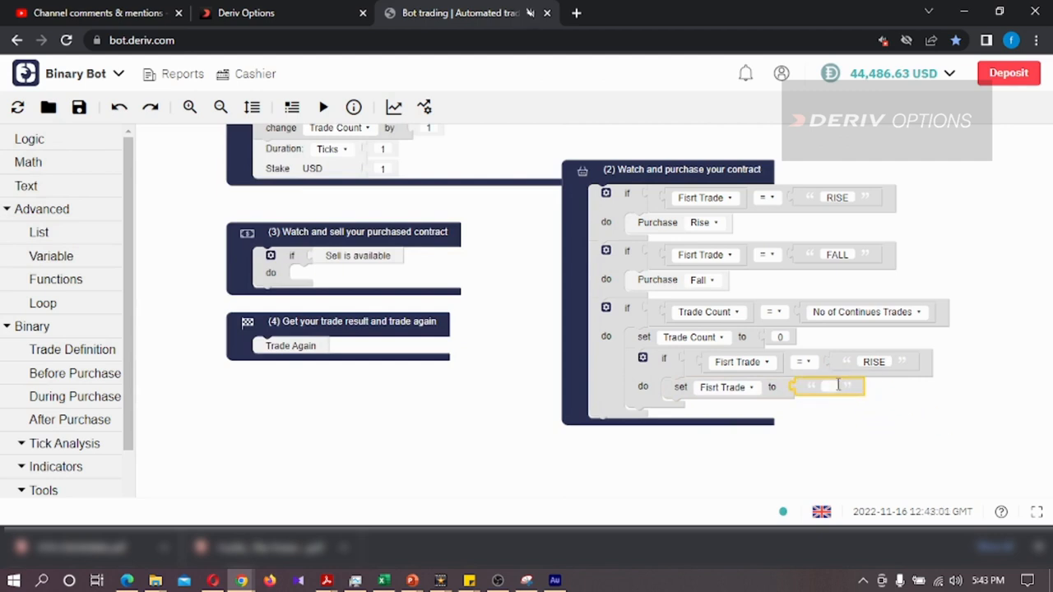
pyautogui.write('F')
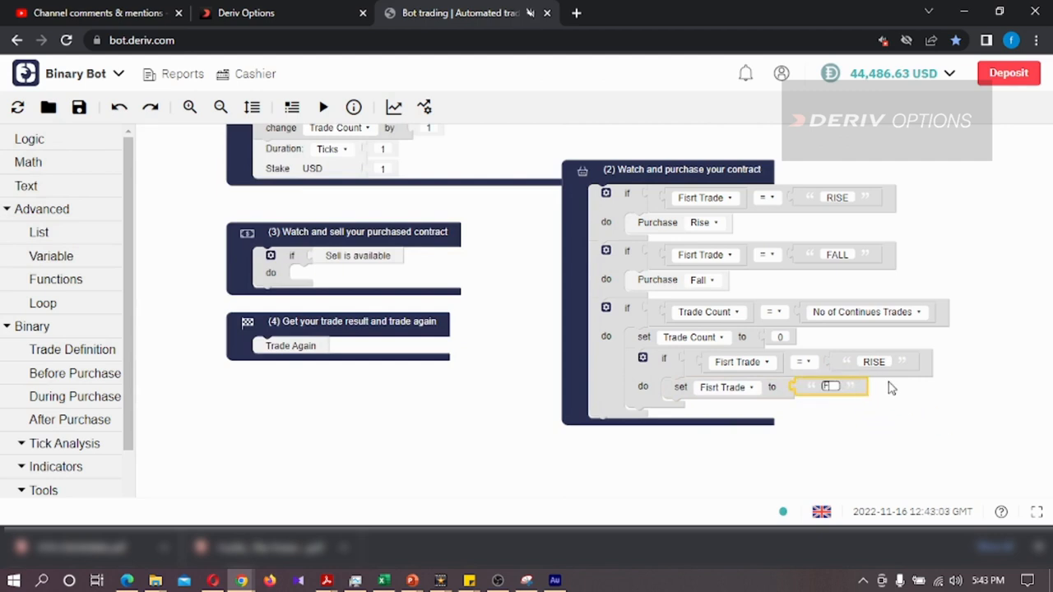
pyautogui.write('FALL')
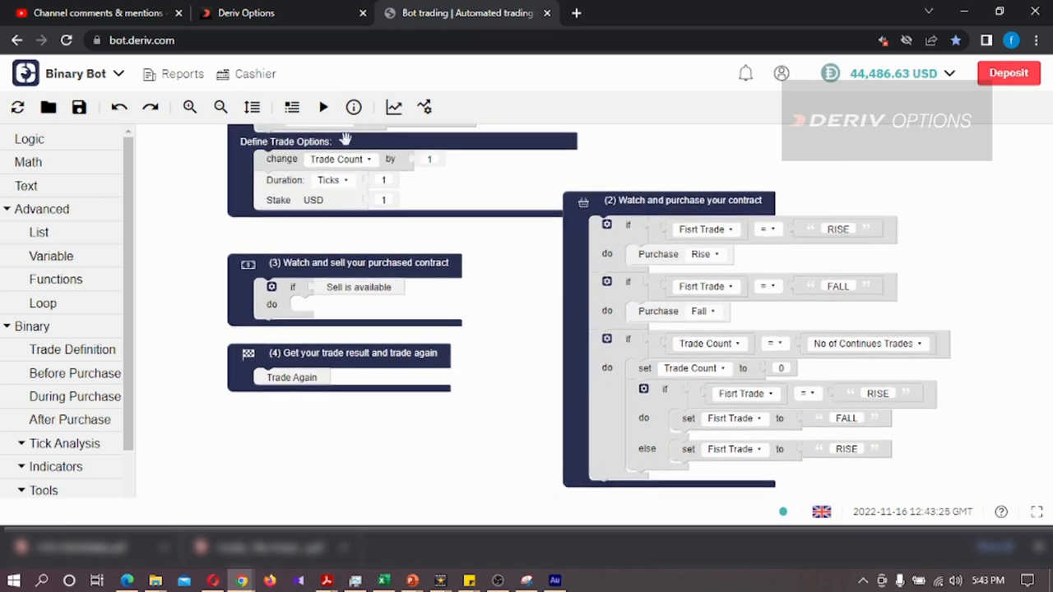
# - Run the bot so it places alternating pairs of CALL and PUT trades, then close the summary
pyautogui.click(323, 107)
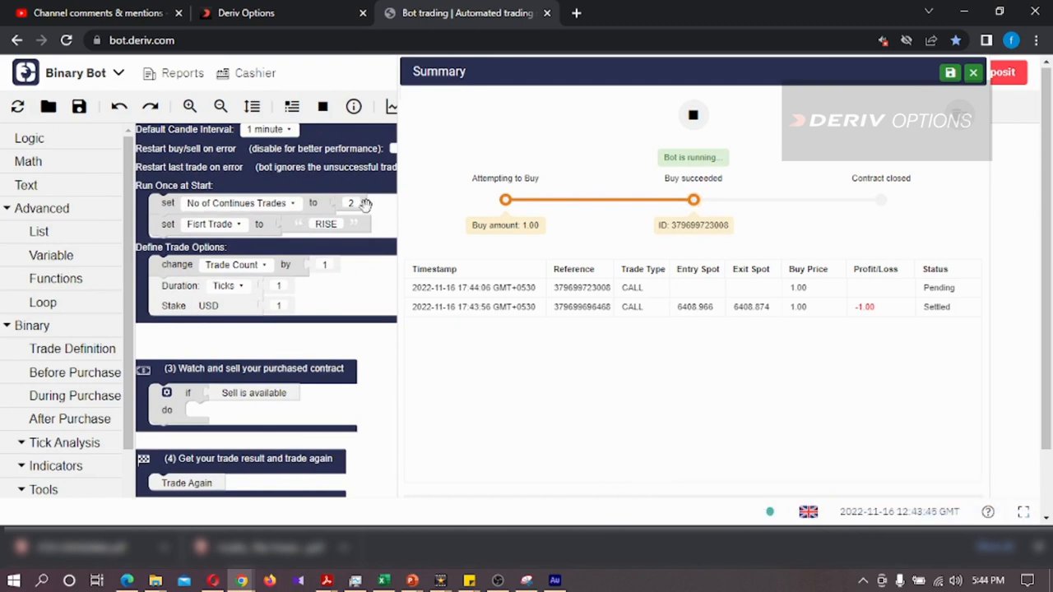
pyautogui.moveTo(362, 205)
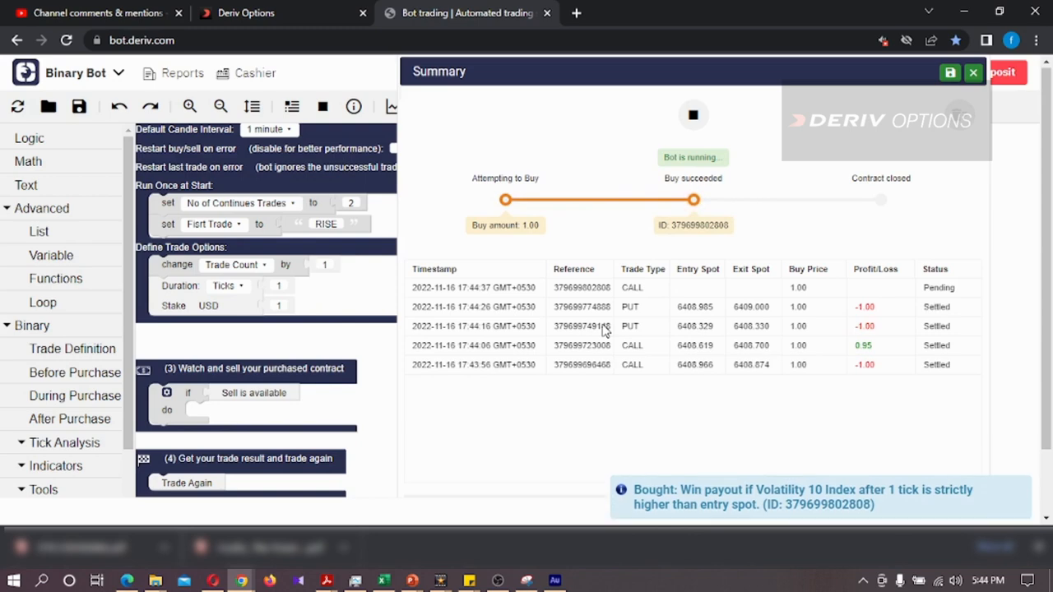
pyautogui.moveTo(568, 344)
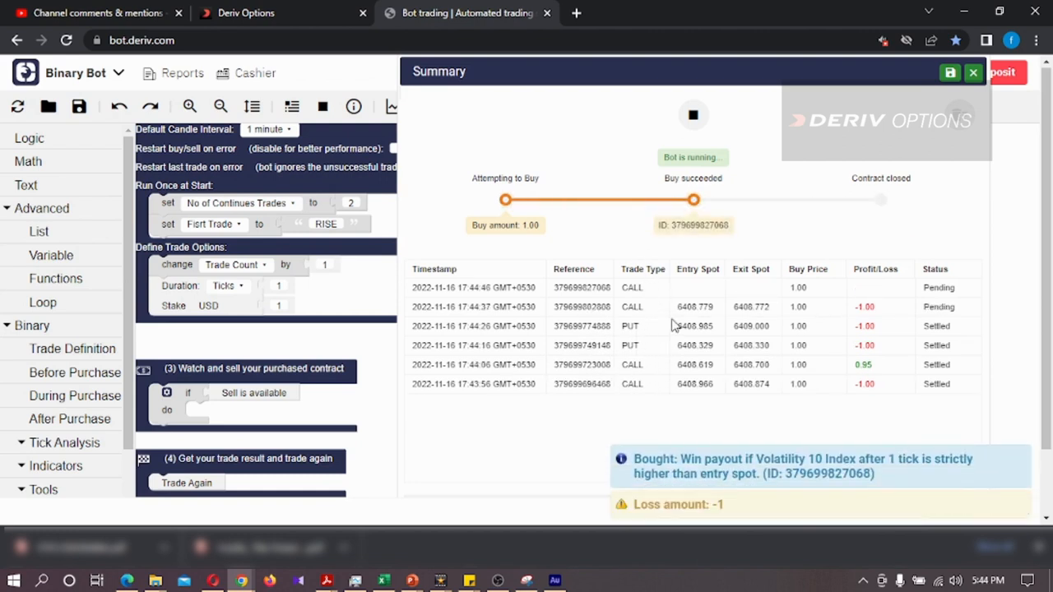
pyautogui.click(974, 72)
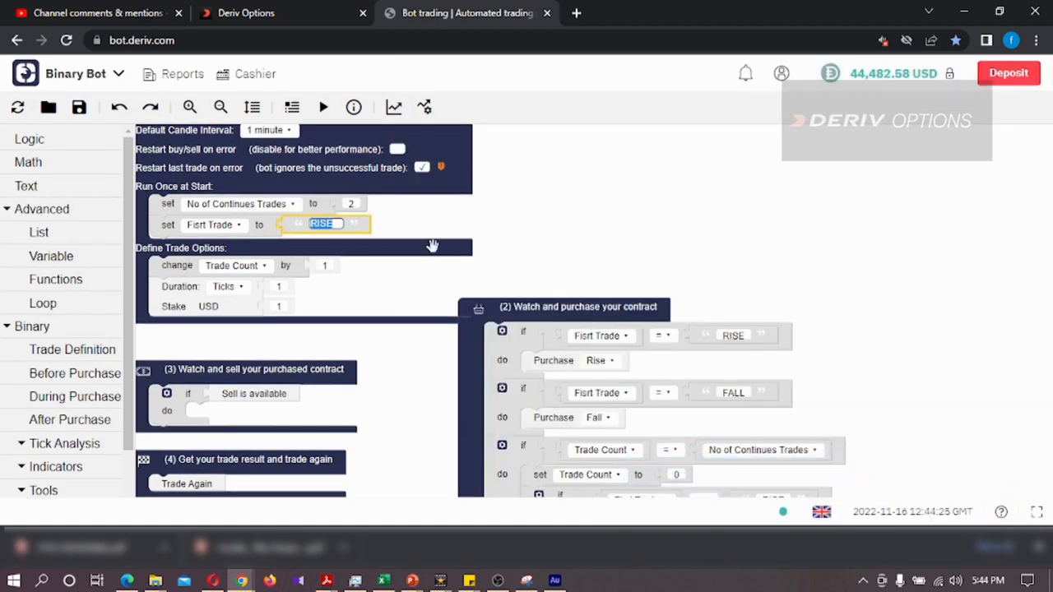
# - Change the Run Once at Start value of First Trade from RISE to FALL
pyautogui.click(323, 224)
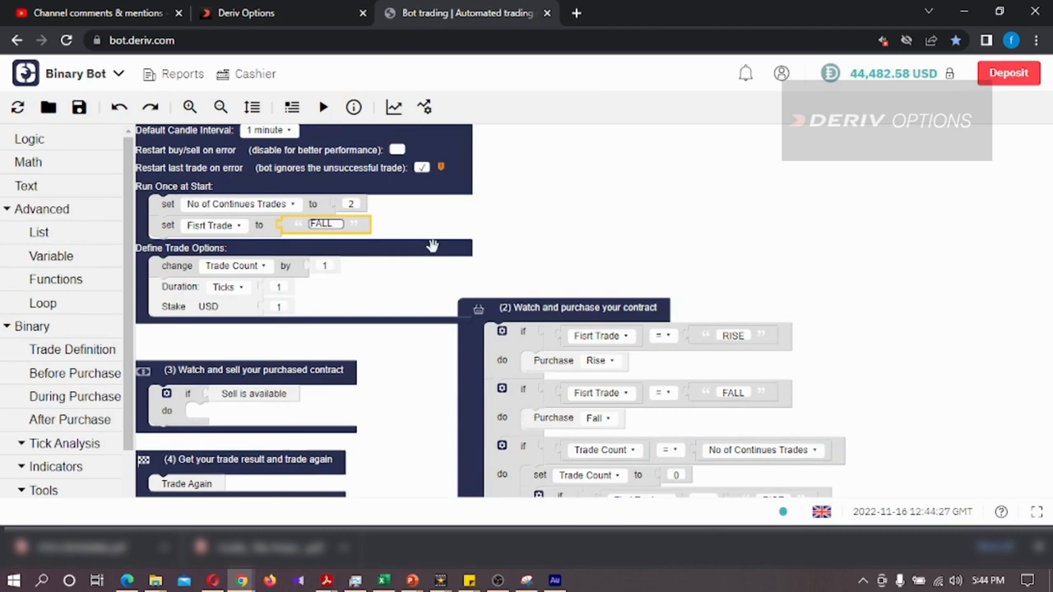
pyautogui.click(322, 107)
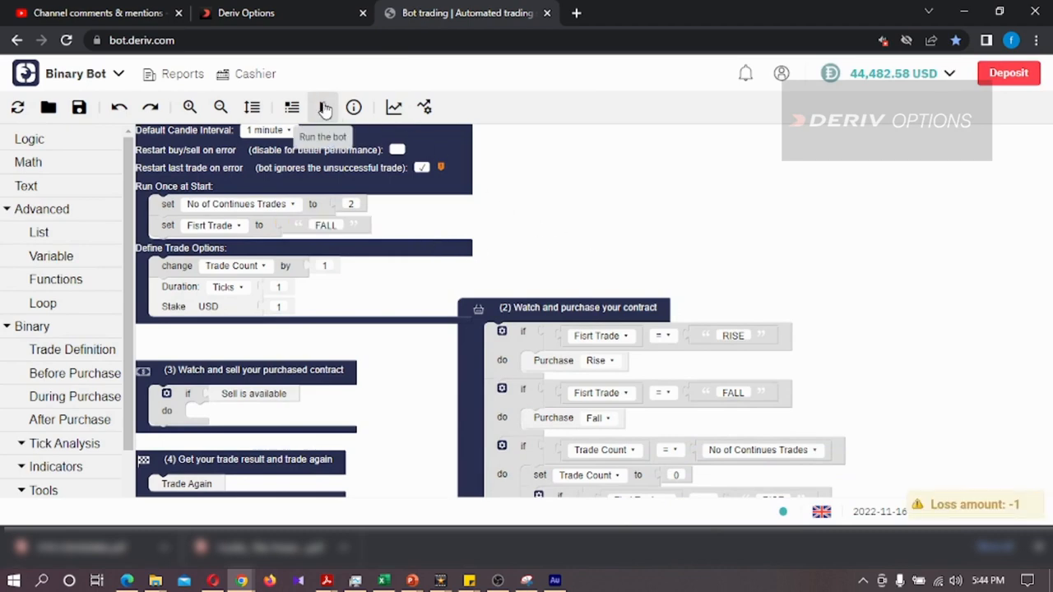
# - Run the bot starting with PUTs, then clear the old trade results from the summary
pyautogui.click(323, 107)
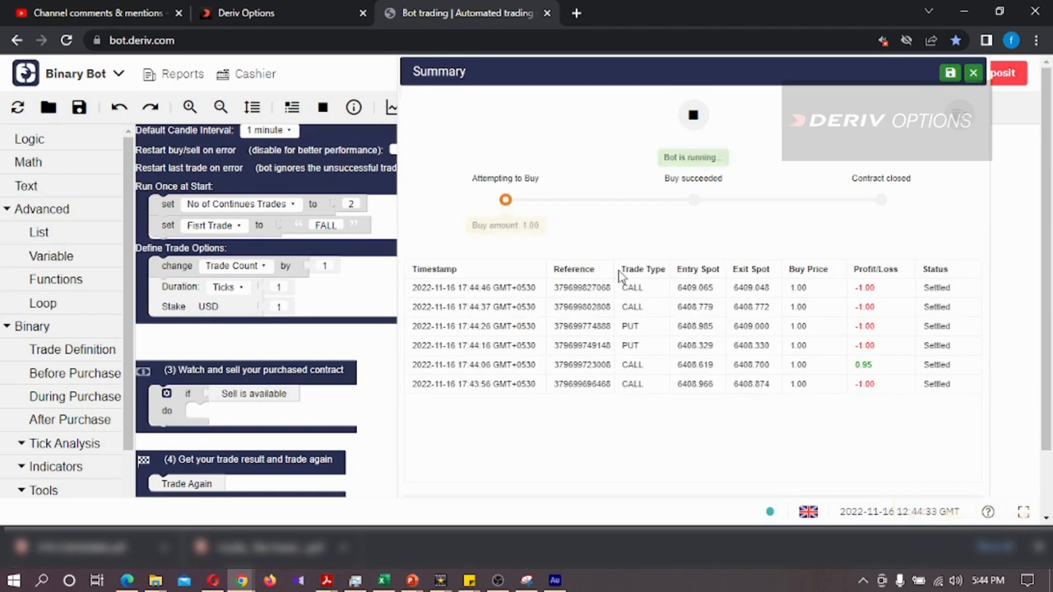
pyautogui.moveTo(645, 438)
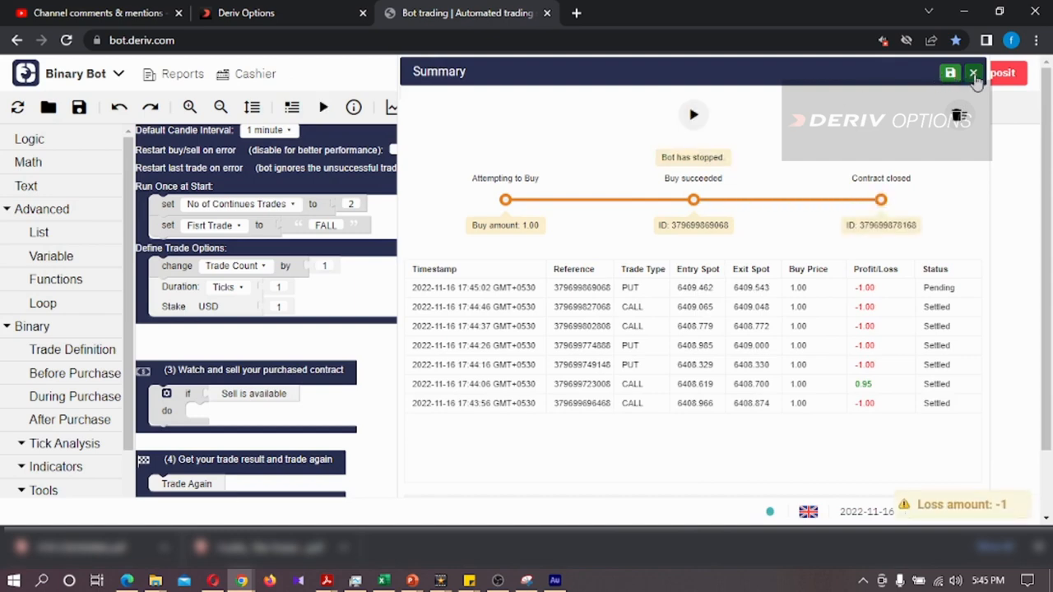
pyautogui.click(974, 72)
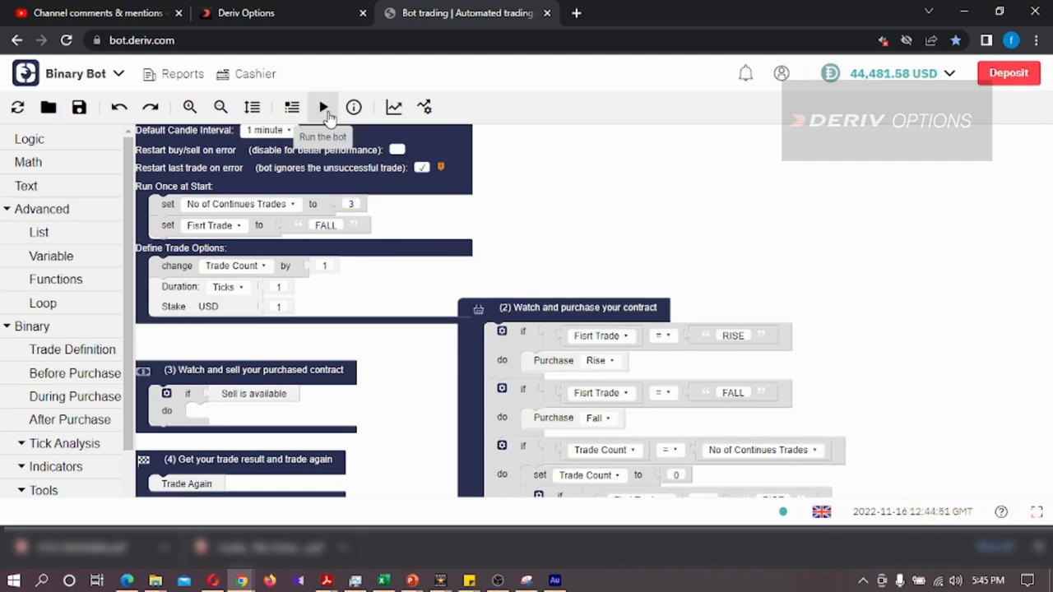
pyautogui.click(322, 107)
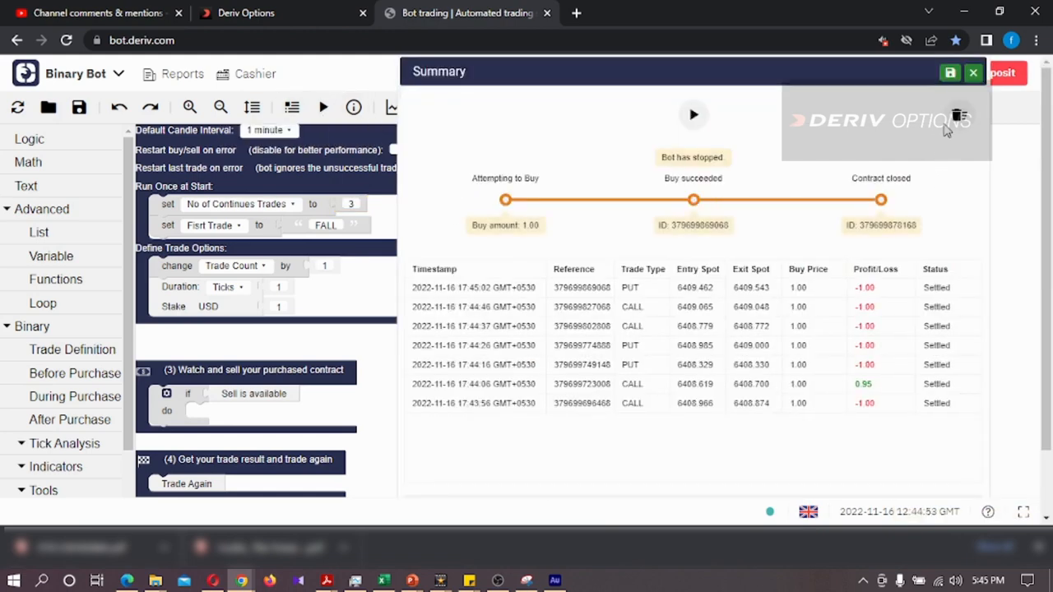
pyautogui.click(958, 119)
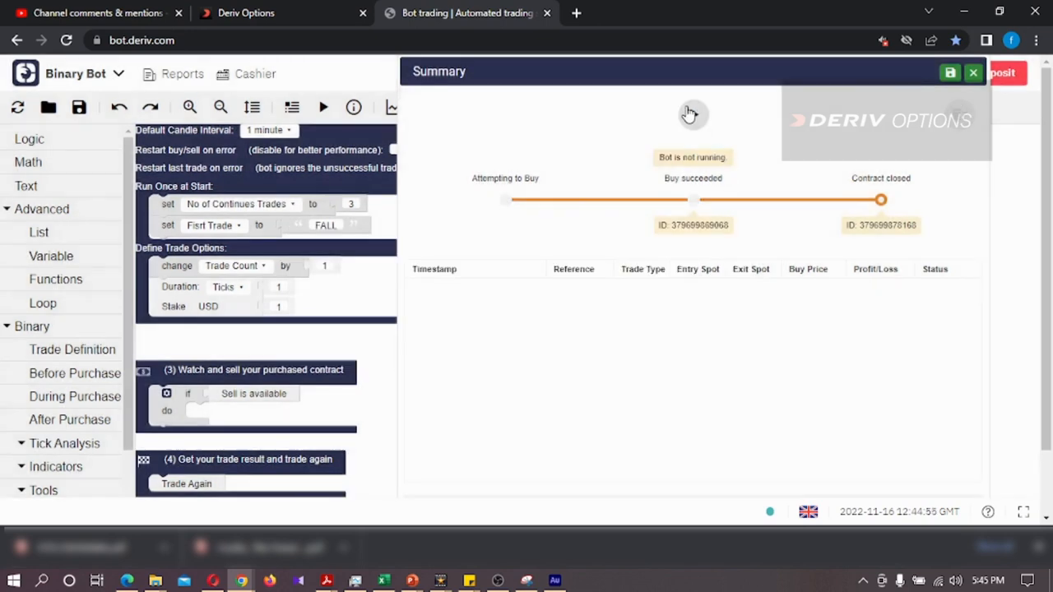
# - Rerun with No of Continues Trades at 3 so trades group in threes, then stop the bot
pyautogui.click(323, 107)
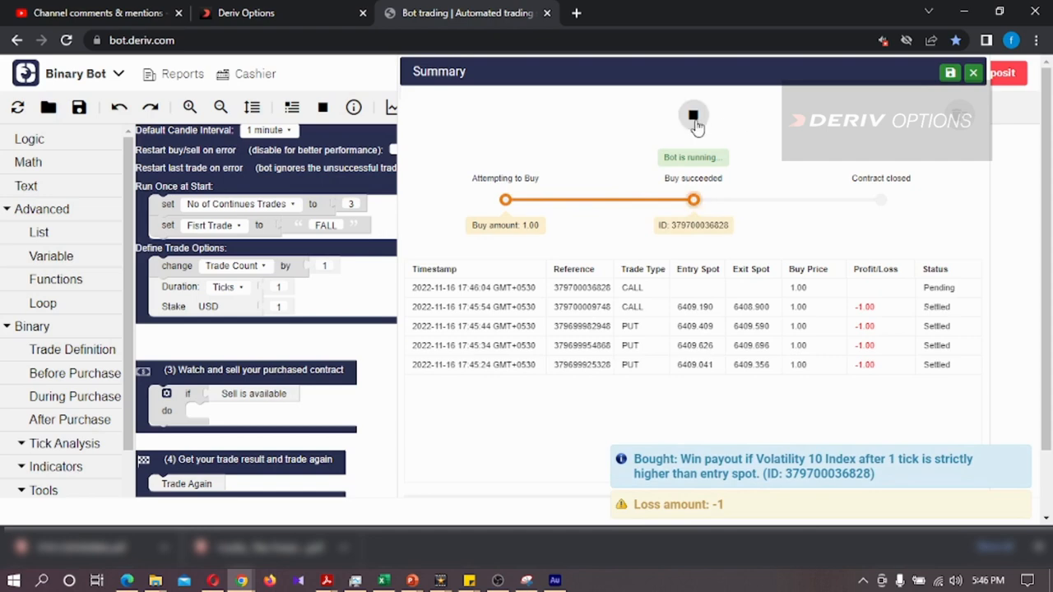
pyautogui.click(692, 115)
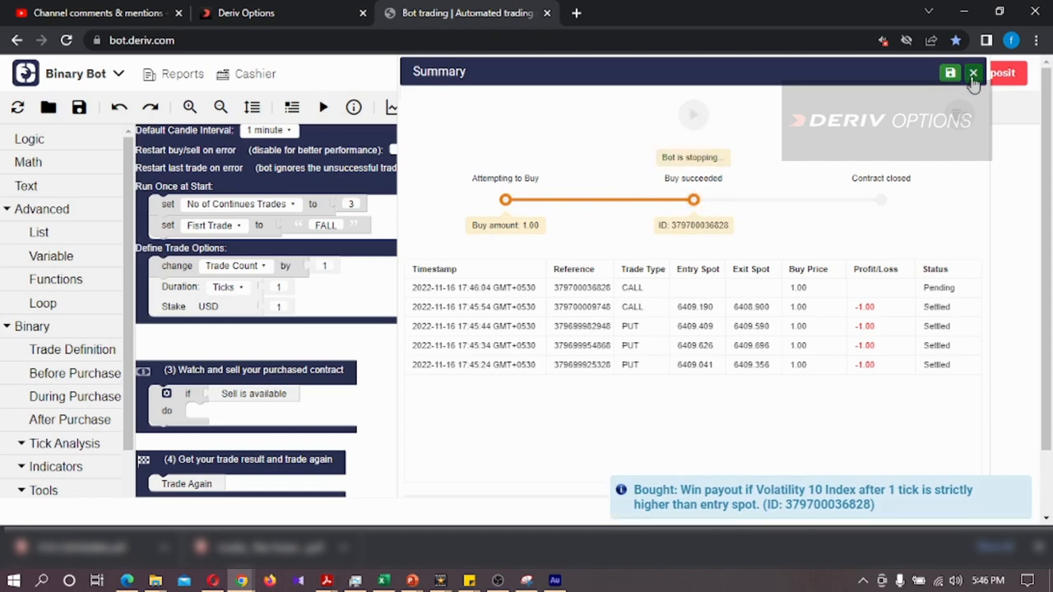
pyautogui.click(974, 72)
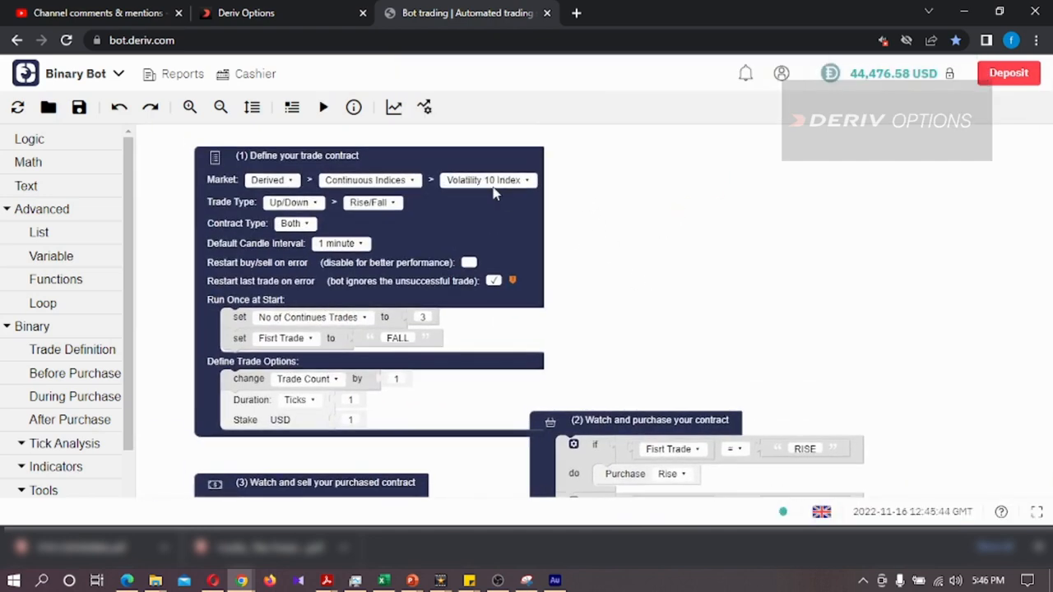
# - Switch the trade type to Digits with the Even/Odd contract
pyautogui.click(486, 180)
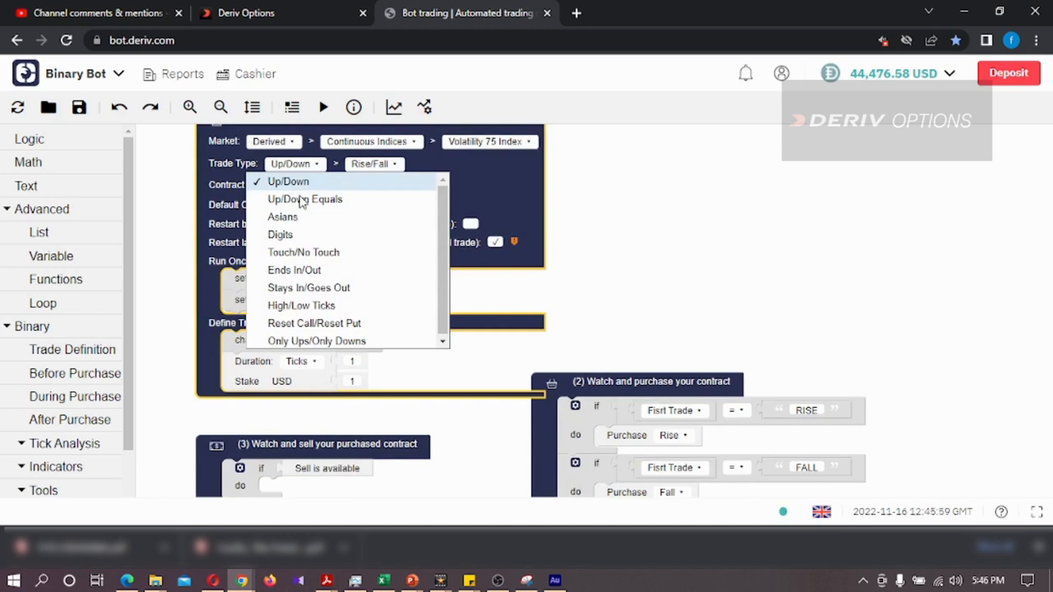
pyautogui.moveTo(304, 199)
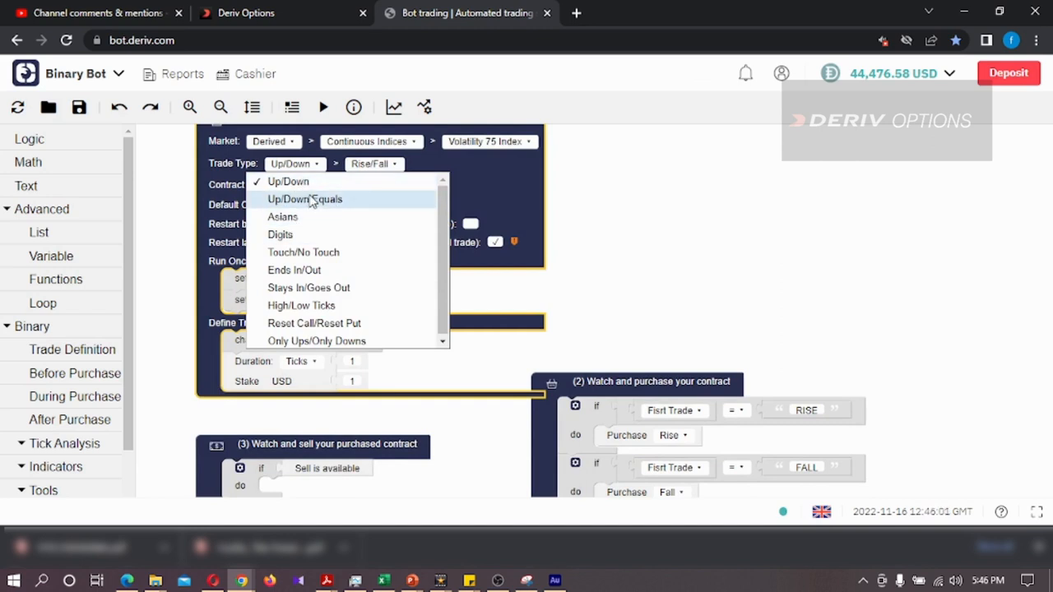
pyautogui.moveTo(303, 254)
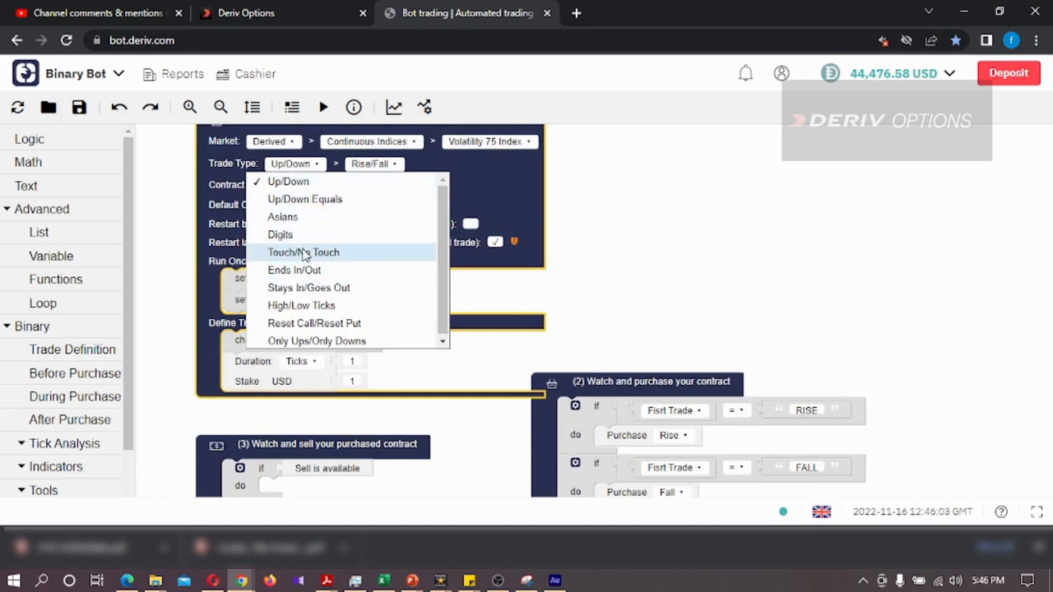
pyautogui.click(280, 234)
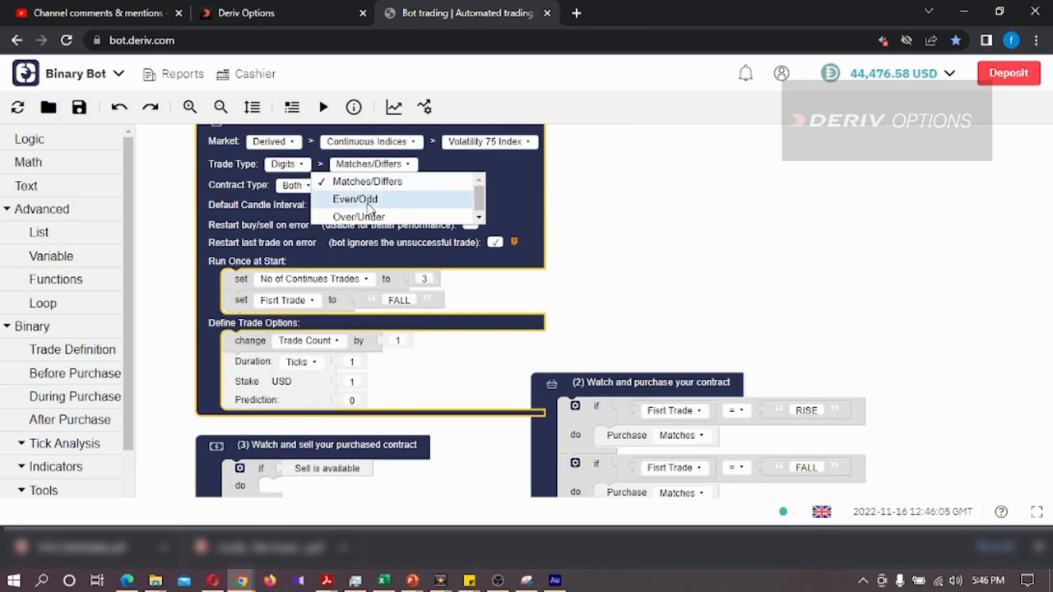
pyautogui.click(355, 199)
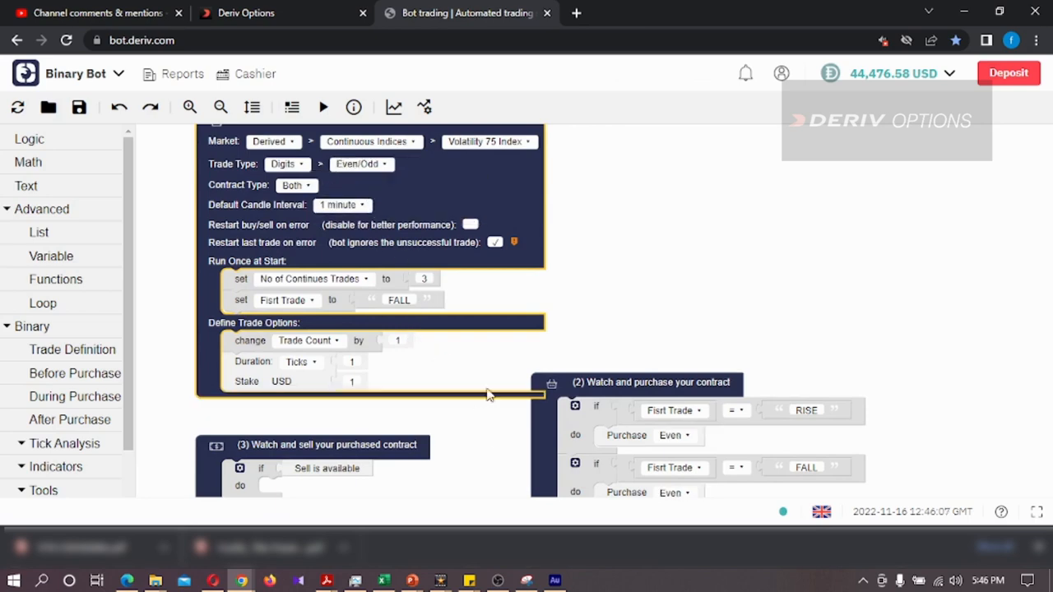
pyautogui.scroll(-3)
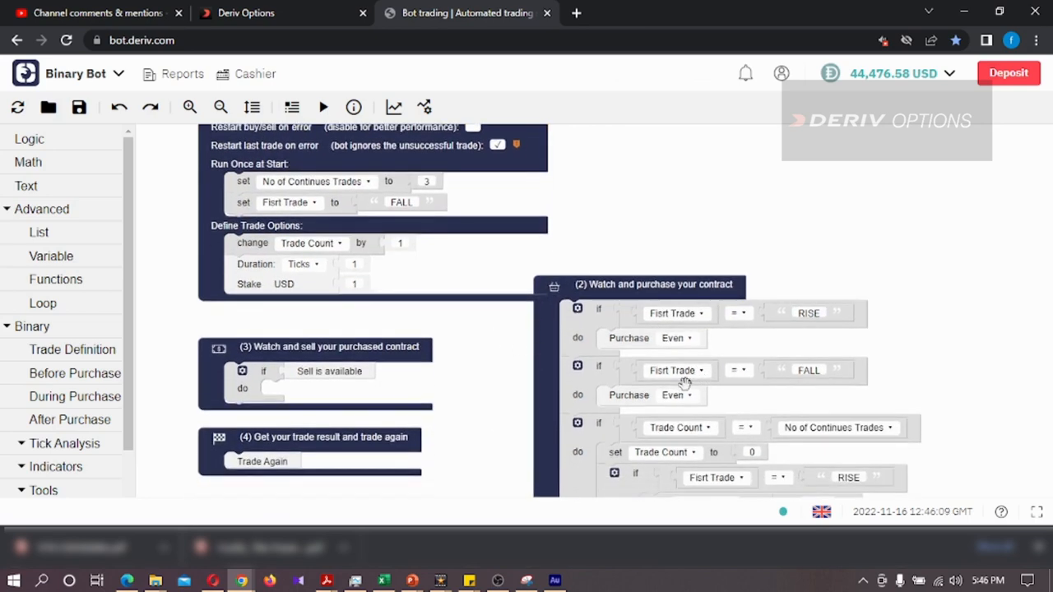
pyautogui.click(671, 395)
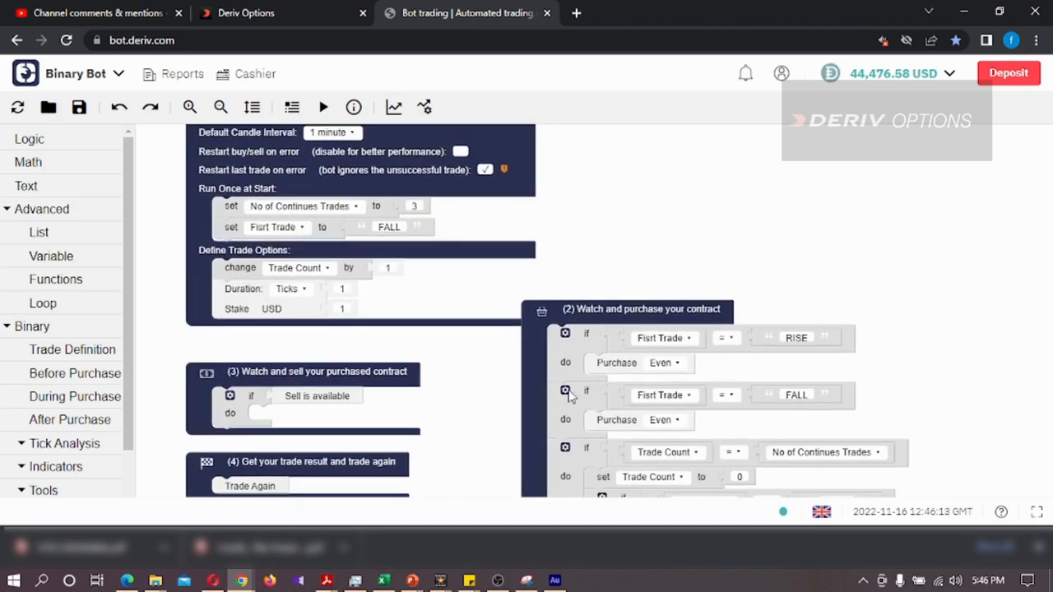
pyautogui.moveTo(734, 426)
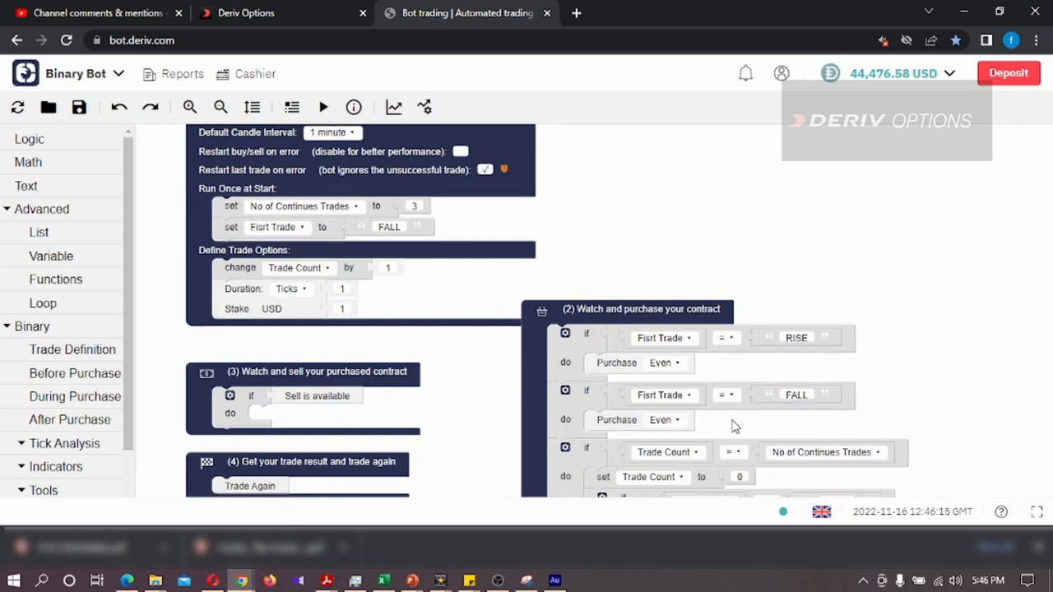
# - Make the FALL branch purchase Odd instead of Even
pyautogui.scroll(-3)
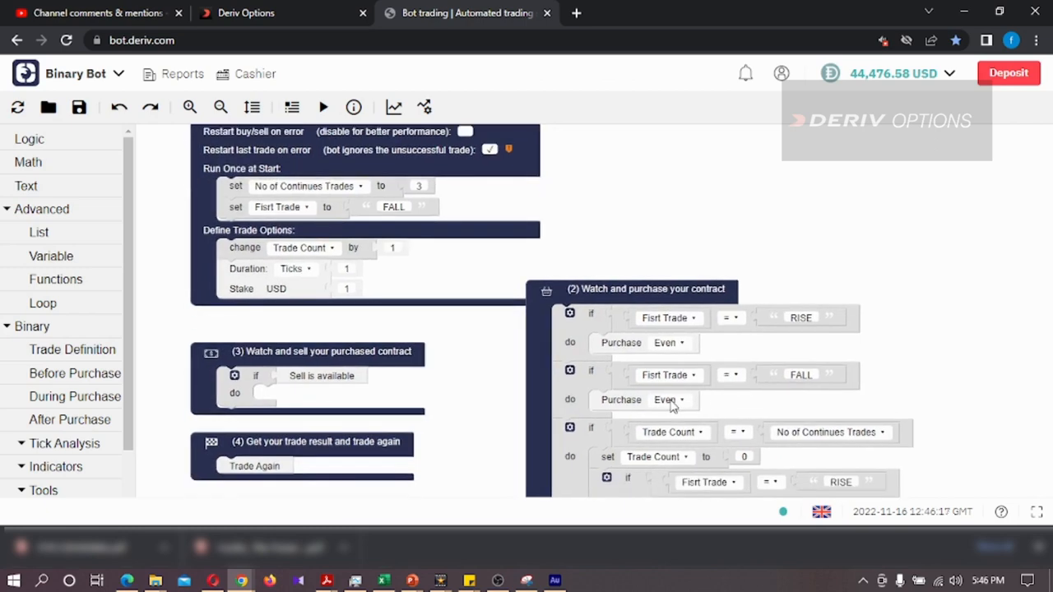
pyautogui.click(668, 400)
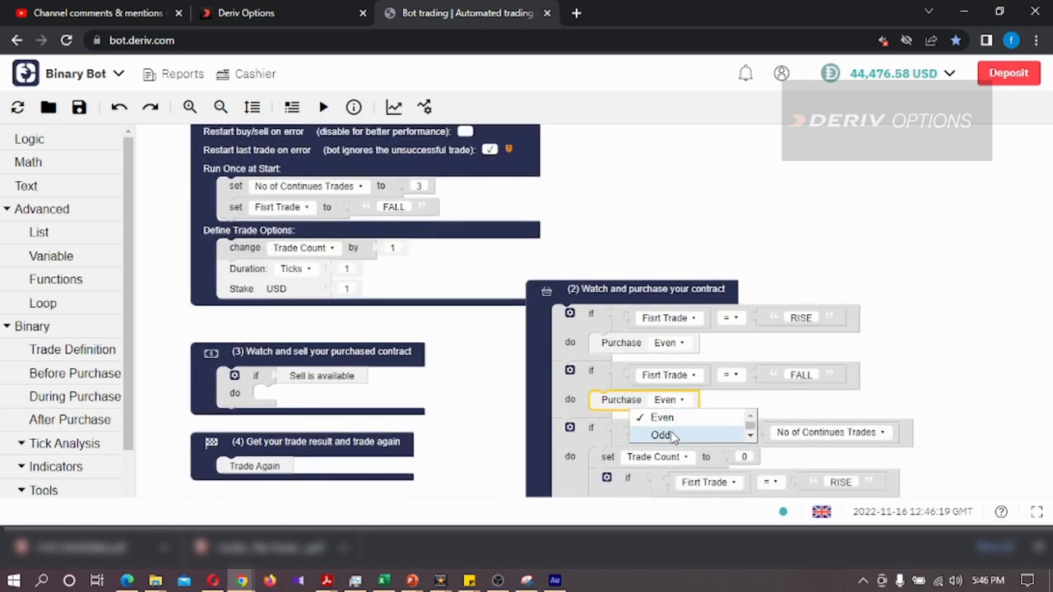
pyautogui.click(662, 435)
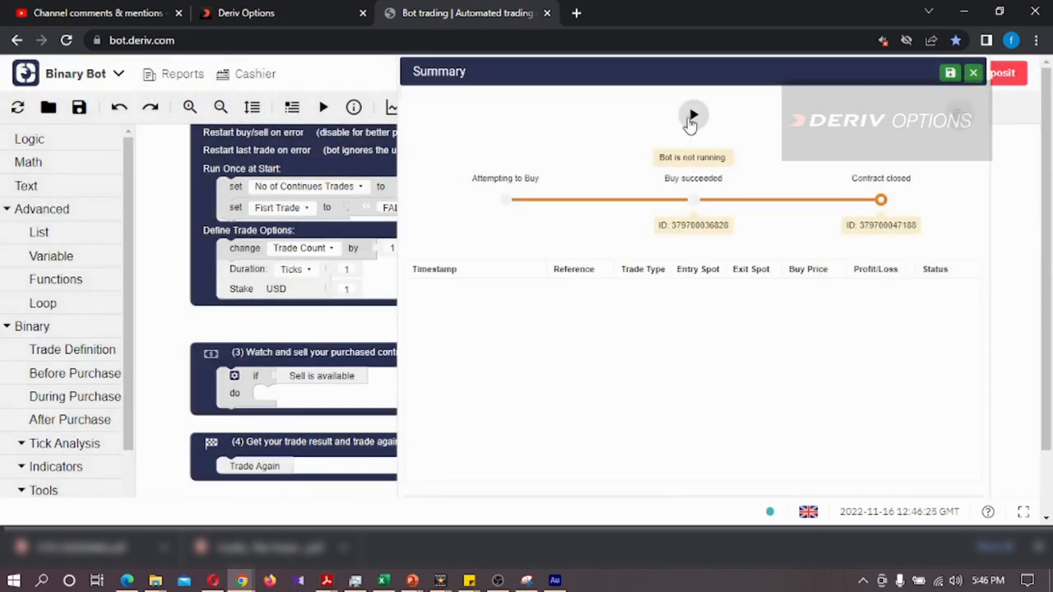
# - Run the Even/Odd bot through several DIGITEVEN and DIGITODD trades, then stop it
pyautogui.click(693, 115)
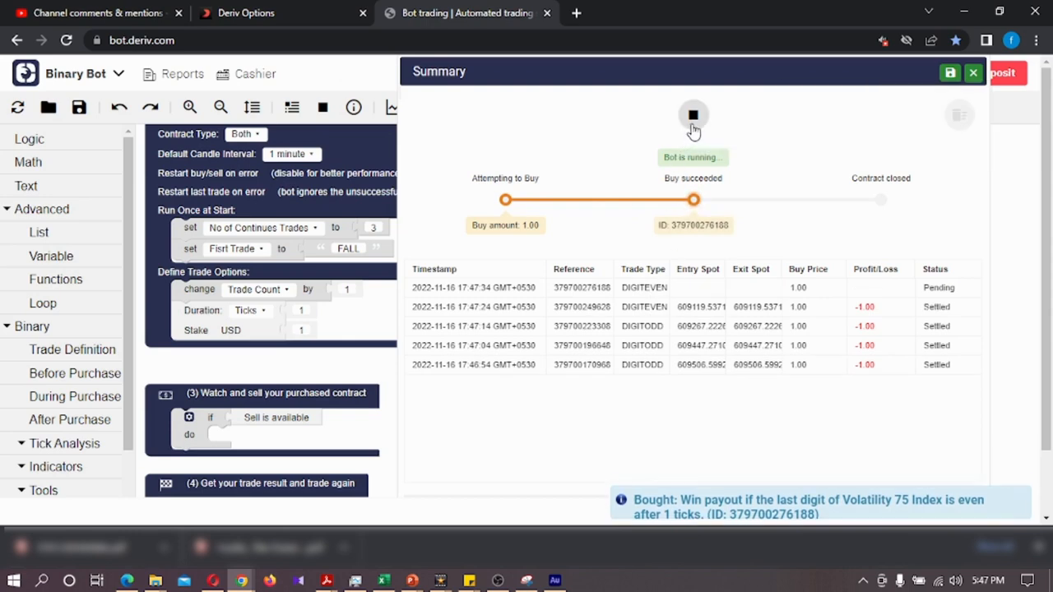
pyautogui.click(974, 72)
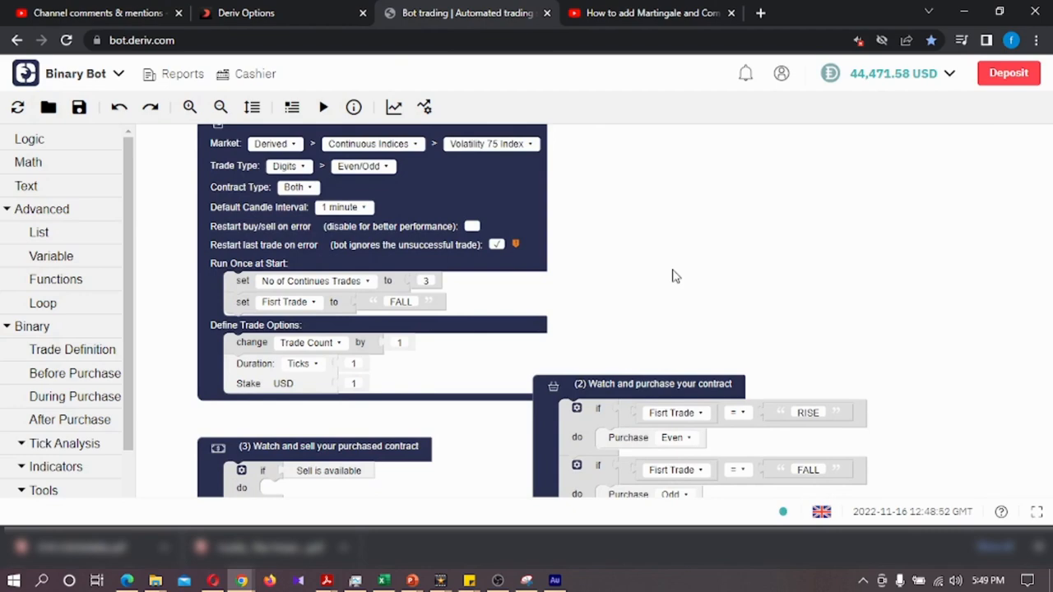
pyautogui.moveTo(667, 277)
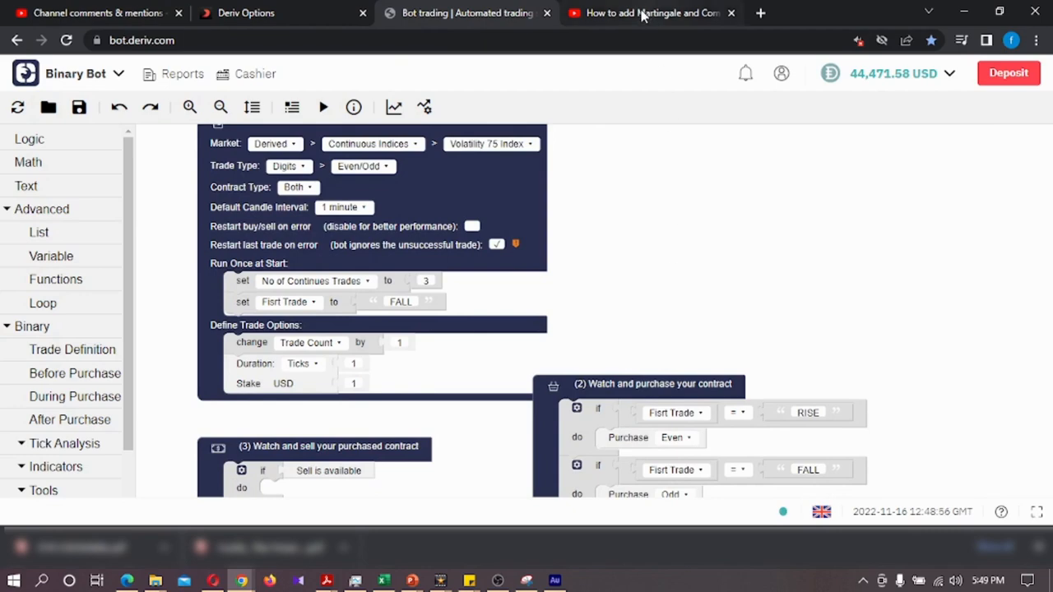
# - Show the Martingale and Compounding YouTube video, then switch to the Deriv Options store
pyautogui.click(650, 14)
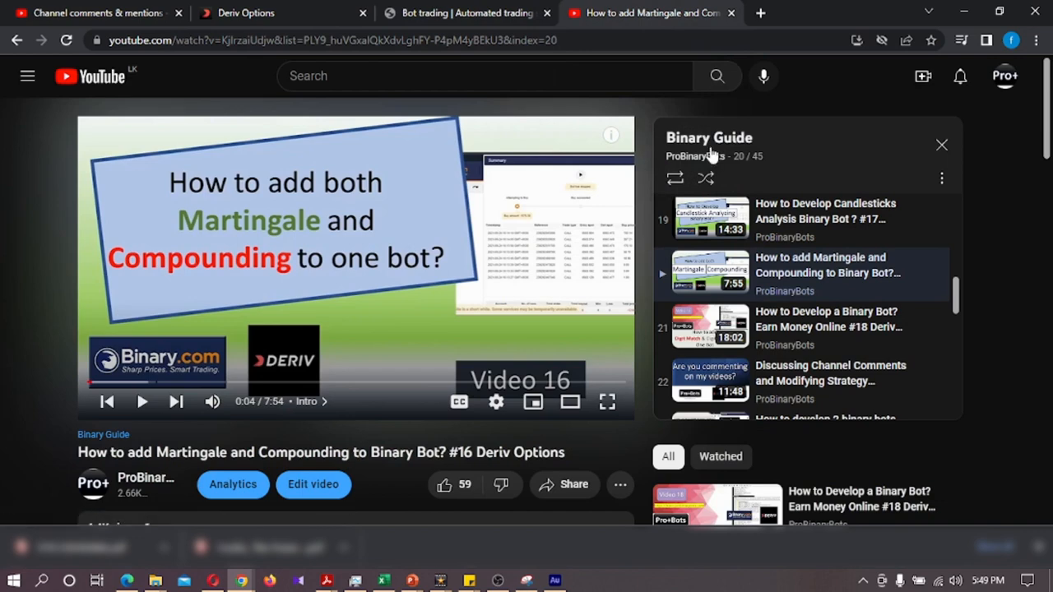
pyautogui.moveTo(753, 168)
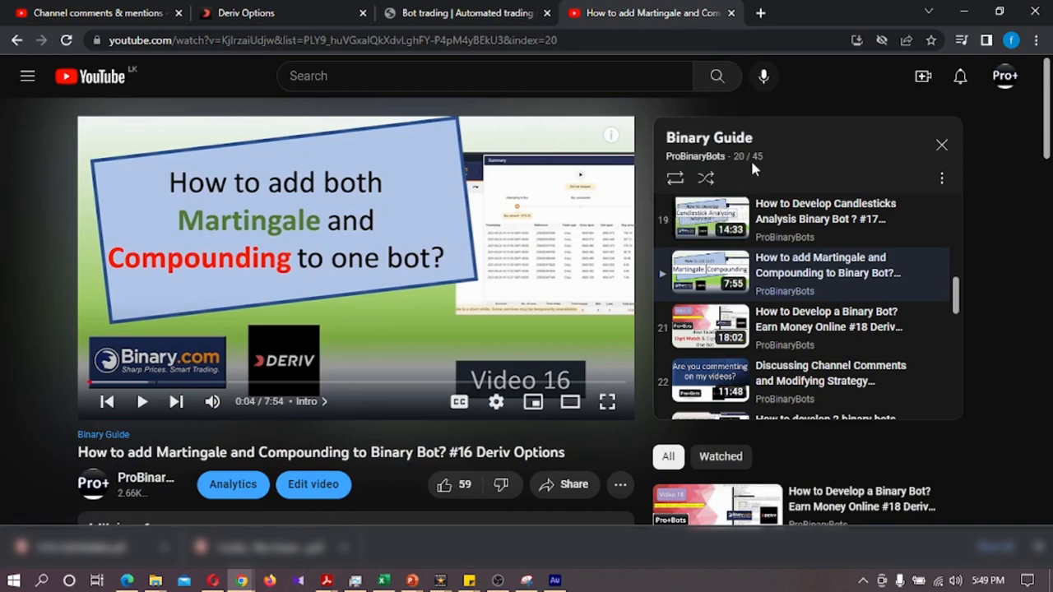
pyautogui.moveTo(375, 221)
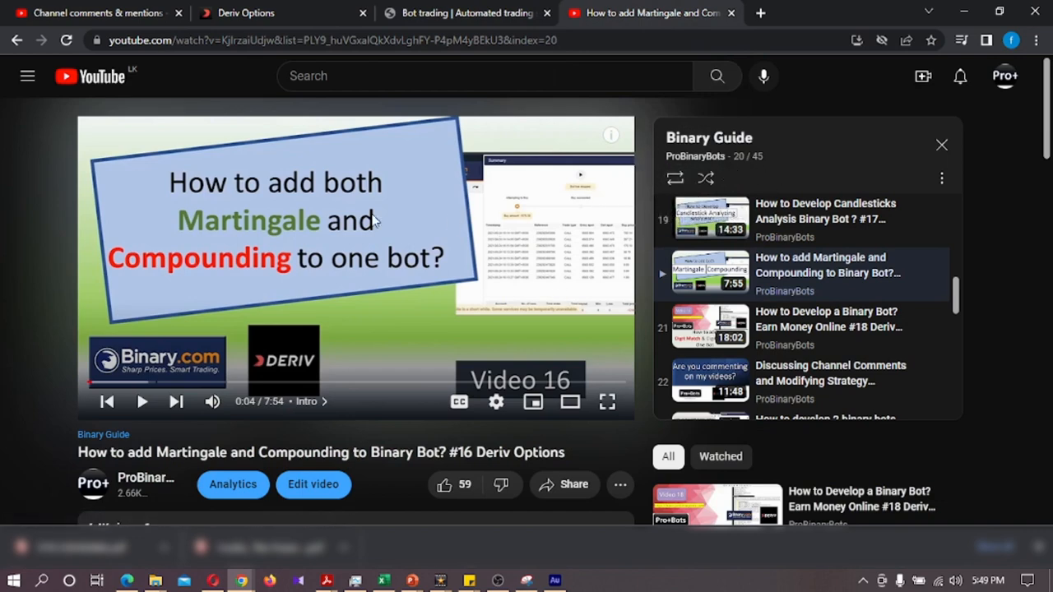
pyautogui.moveTo(227, 229)
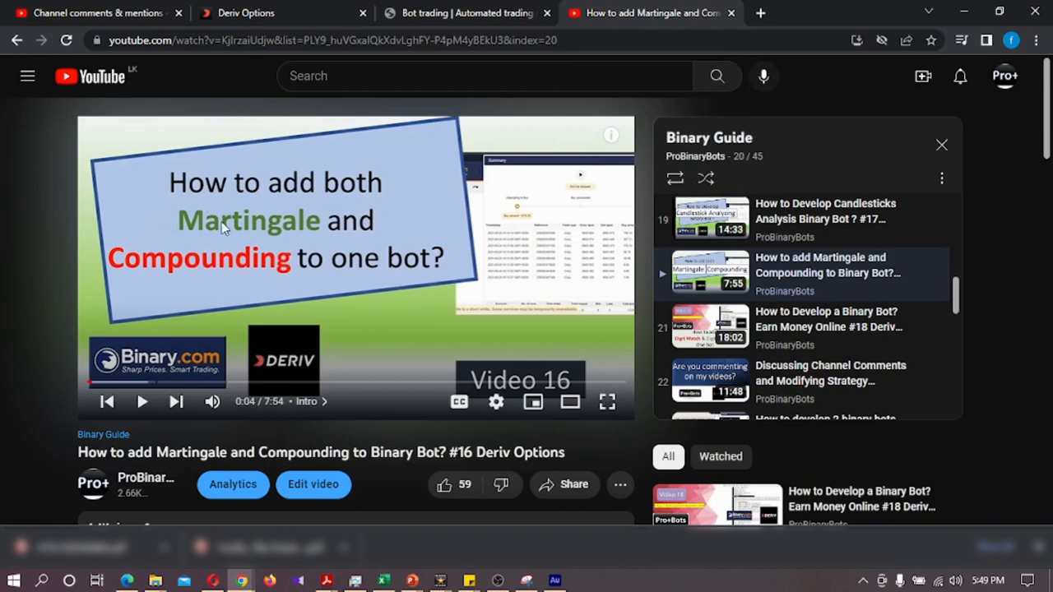
pyautogui.moveTo(428, 274)
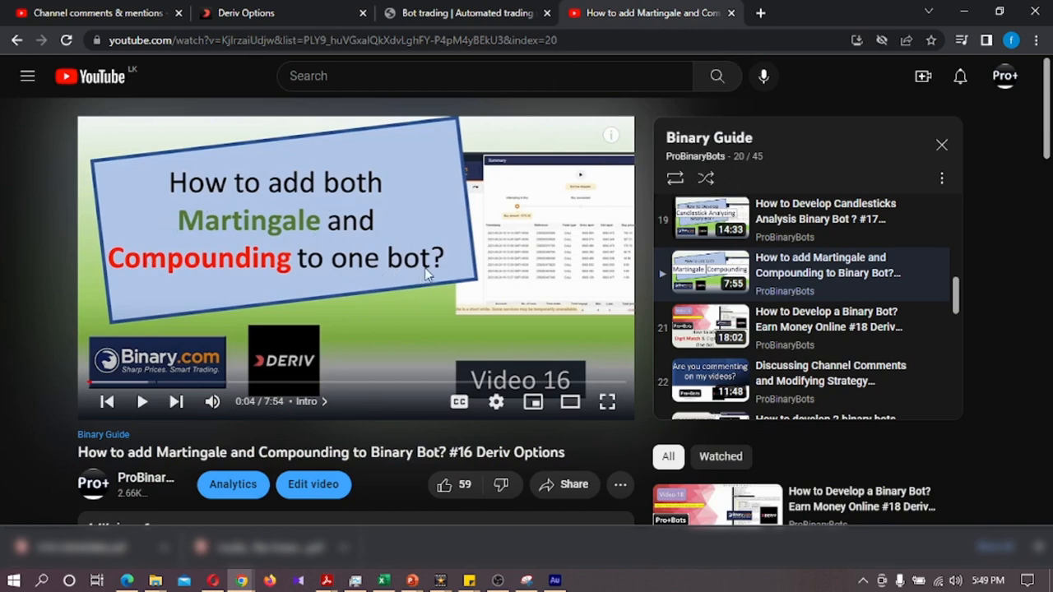
pyautogui.moveTo(398, 237)
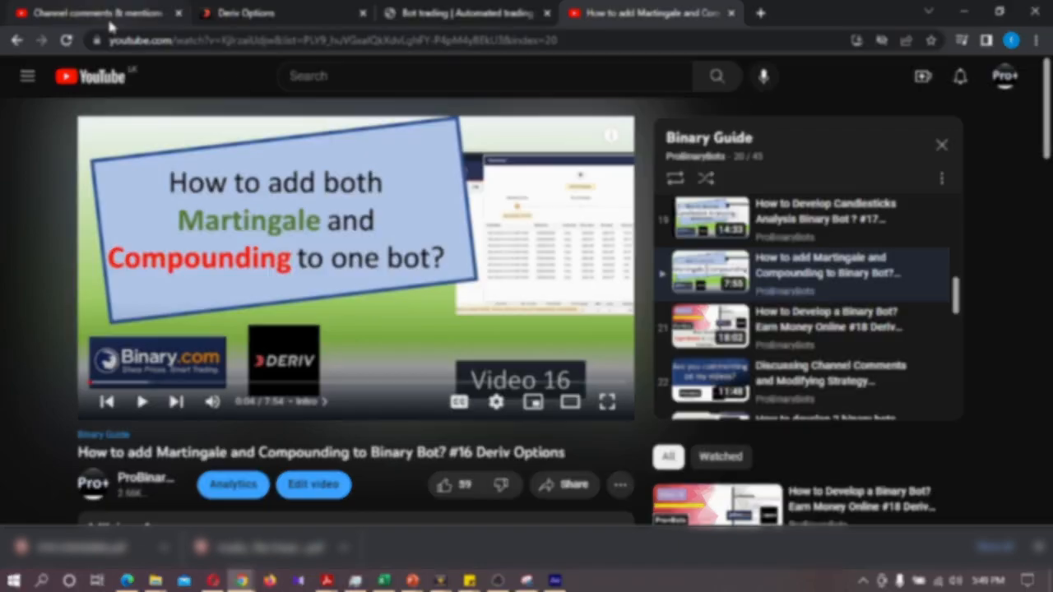
pyautogui.click(467, 13)
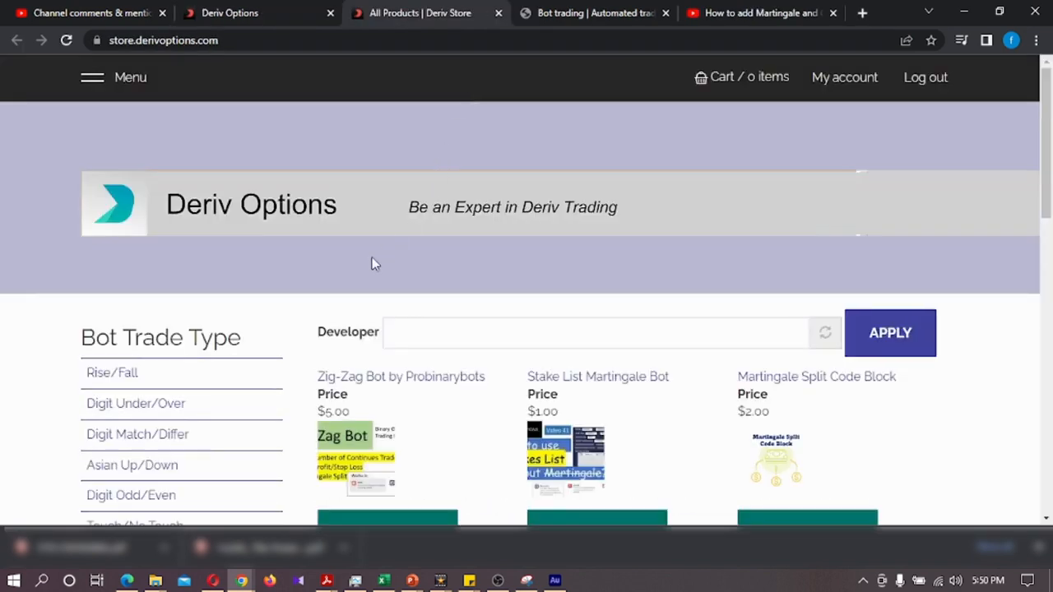
# - Filter the store's All Products list to the probinarybots developer
pyautogui.click(93, 78)
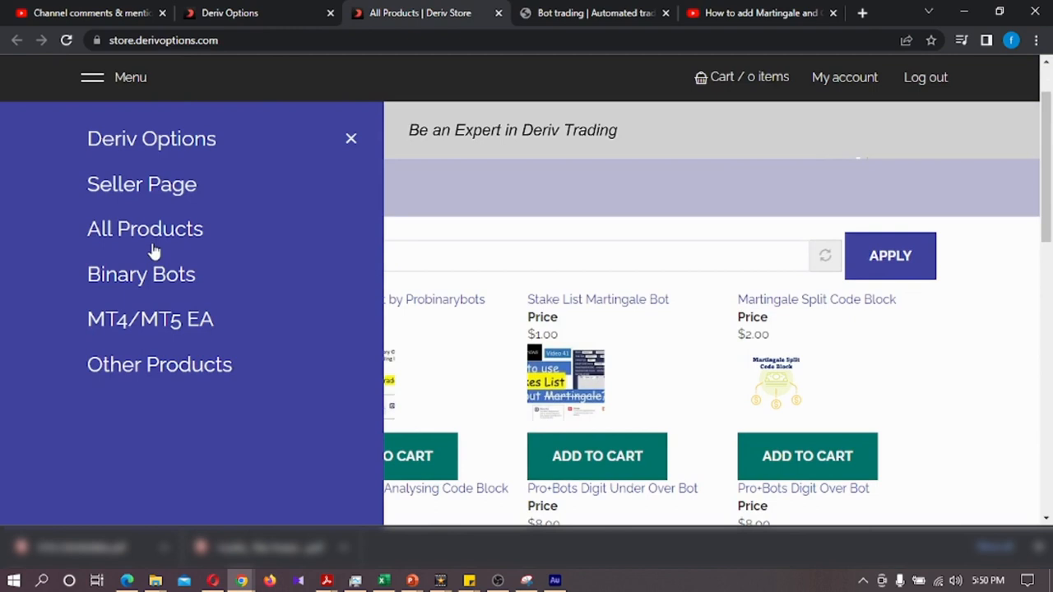
pyautogui.click(145, 229)
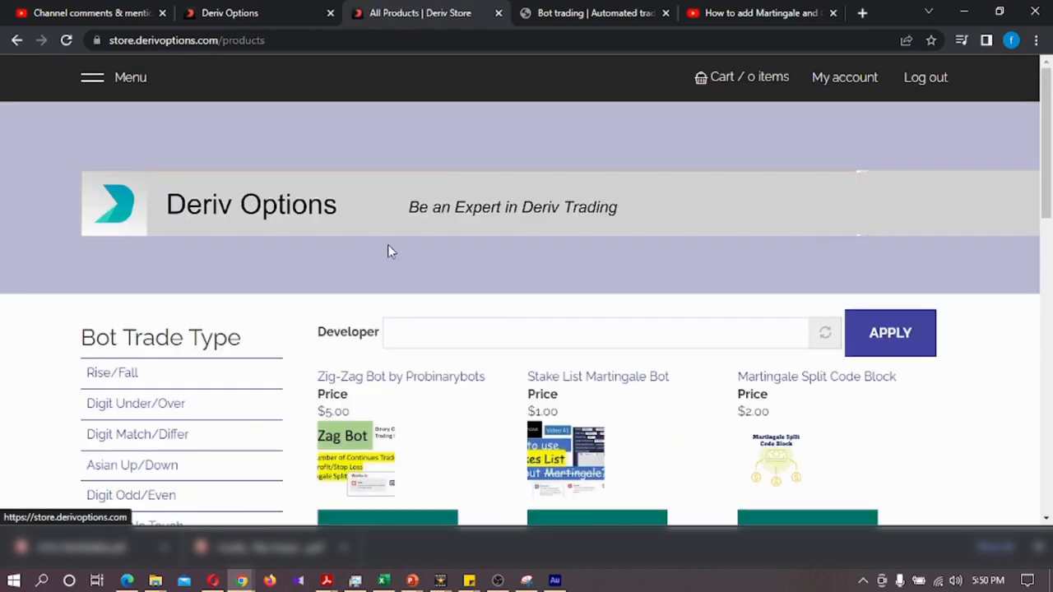
pyautogui.write('probinarybots (7')
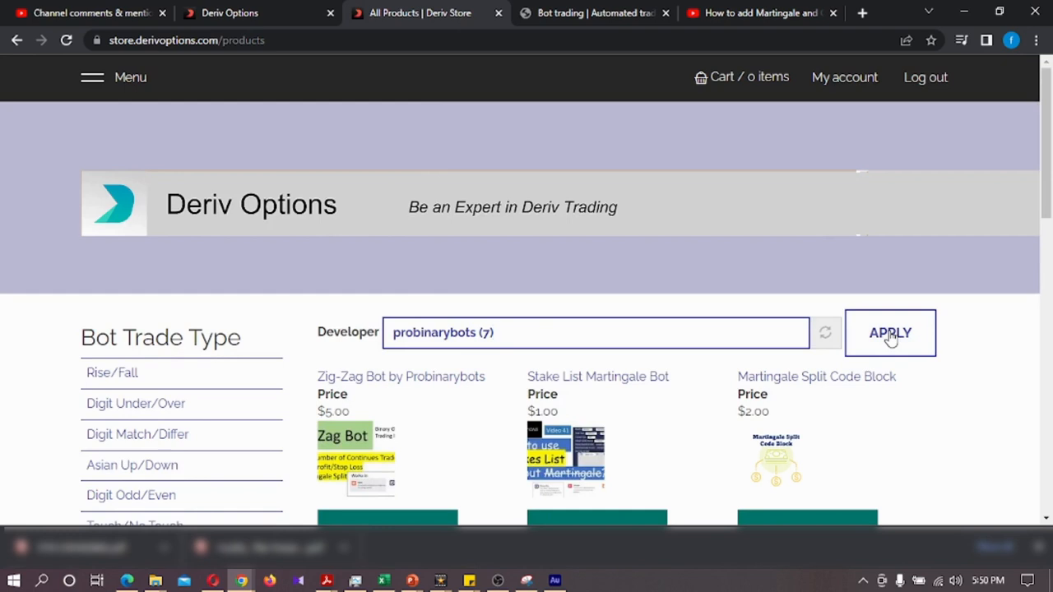
pyautogui.click(890, 332)
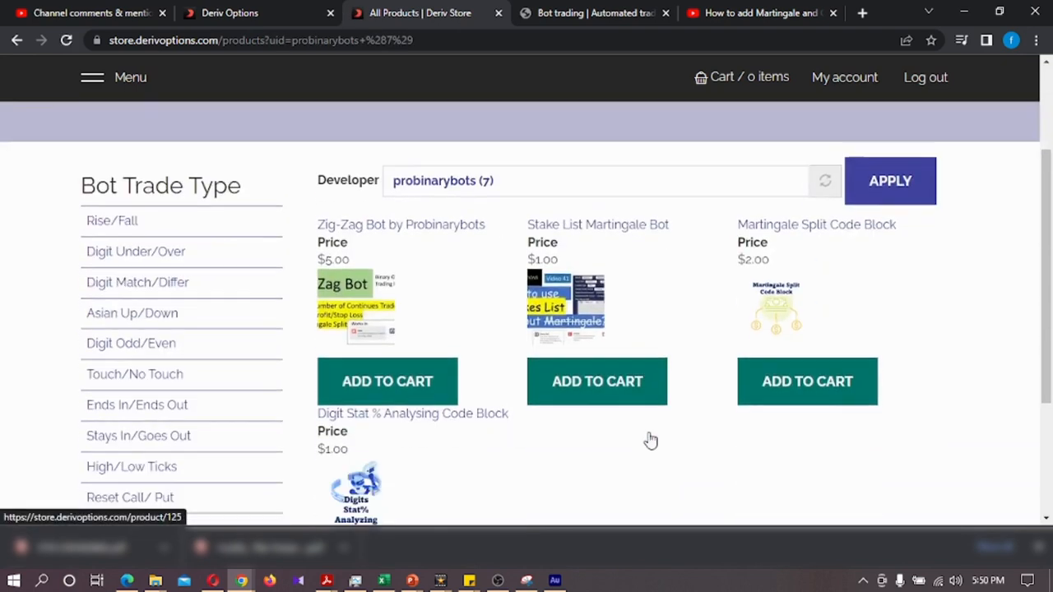
# - Open the $5 Zig-Zag Bot product page and view its annotated settings image
pyautogui.scroll(-3)
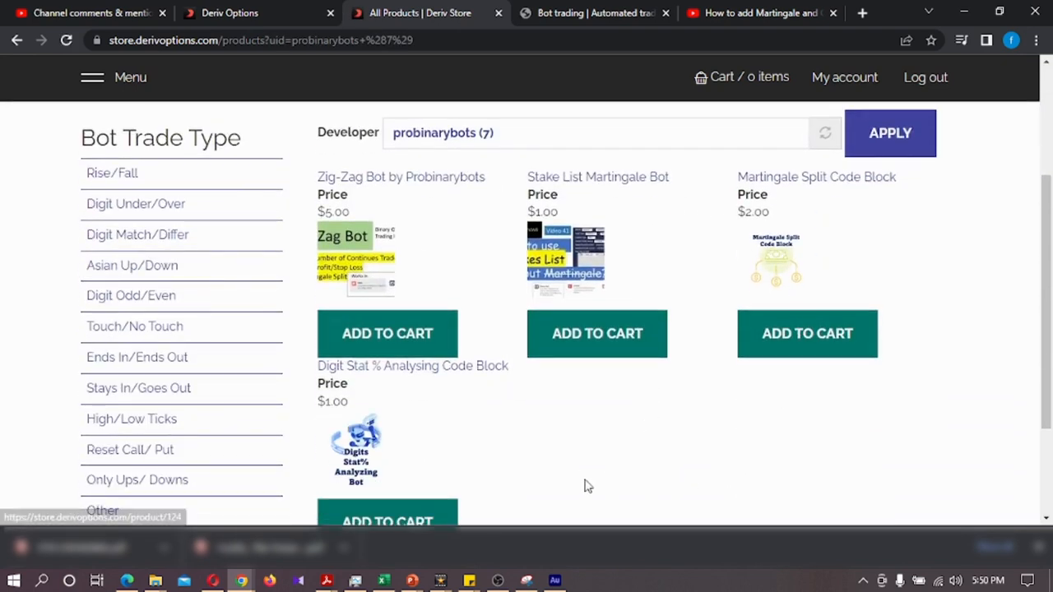
pyautogui.click(402, 176)
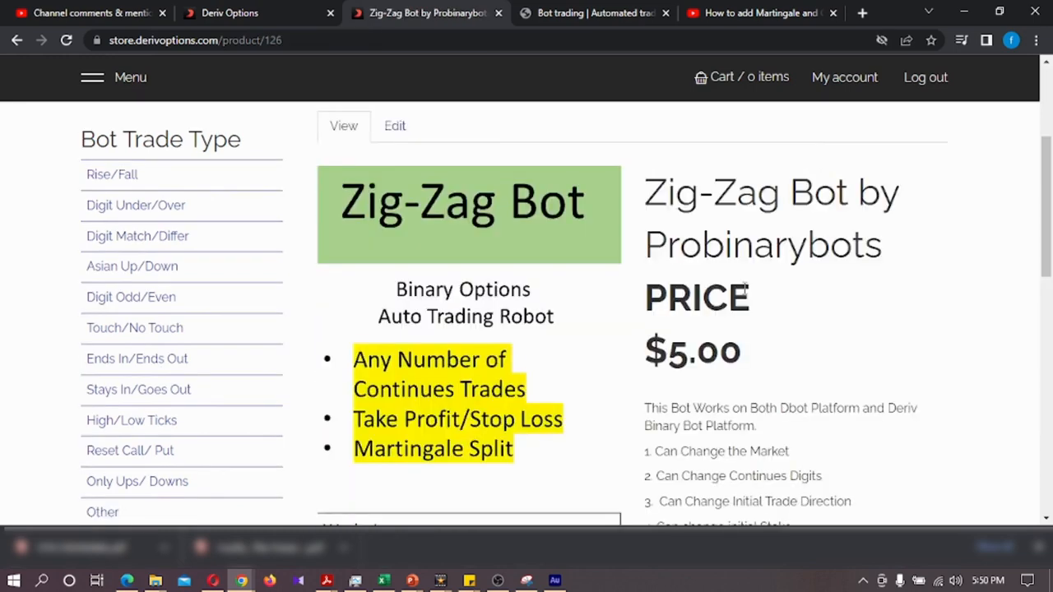
pyautogui.scroll(-3)
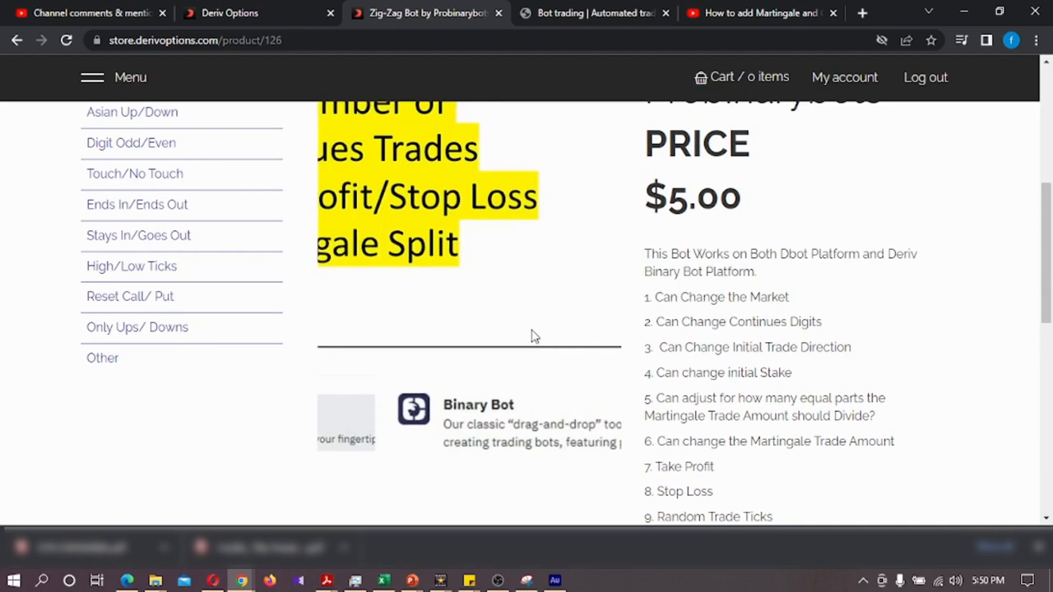
pyautogui.scroll(-3)
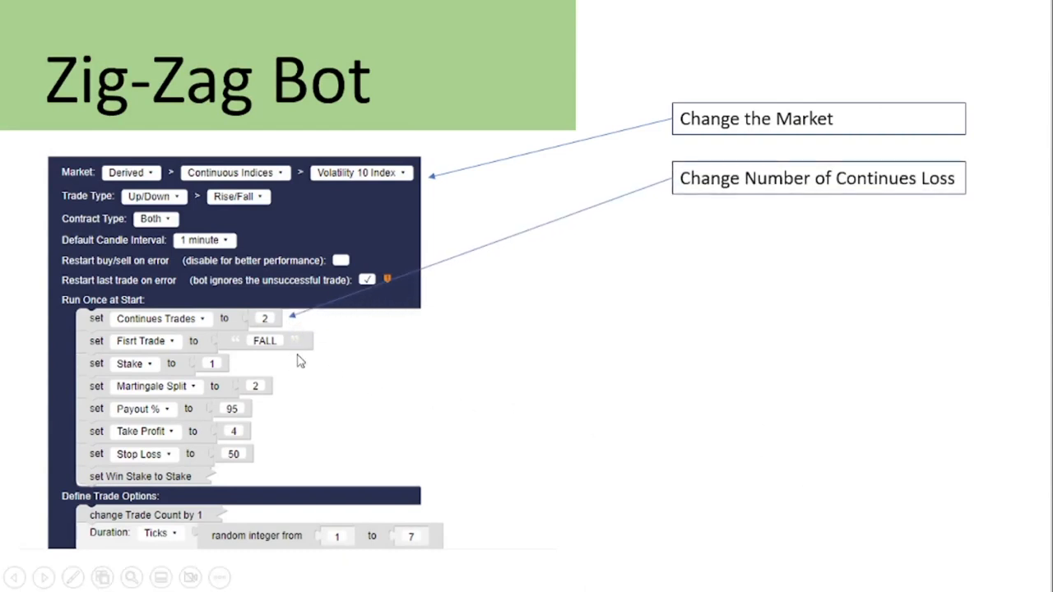
pyautogui.moveTo(901, 497)
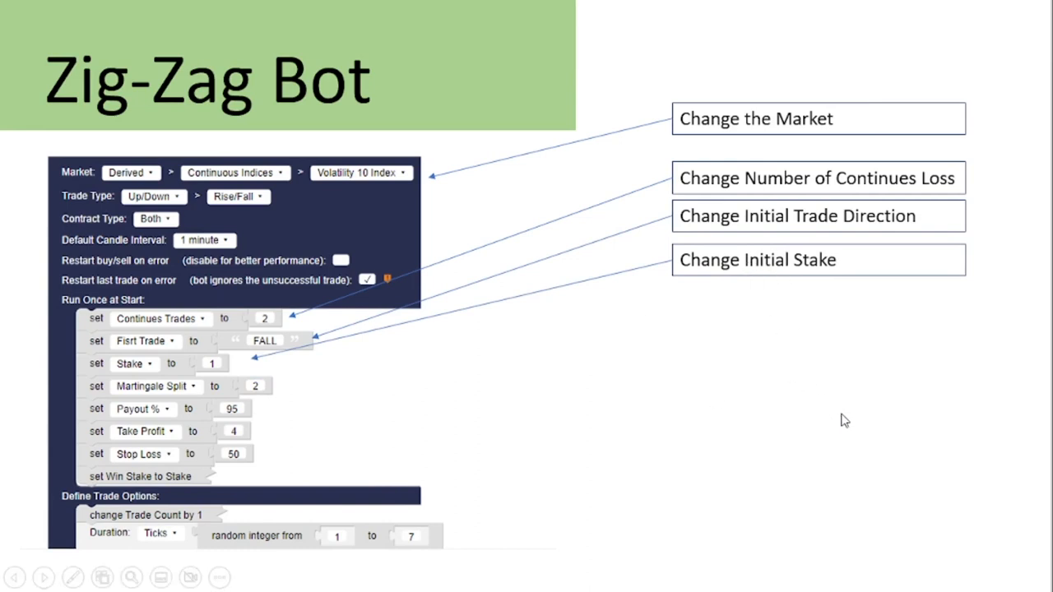
# - Reveal the slide callouts for initial direction, stake and Martingale split
pyautogui.click(250, 387)
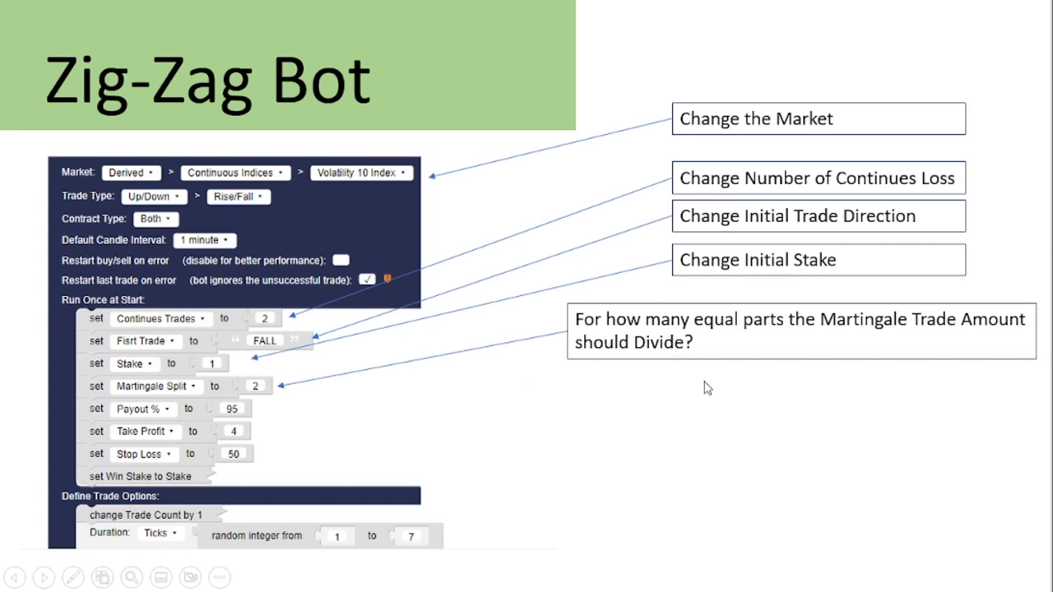
pyautogui.moveTo(805, 391)
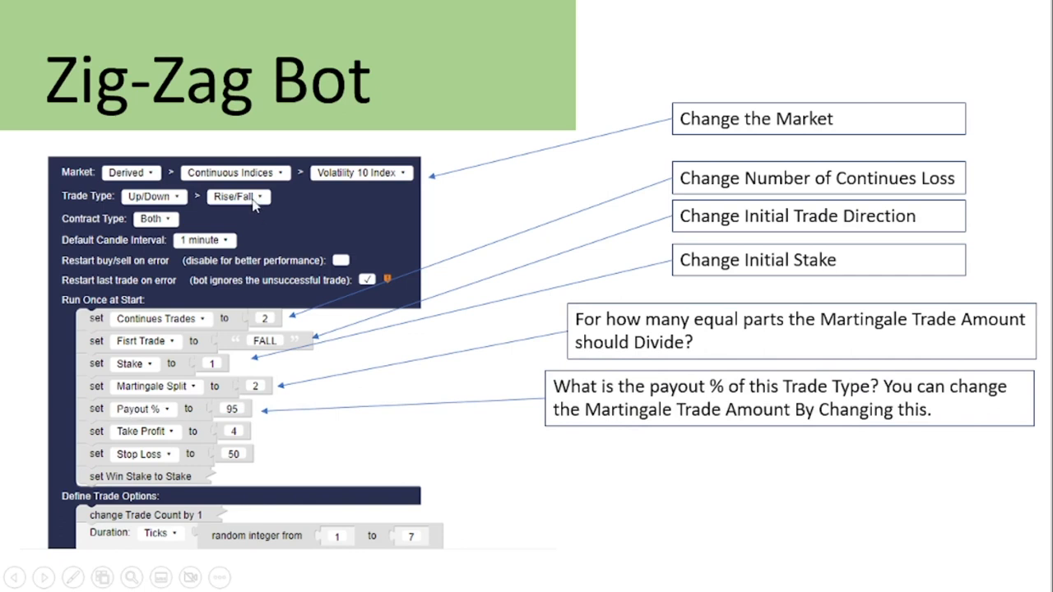
pyautogui.moveTo(336, 401)
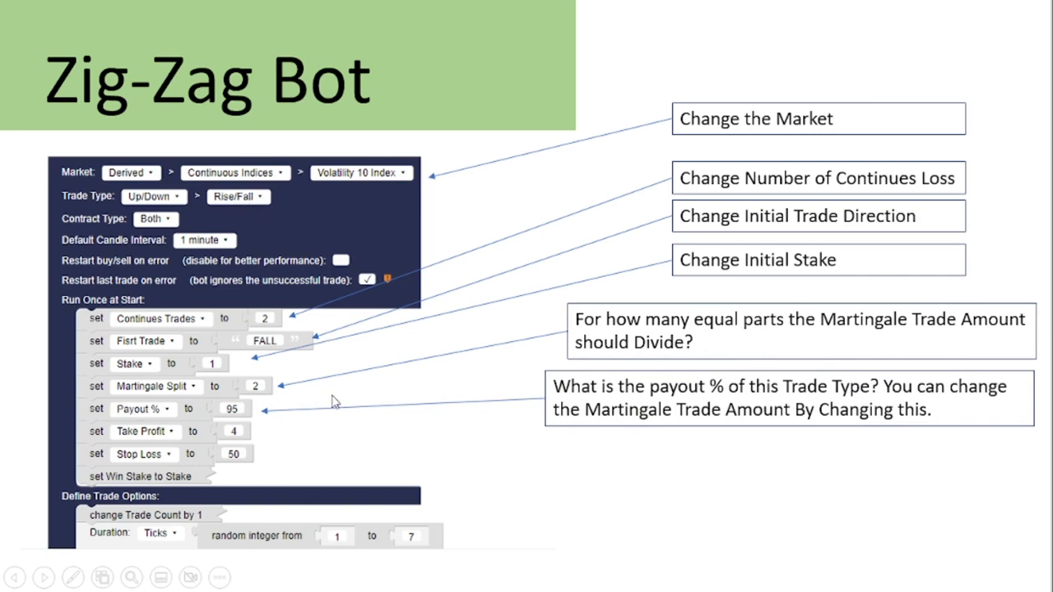
pyautogui.moveTo(419, 427)
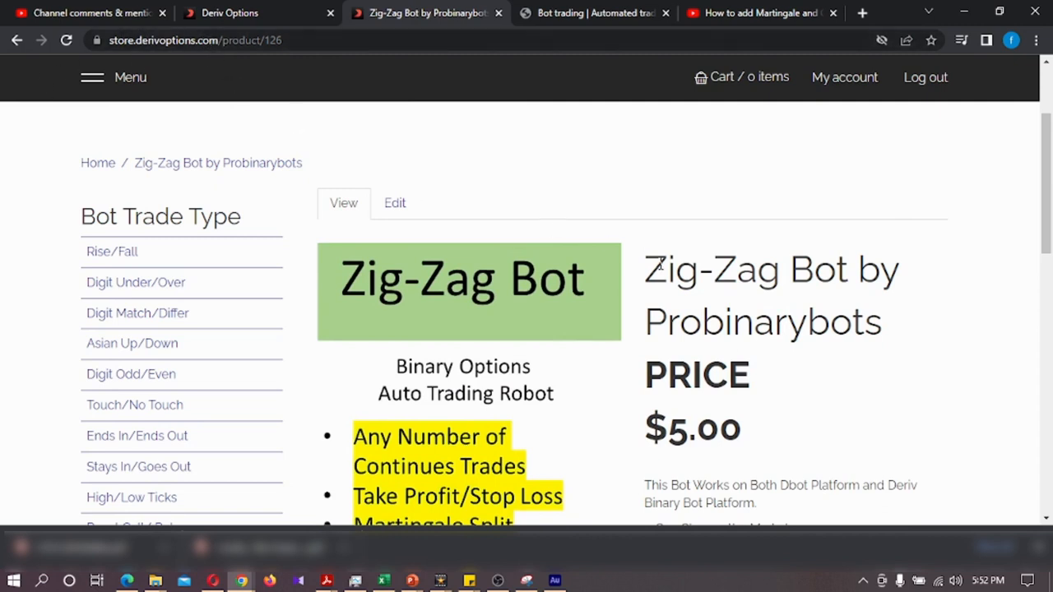
pyautogui.moveTo(754, 287)
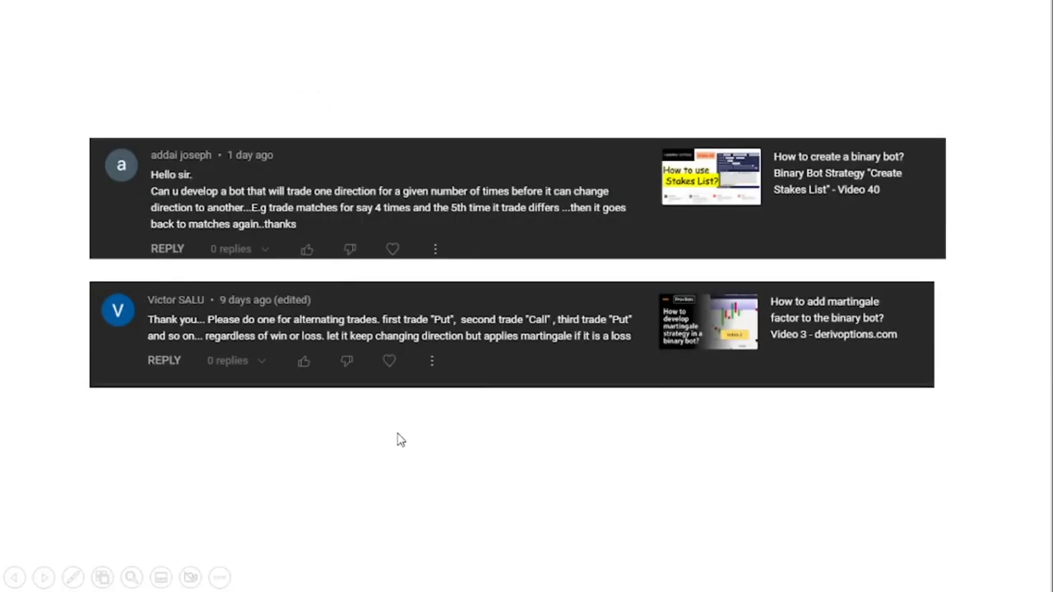
pyautogui.moveTo(426, 474)
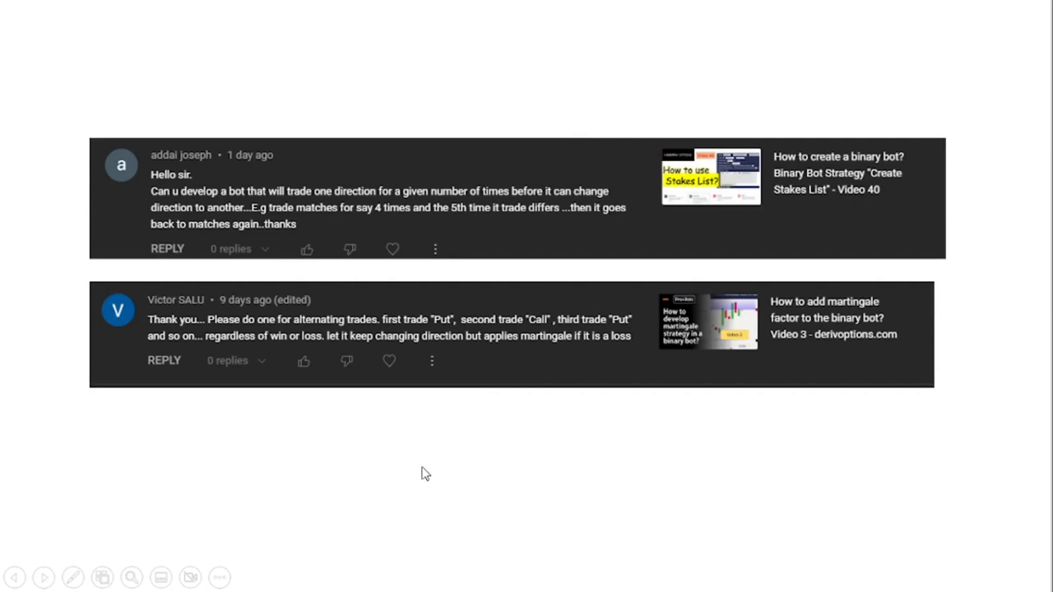